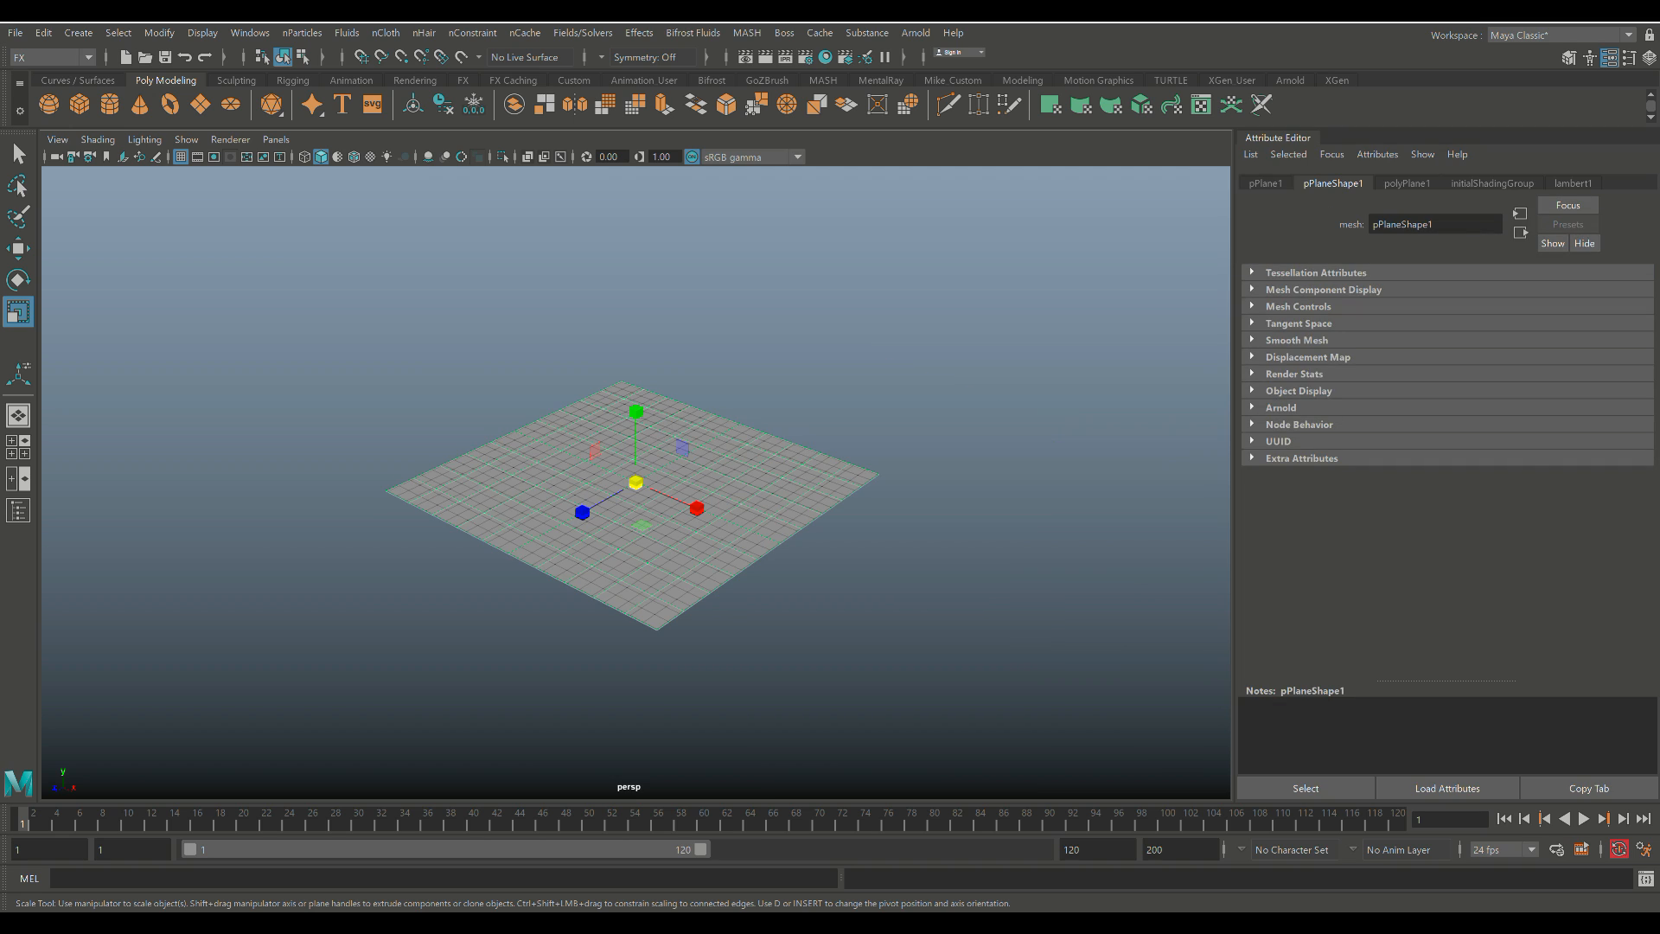
# Set polyPlane1 Subdivisions Width and Height to 30, then reselect pPlane1.
pyautogui.click(1406, 182)
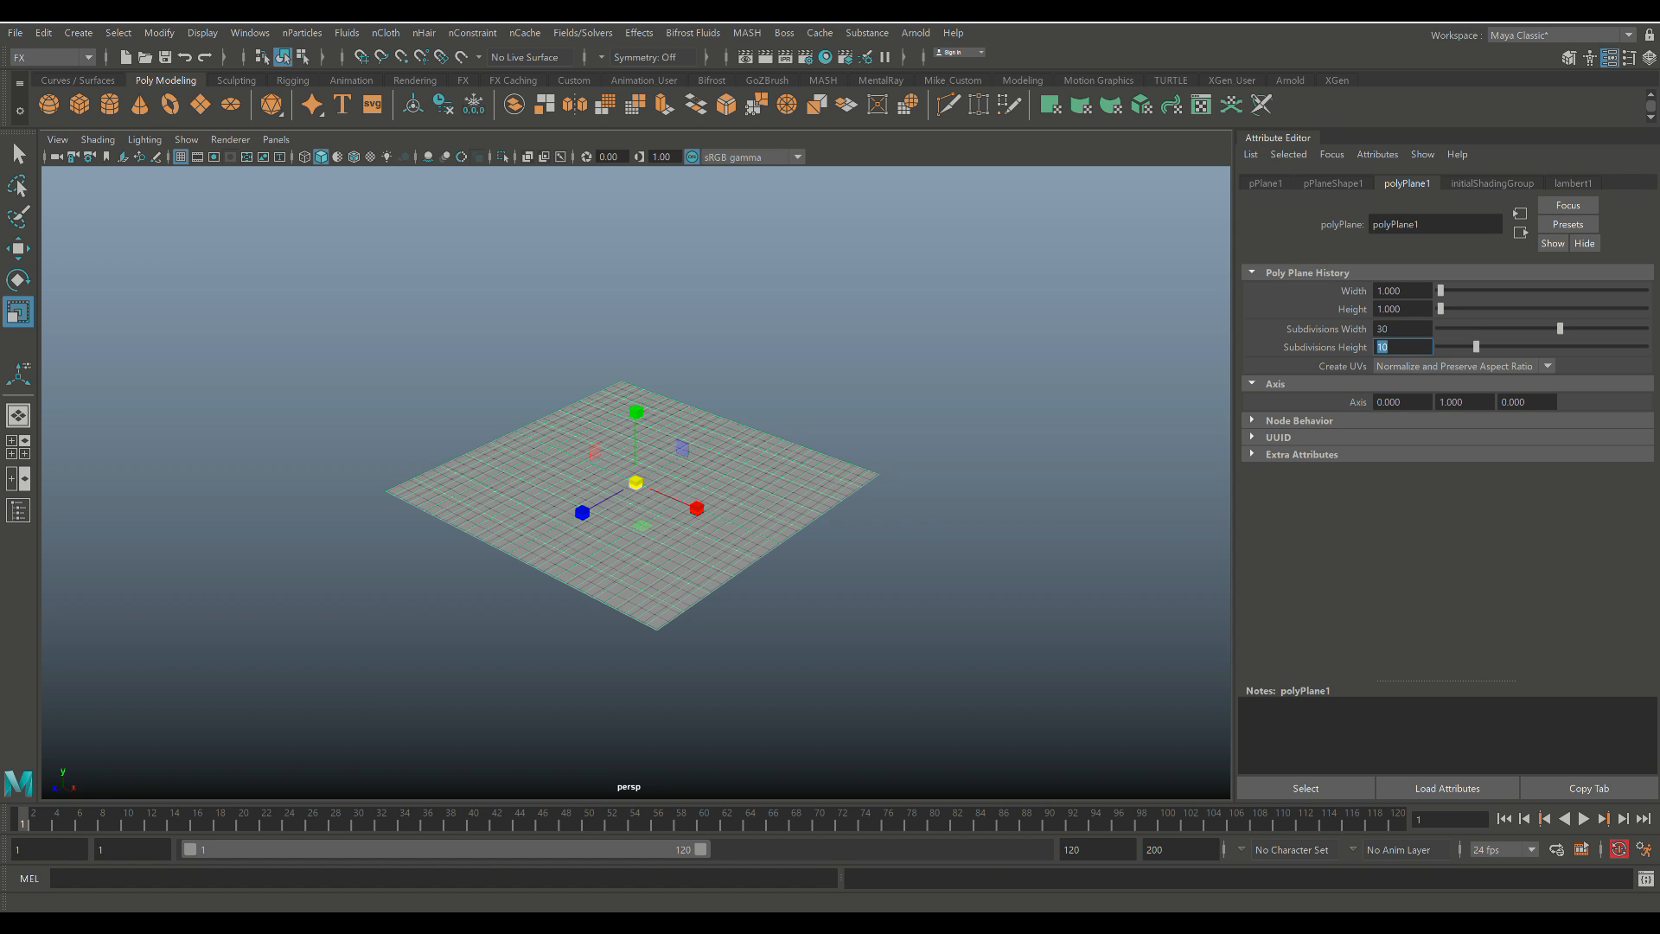
pyautogui.write('30')
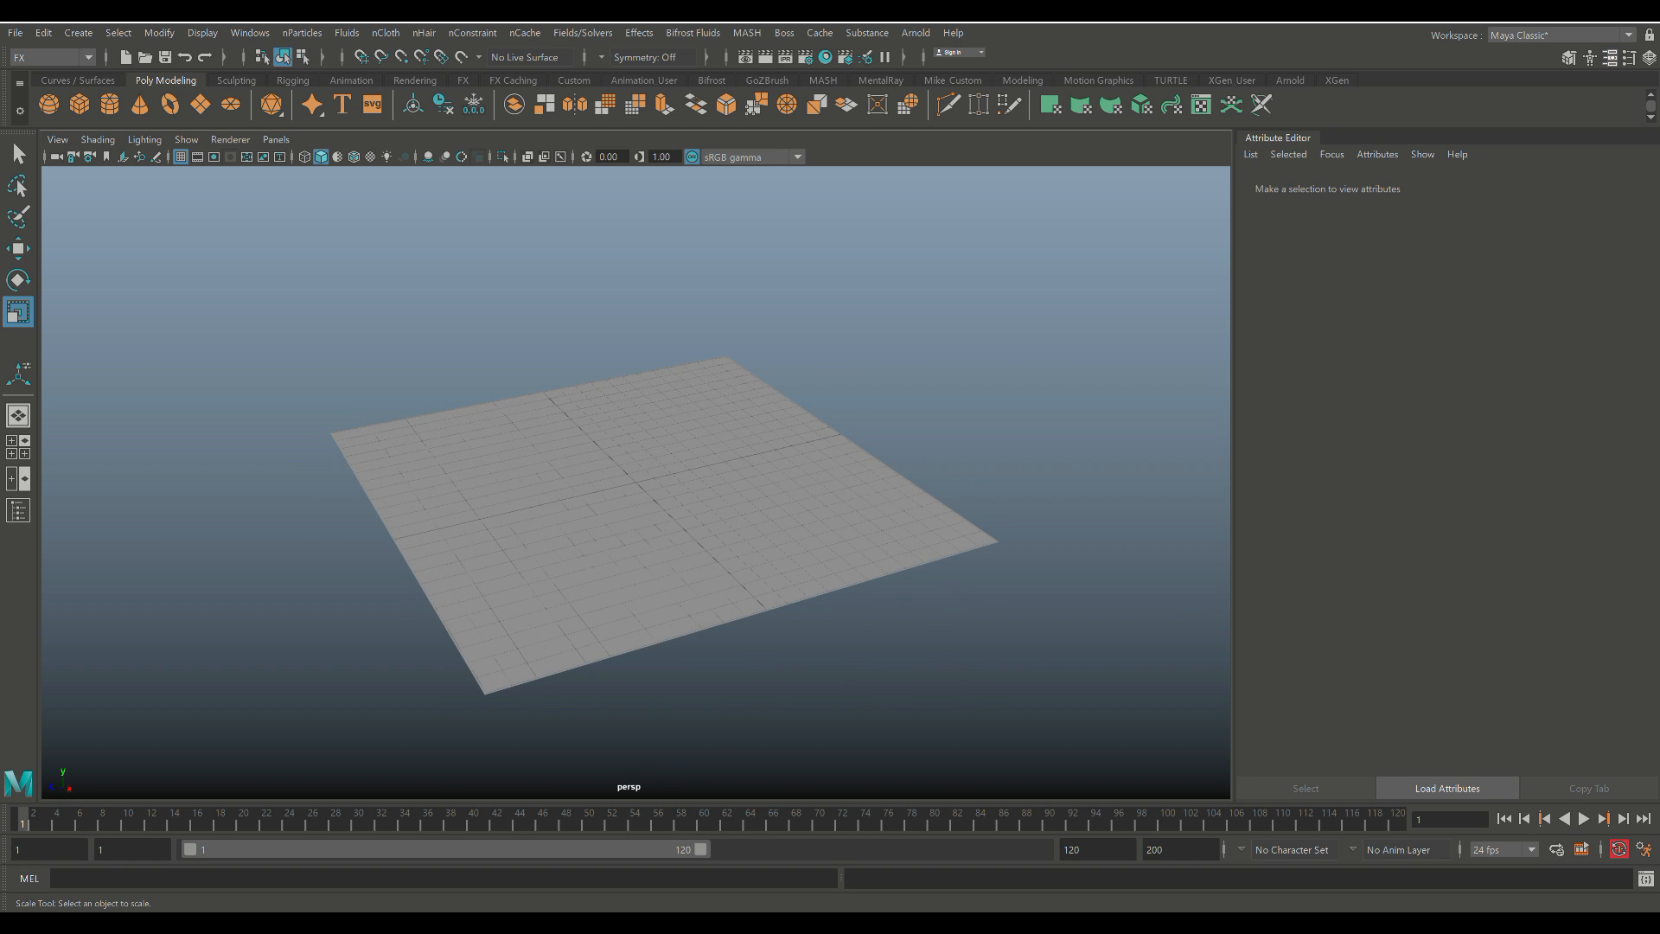
pyautogui.click(658, 519)
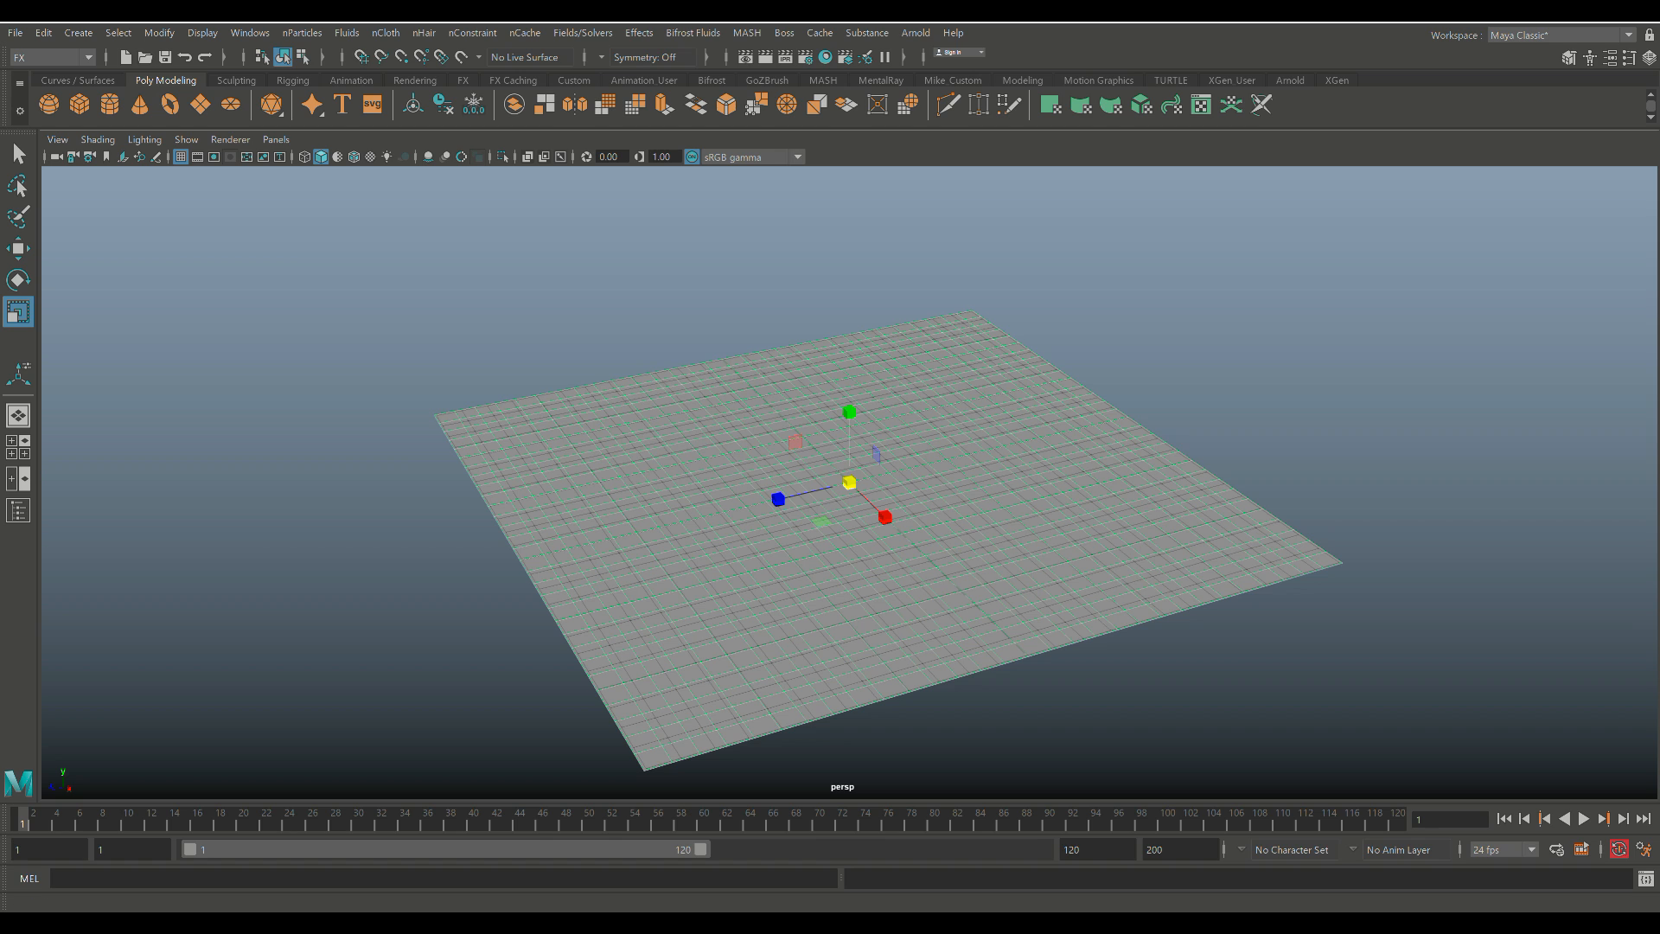
# Convert the selected plane to nCloth via nCloth > Create nCloth.
pyautogui.click(384, 32)
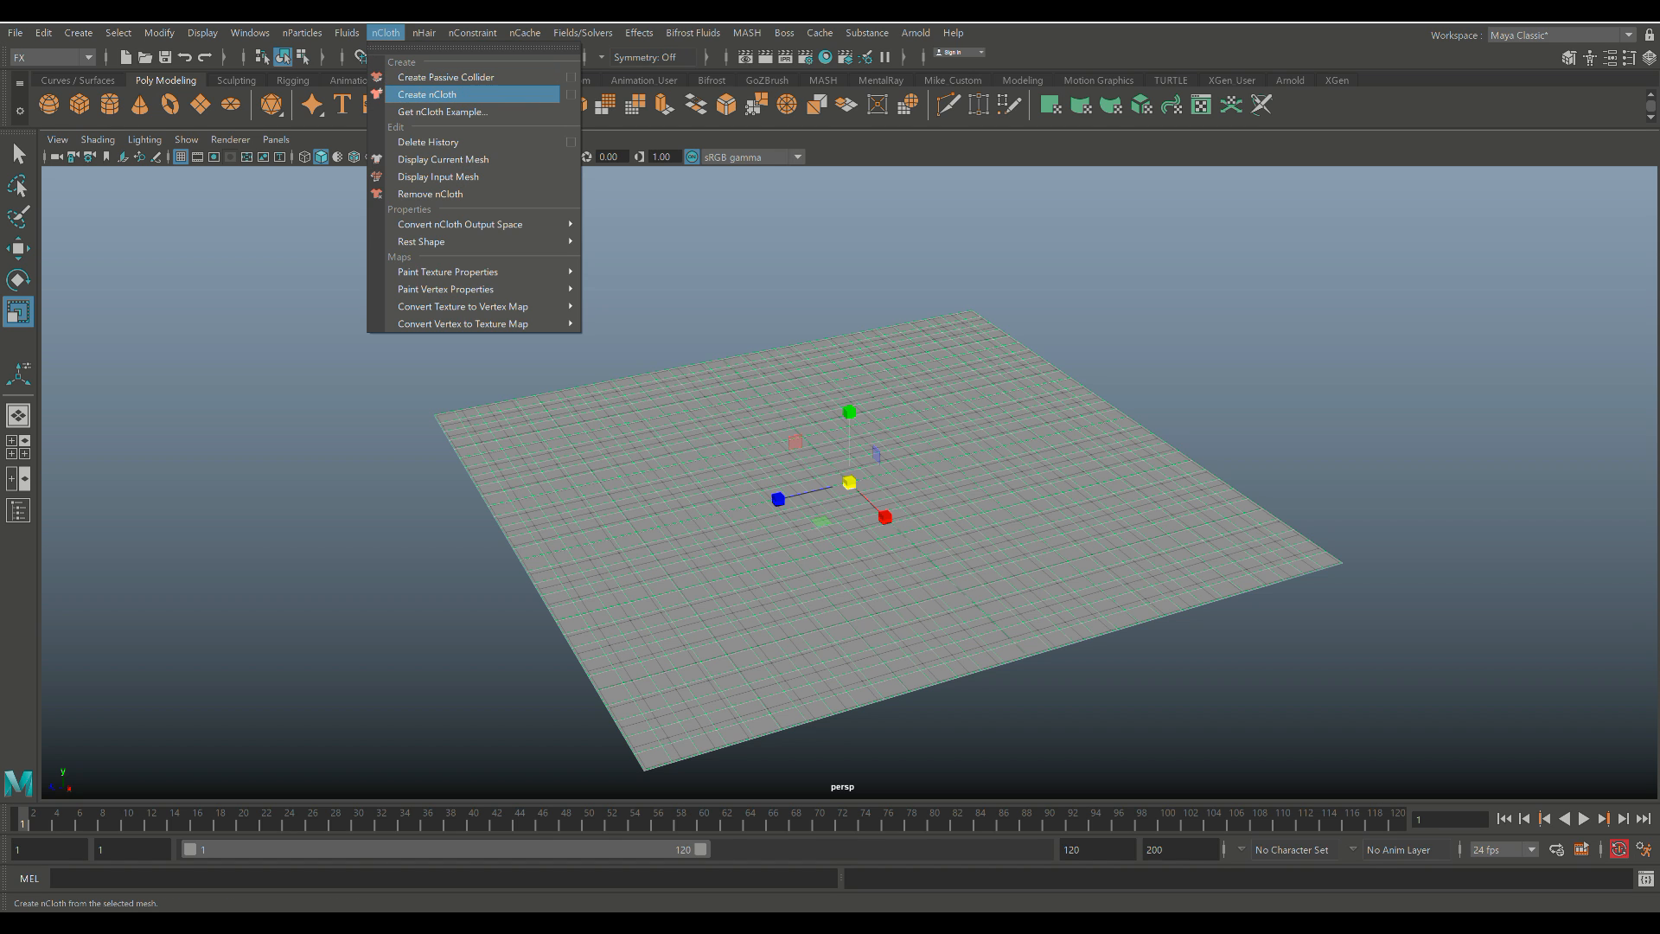
pyautogui.click(425, 93)
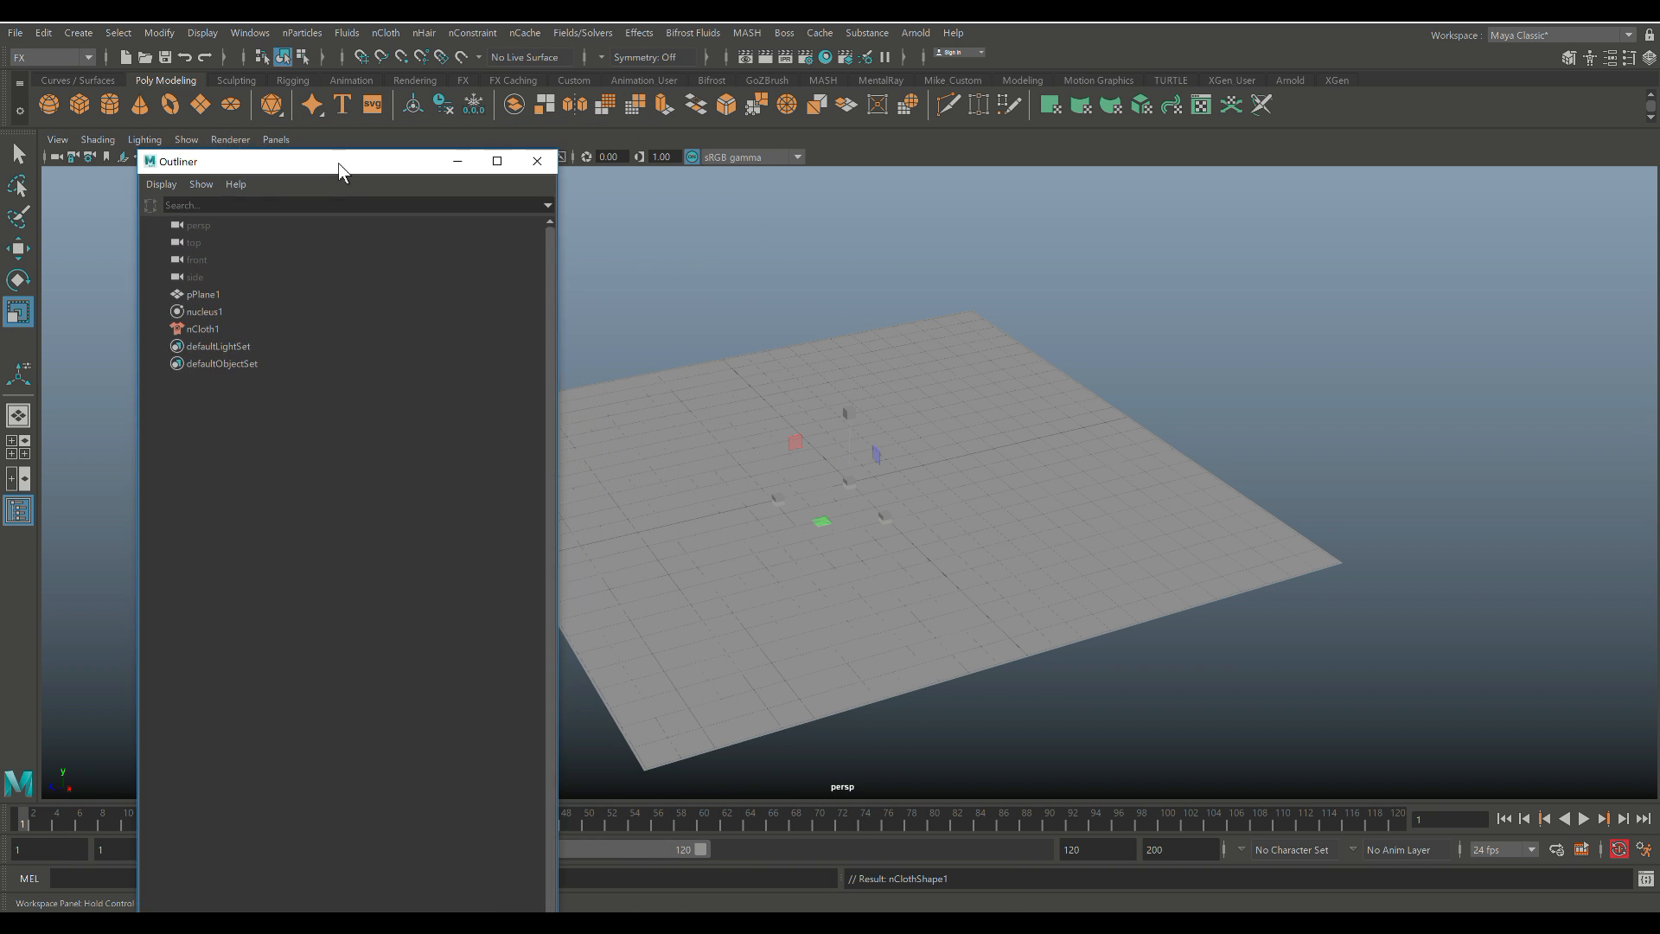
# In the Outliner, select the new nucleus1 solver and nCloth1 nodes.
pyautogui.moveTo(342, 161); pyautogui.dragTo(301, 178)
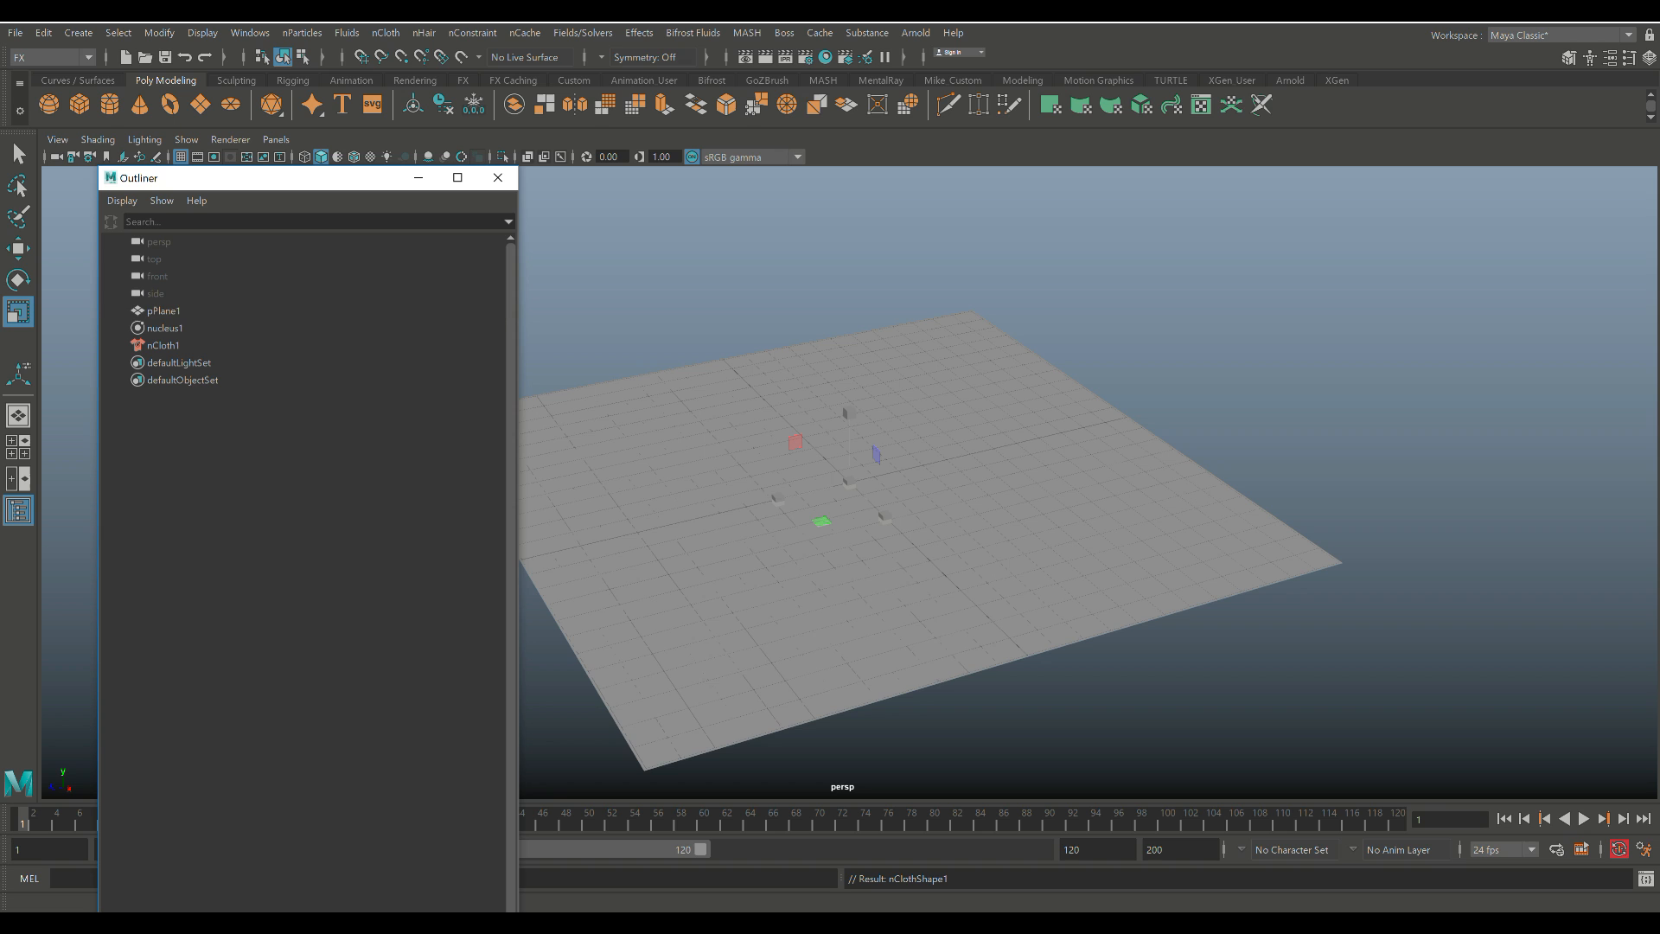
pyautogui.click(166, 326)
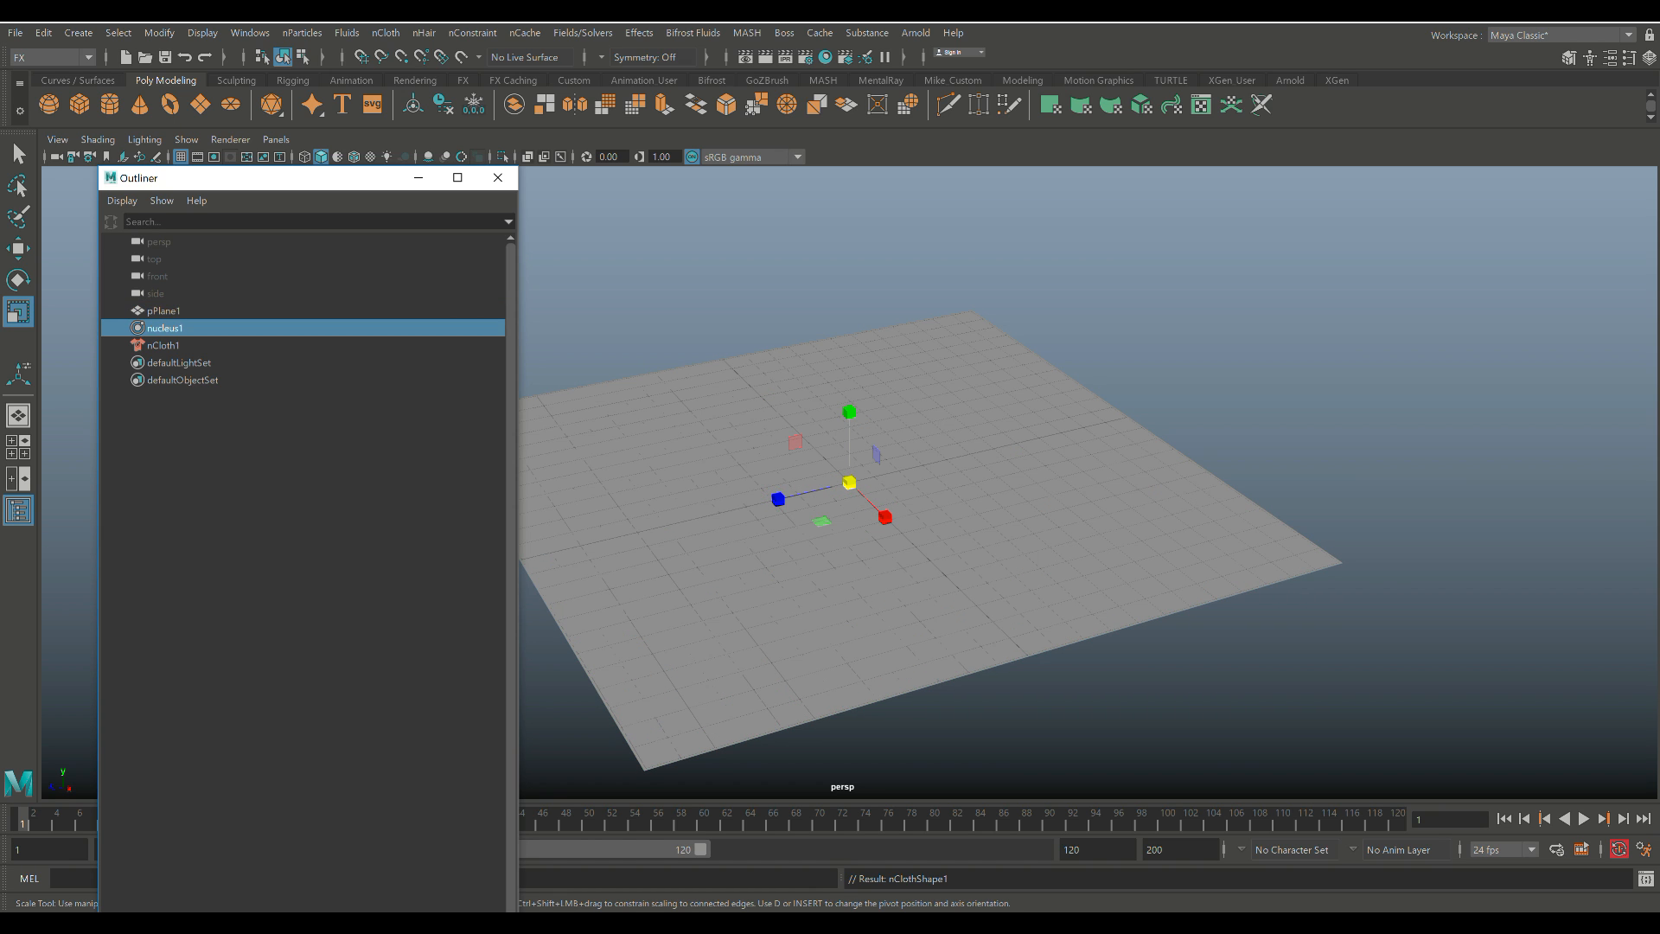
pyautogui.click(164, 346)
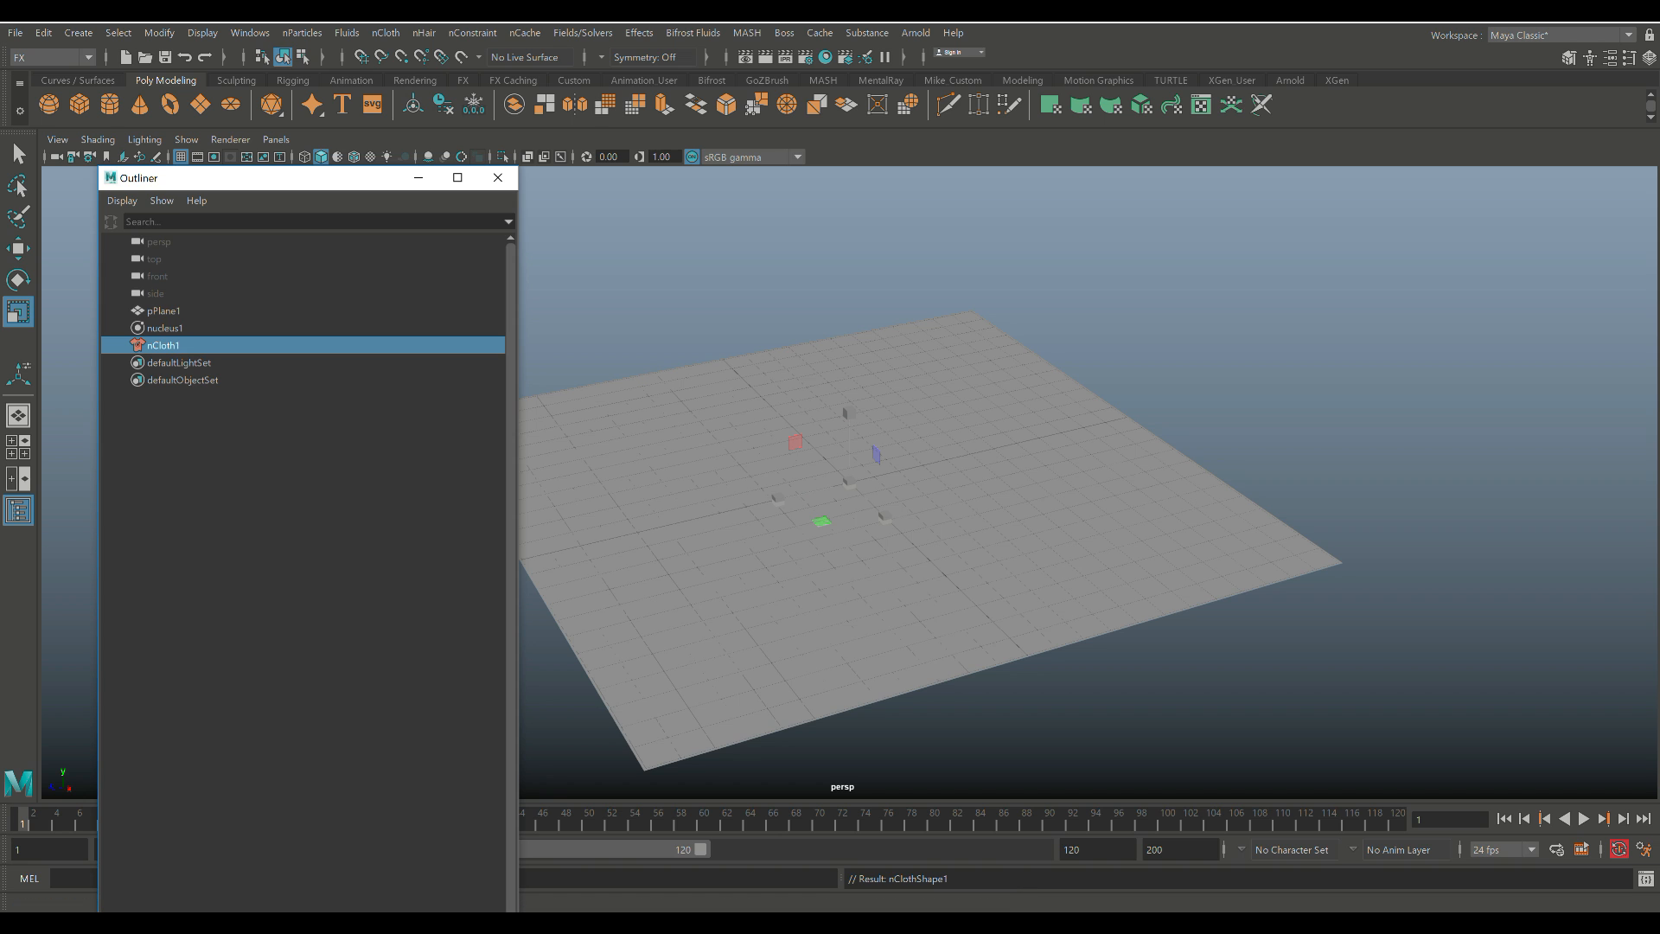
pyautogui.click(497, 178)
pyautogui.write('300')
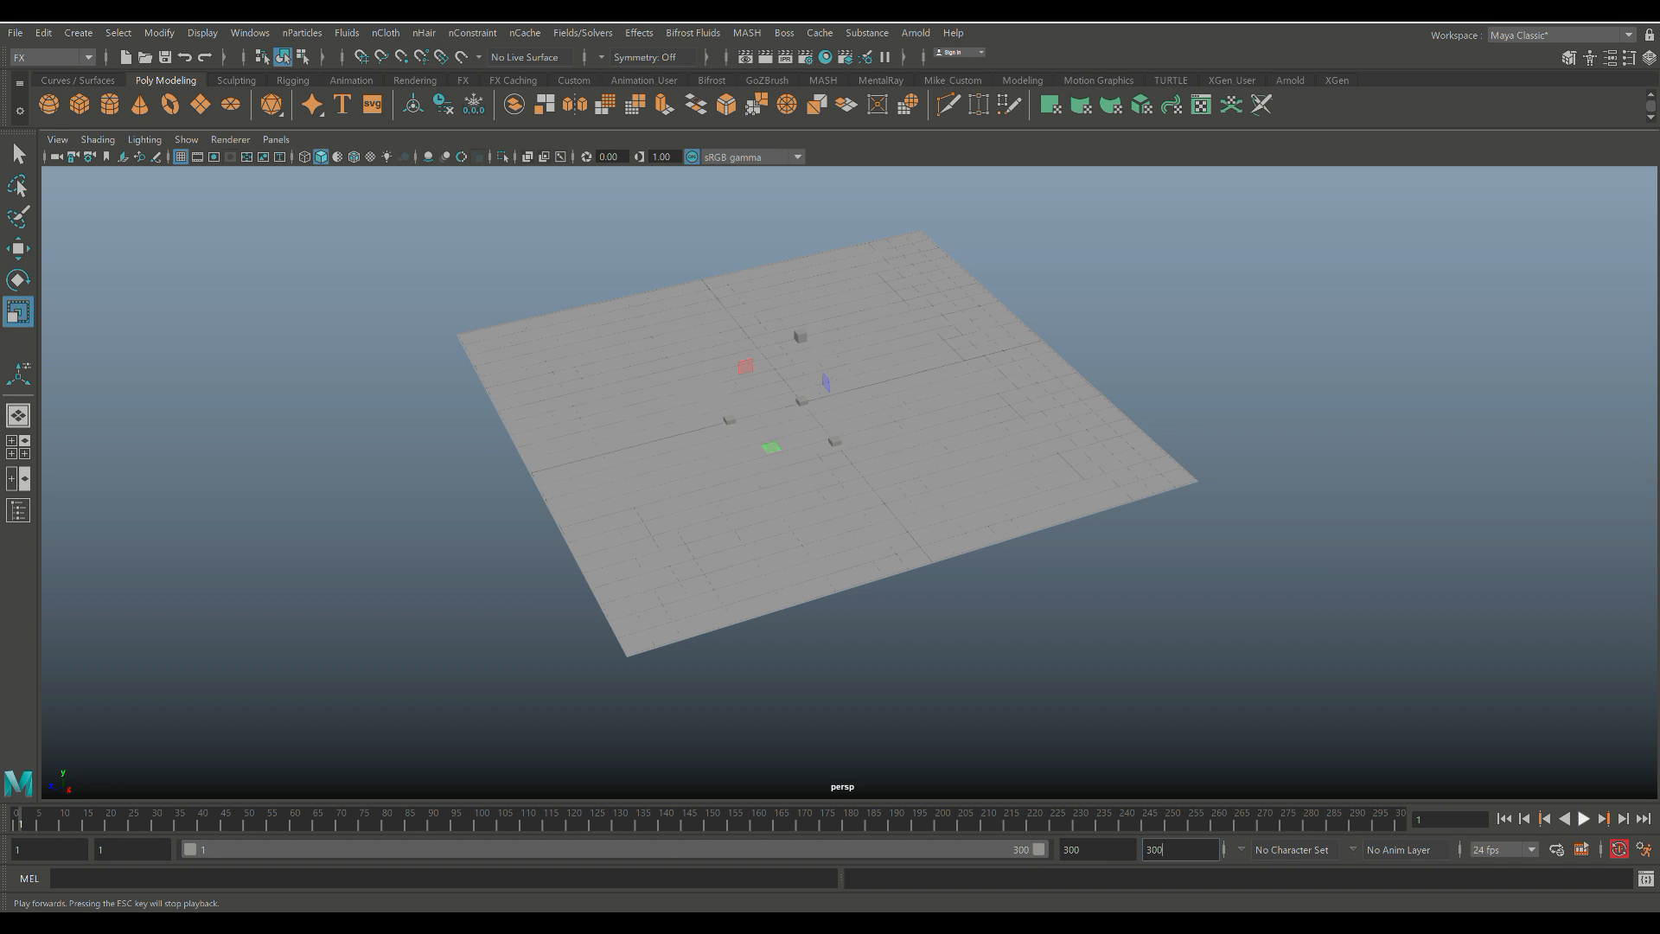
# Play the cloth simulation, then show nucleus1's Gravity and Wind settings.
pyautogui.click(1582, 818)
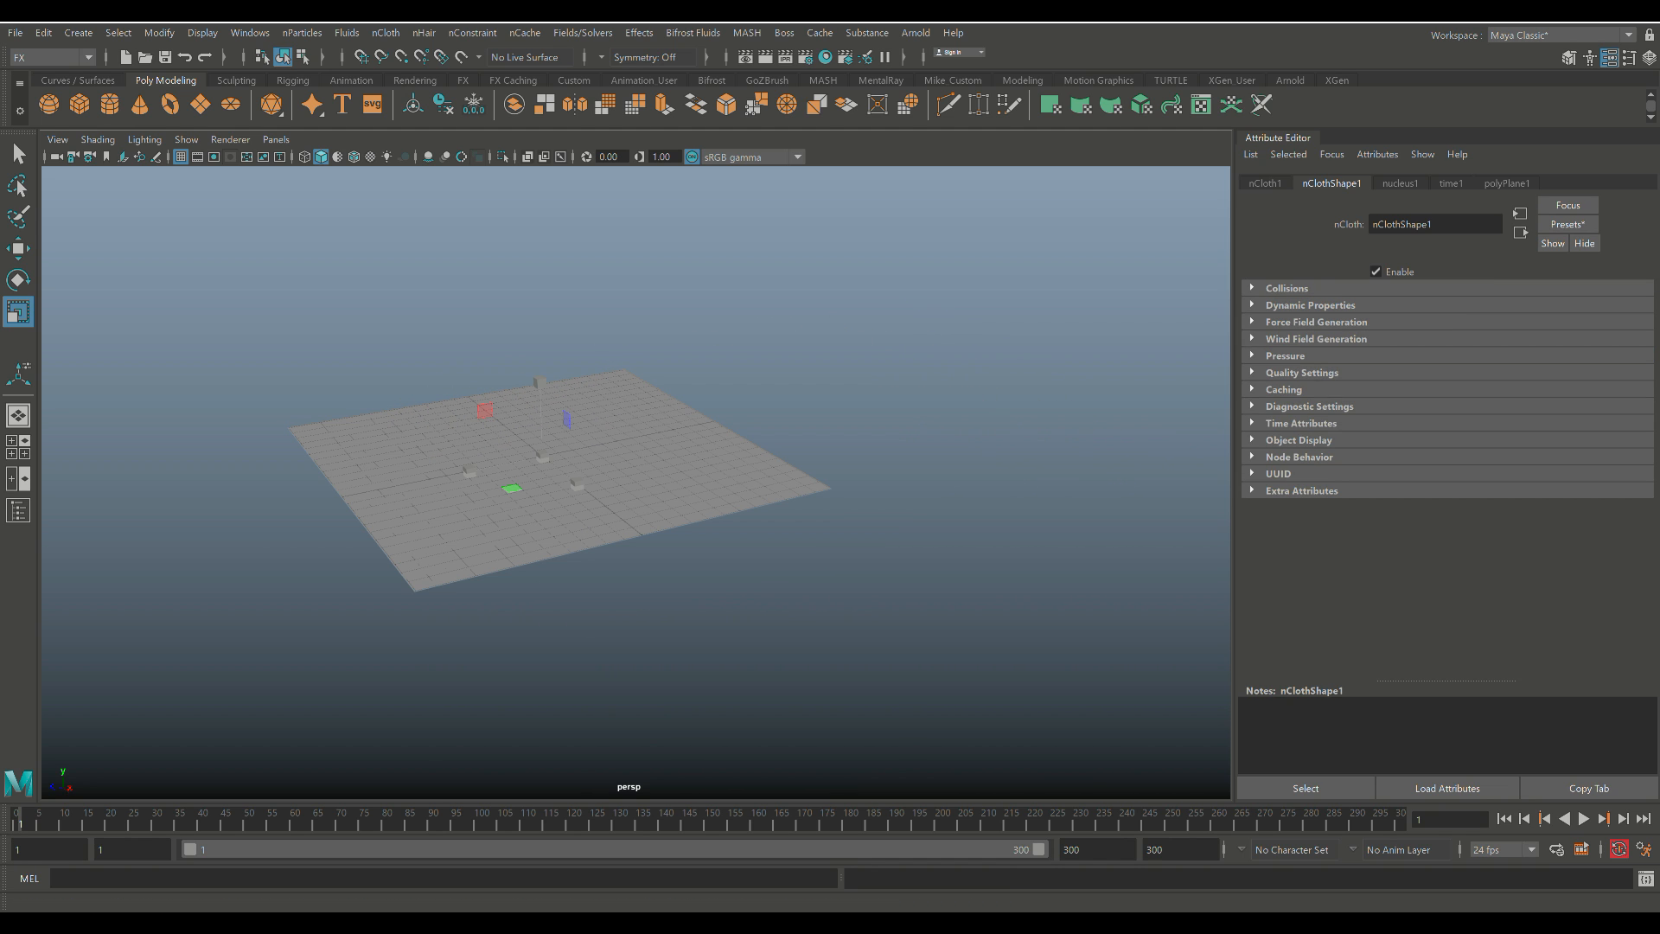
pyautogui.click(1399, 184)
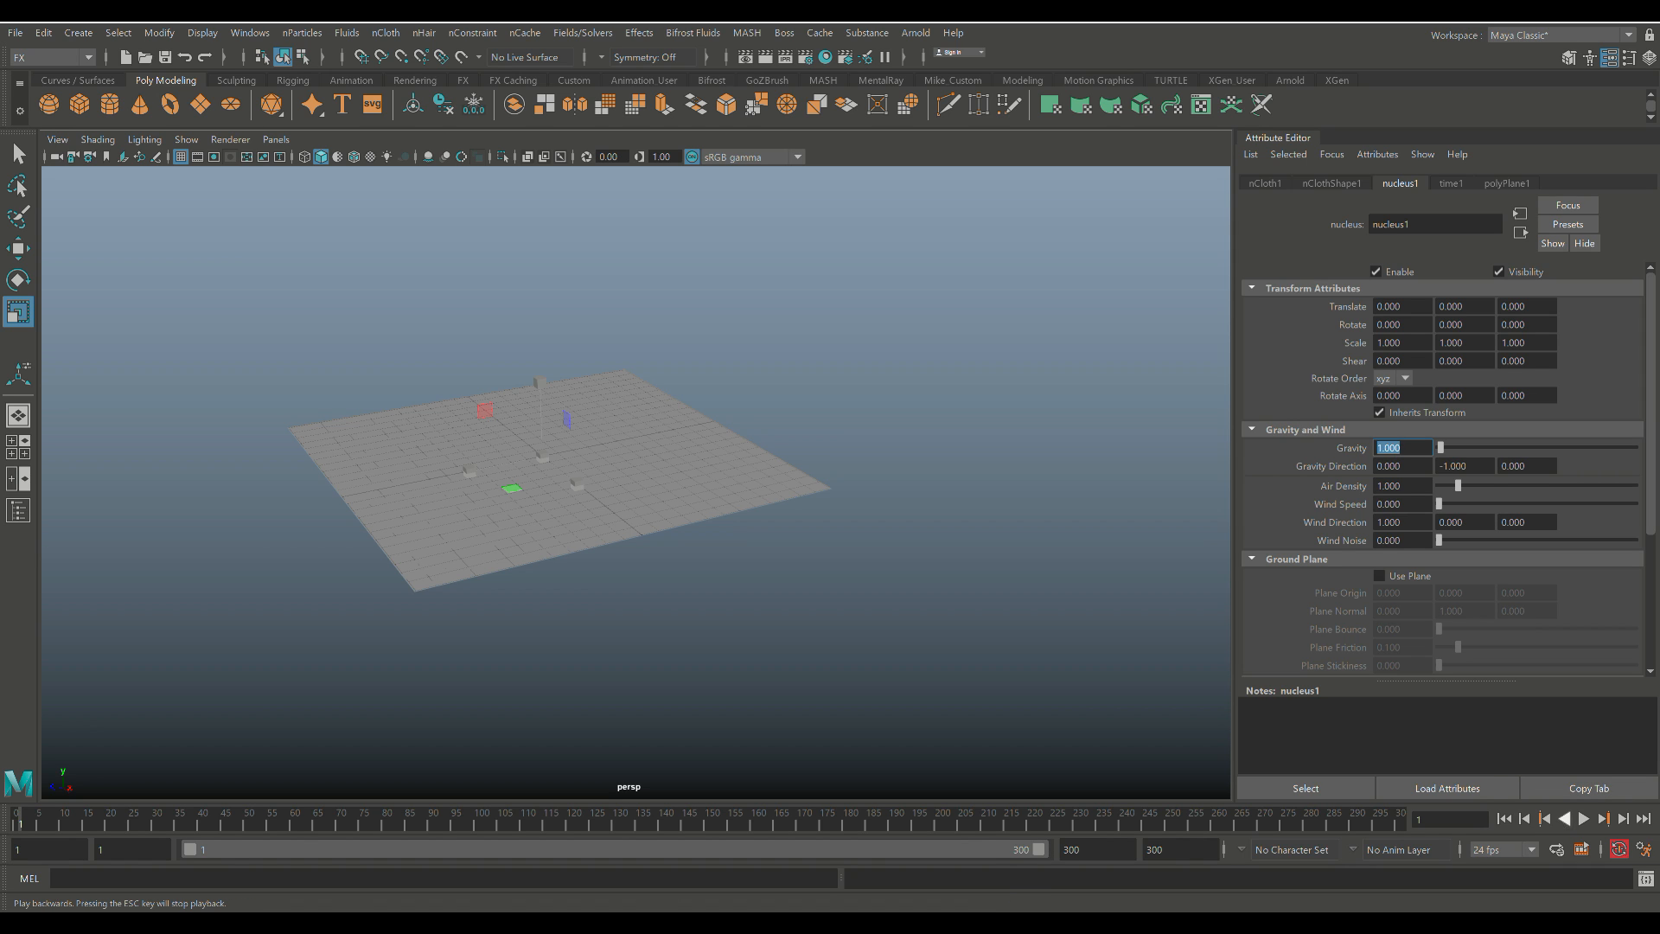
# Set nucleus Gravity to 9.8 and test it with playback, rewinding afterward.
pyautogui.click(1582, 818)
pyautogui.write('100.000')
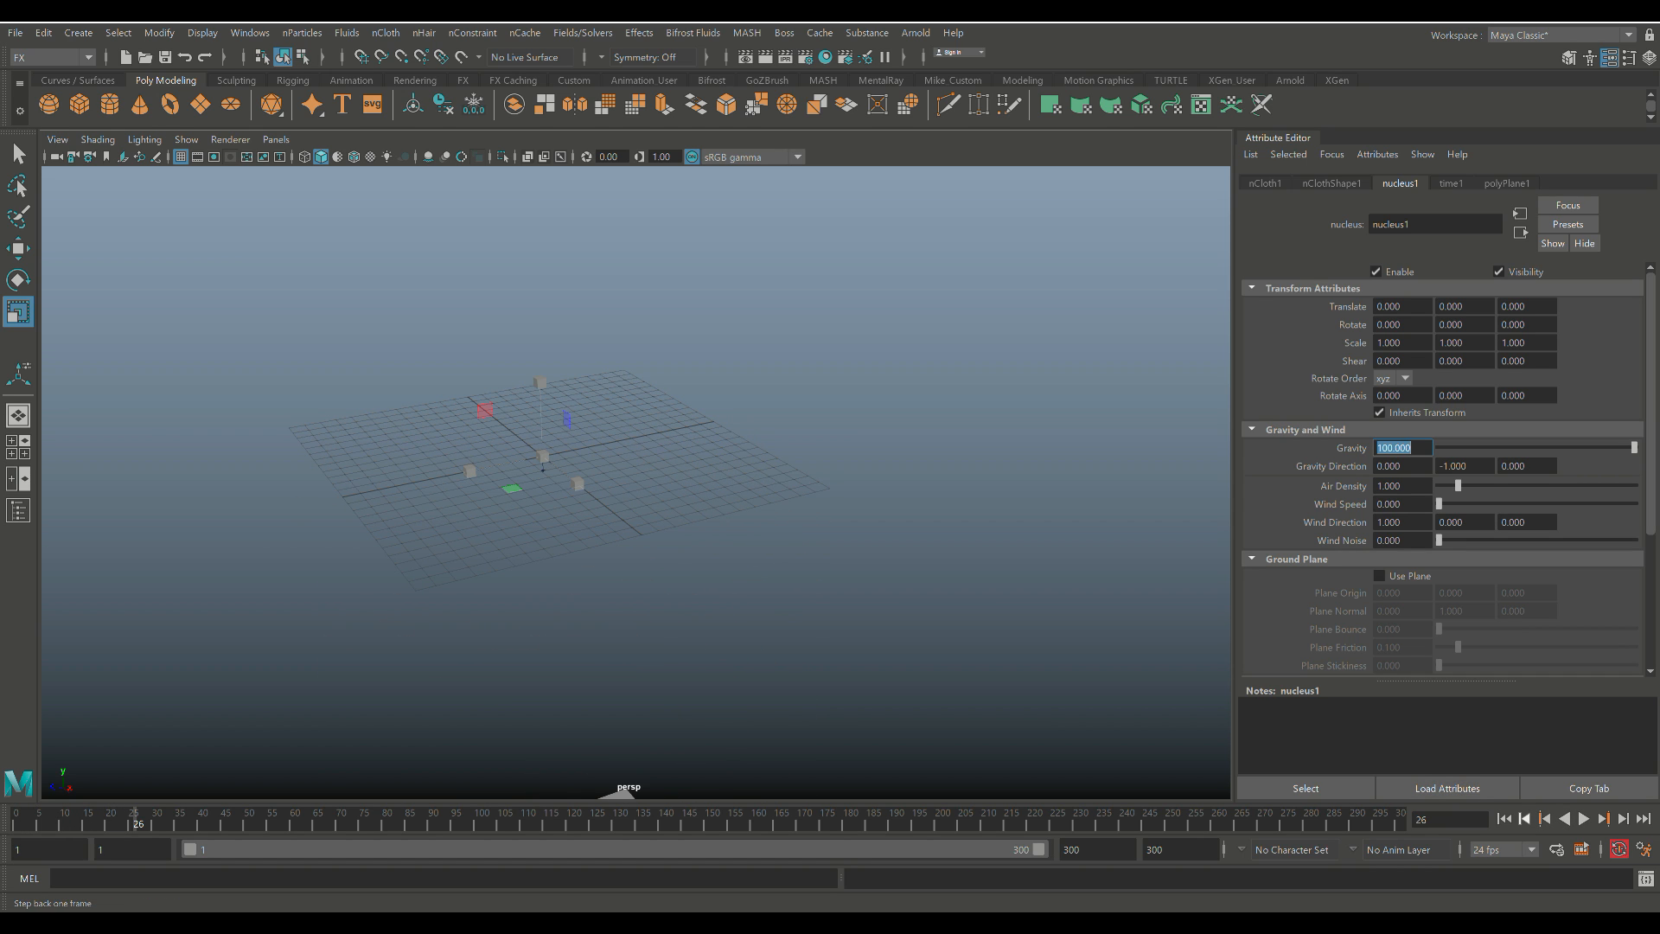
pyautogui.write('9.800')
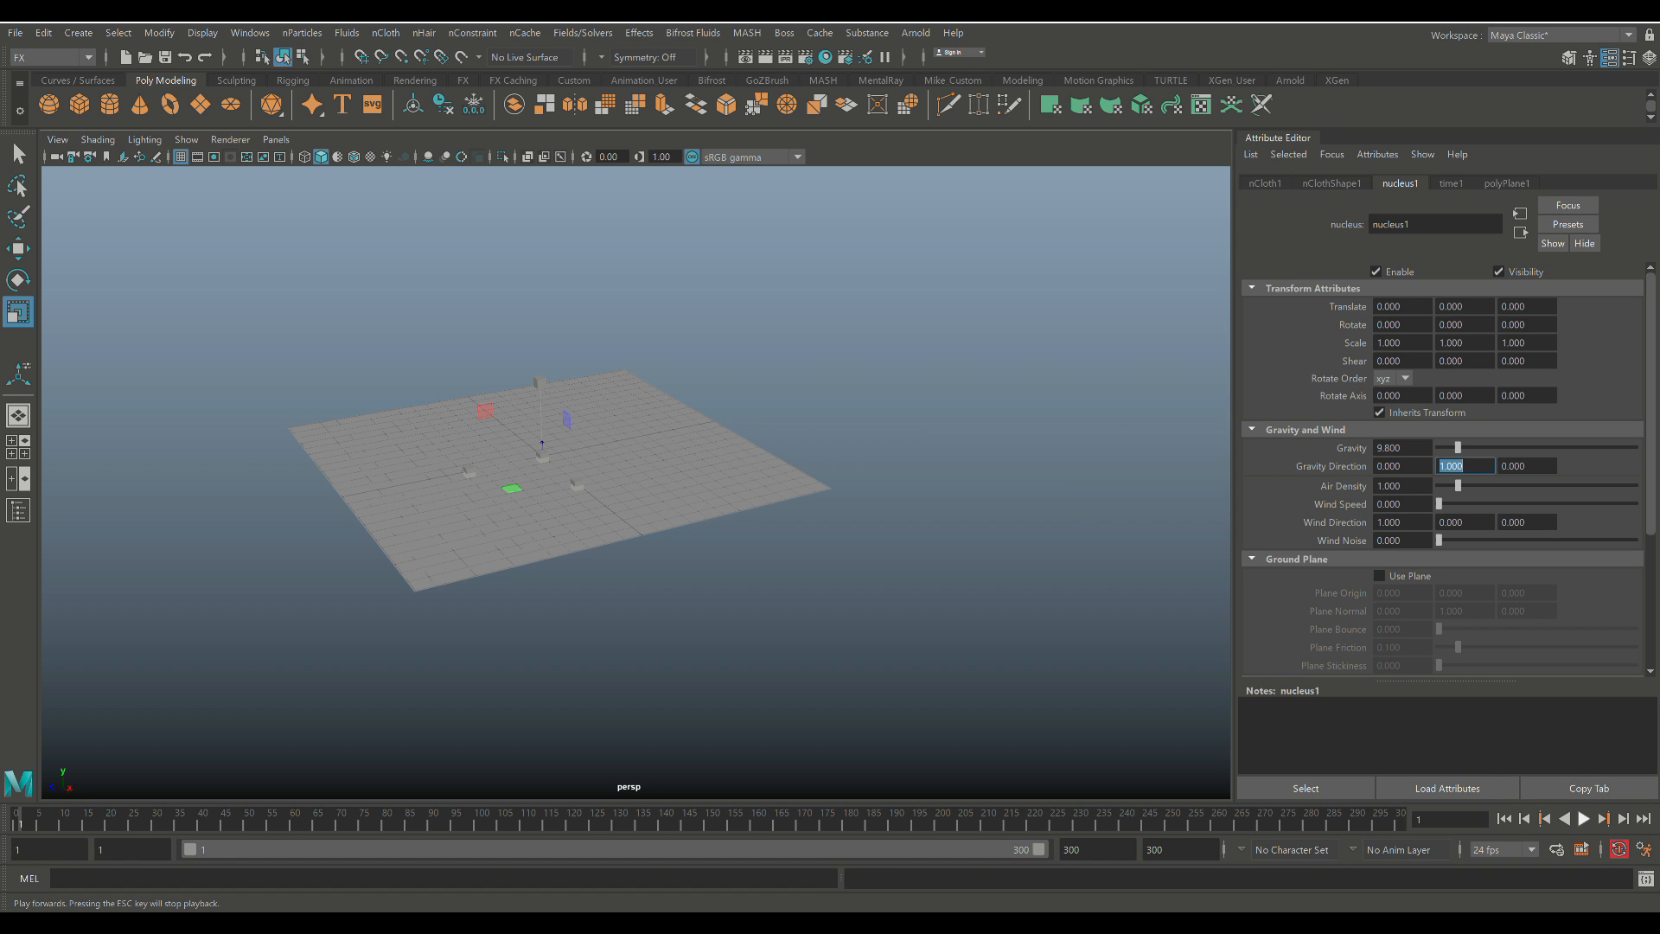
pyautogui.click(1583, 818)
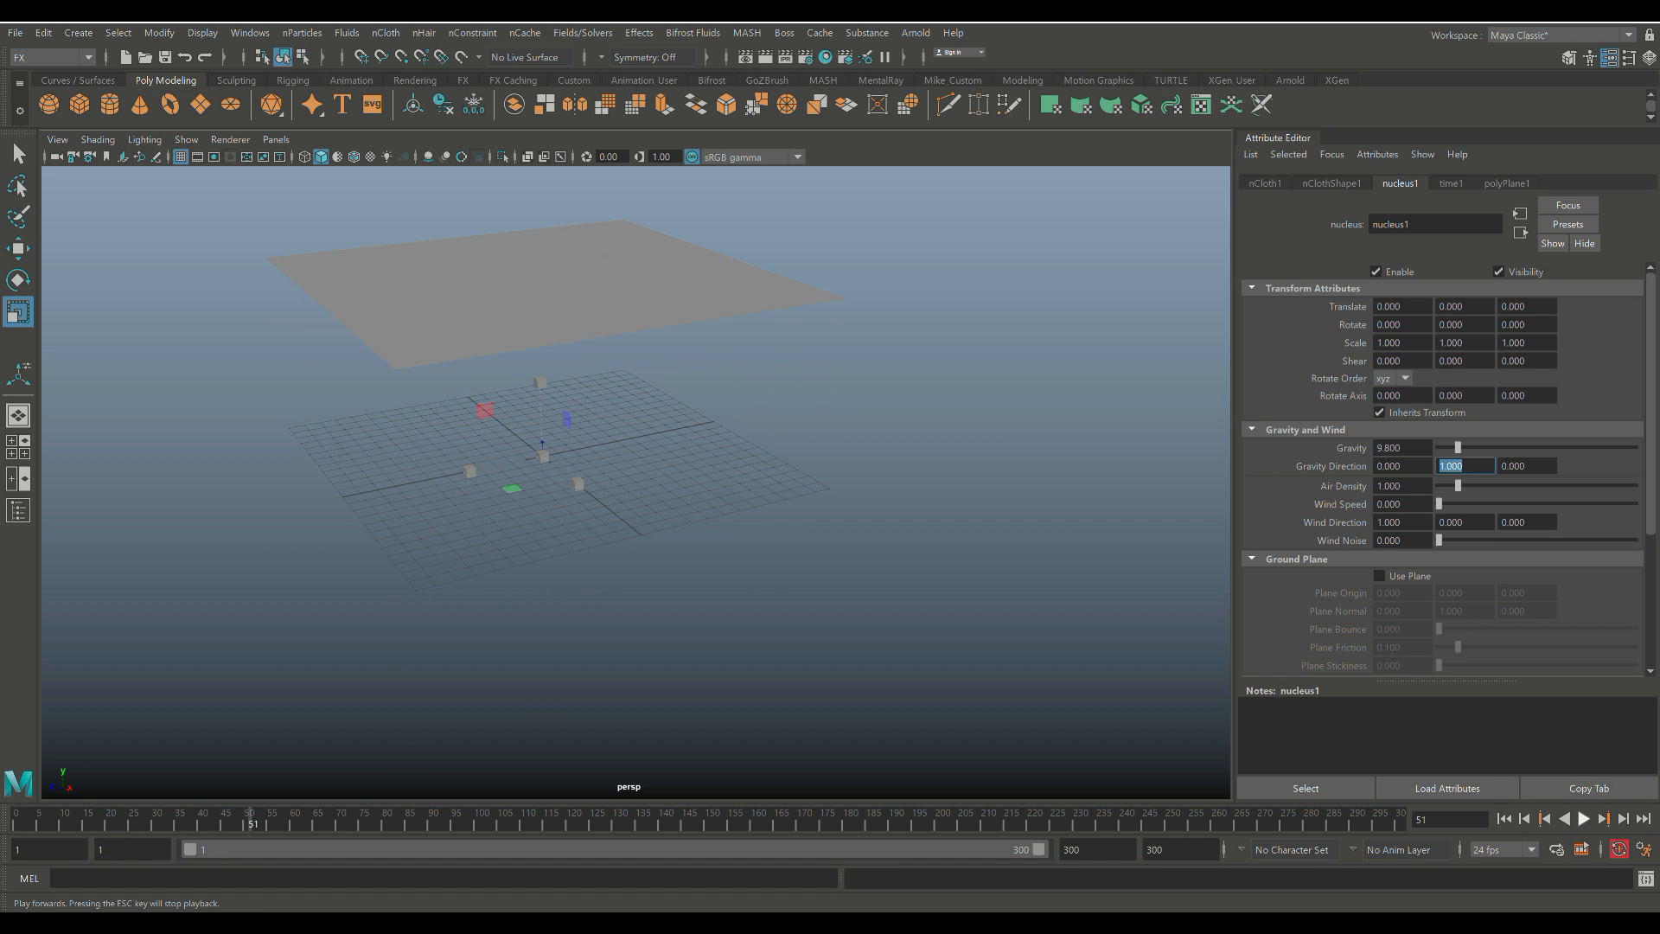
pyautogui.click(1502, 818)
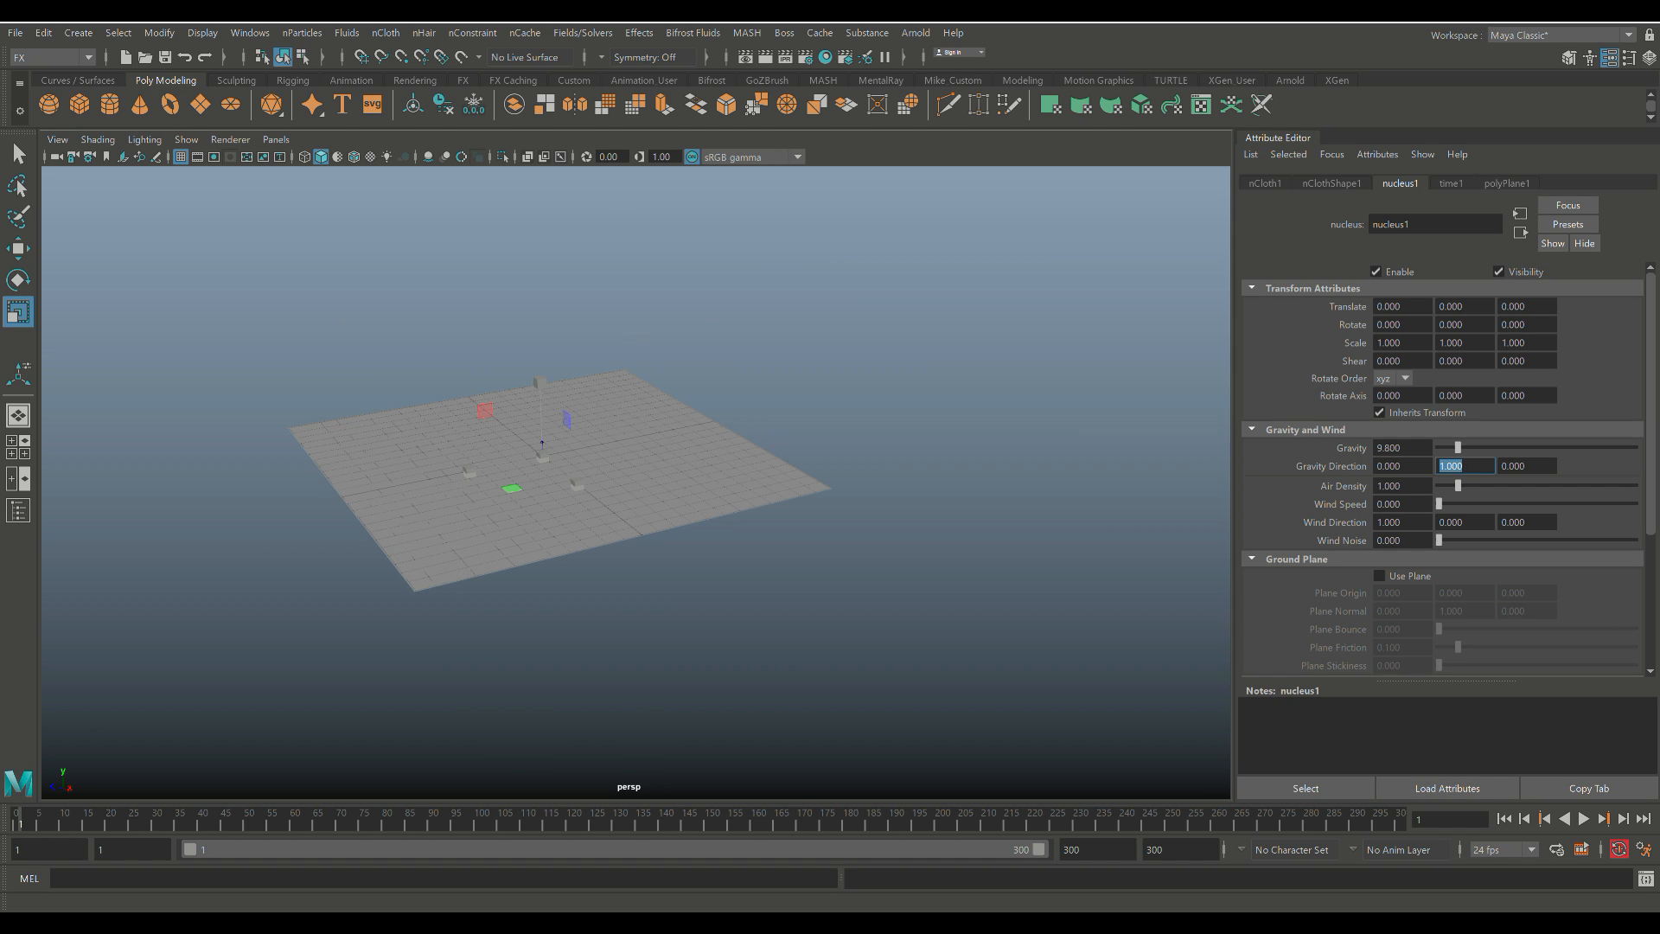
# Try Gravity Direction 0,1,0 and 1,0,0, then zero it to 0,0,0.
pyautogui.click(1403, 465)
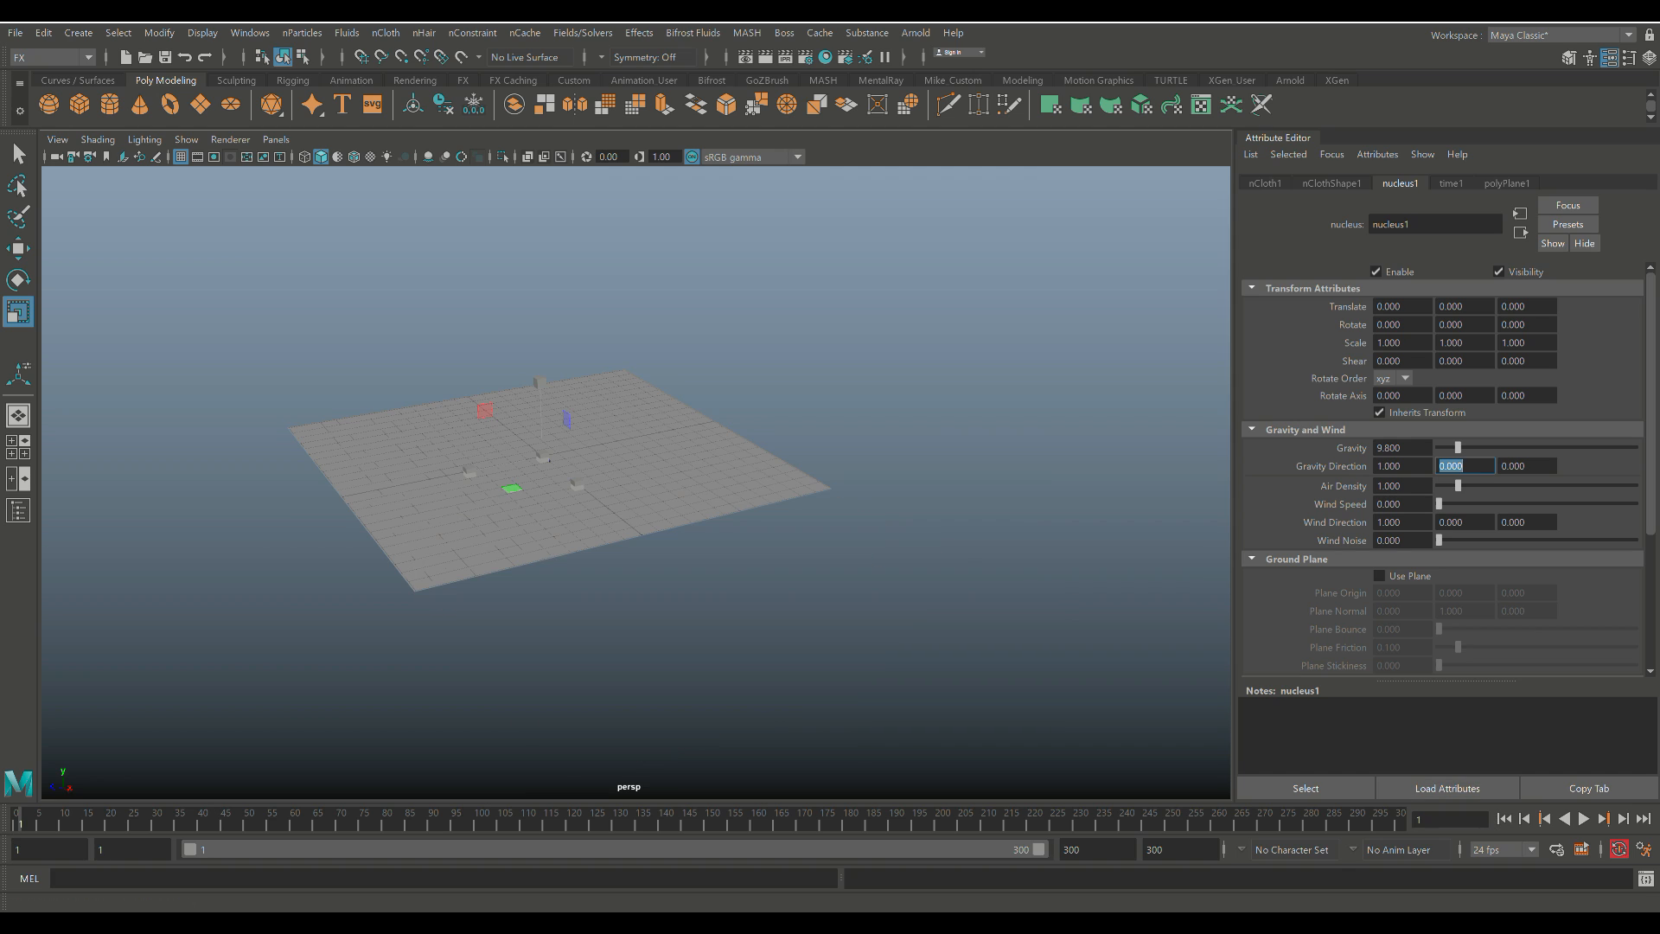
pyautogui.click(1401, 465)
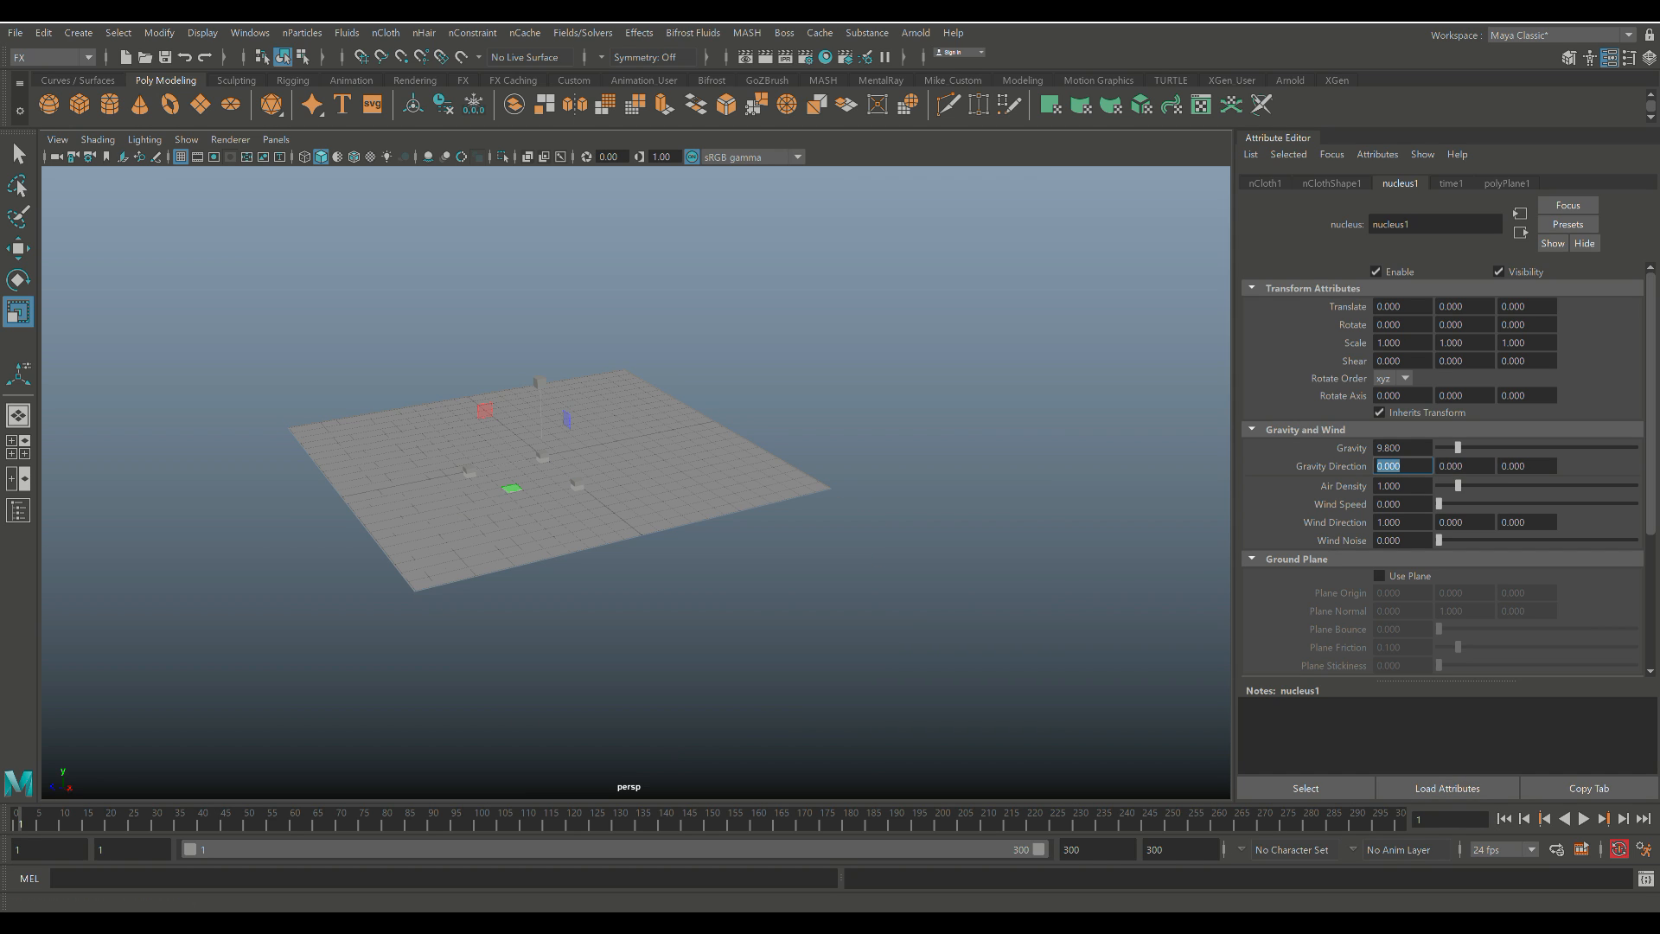
pyautogui.click(1465, 466)
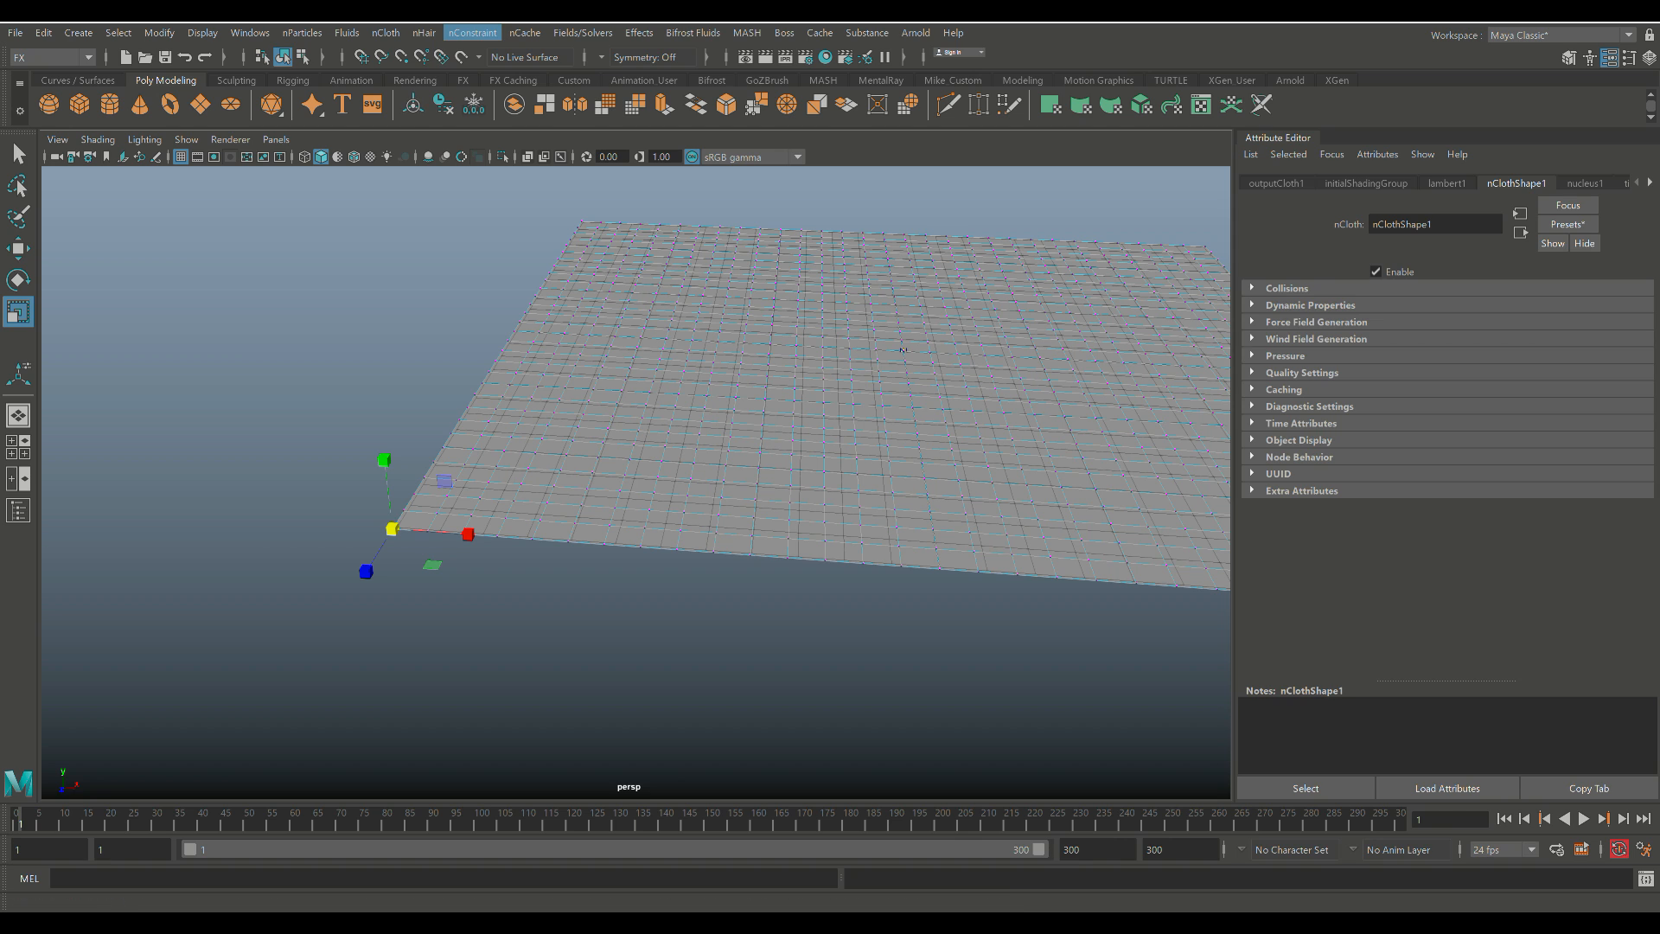
# Pin the selected cloth point with an nConstraint transform constraint, then reselect the cloth plane.
pyautogui.click(472, 33)
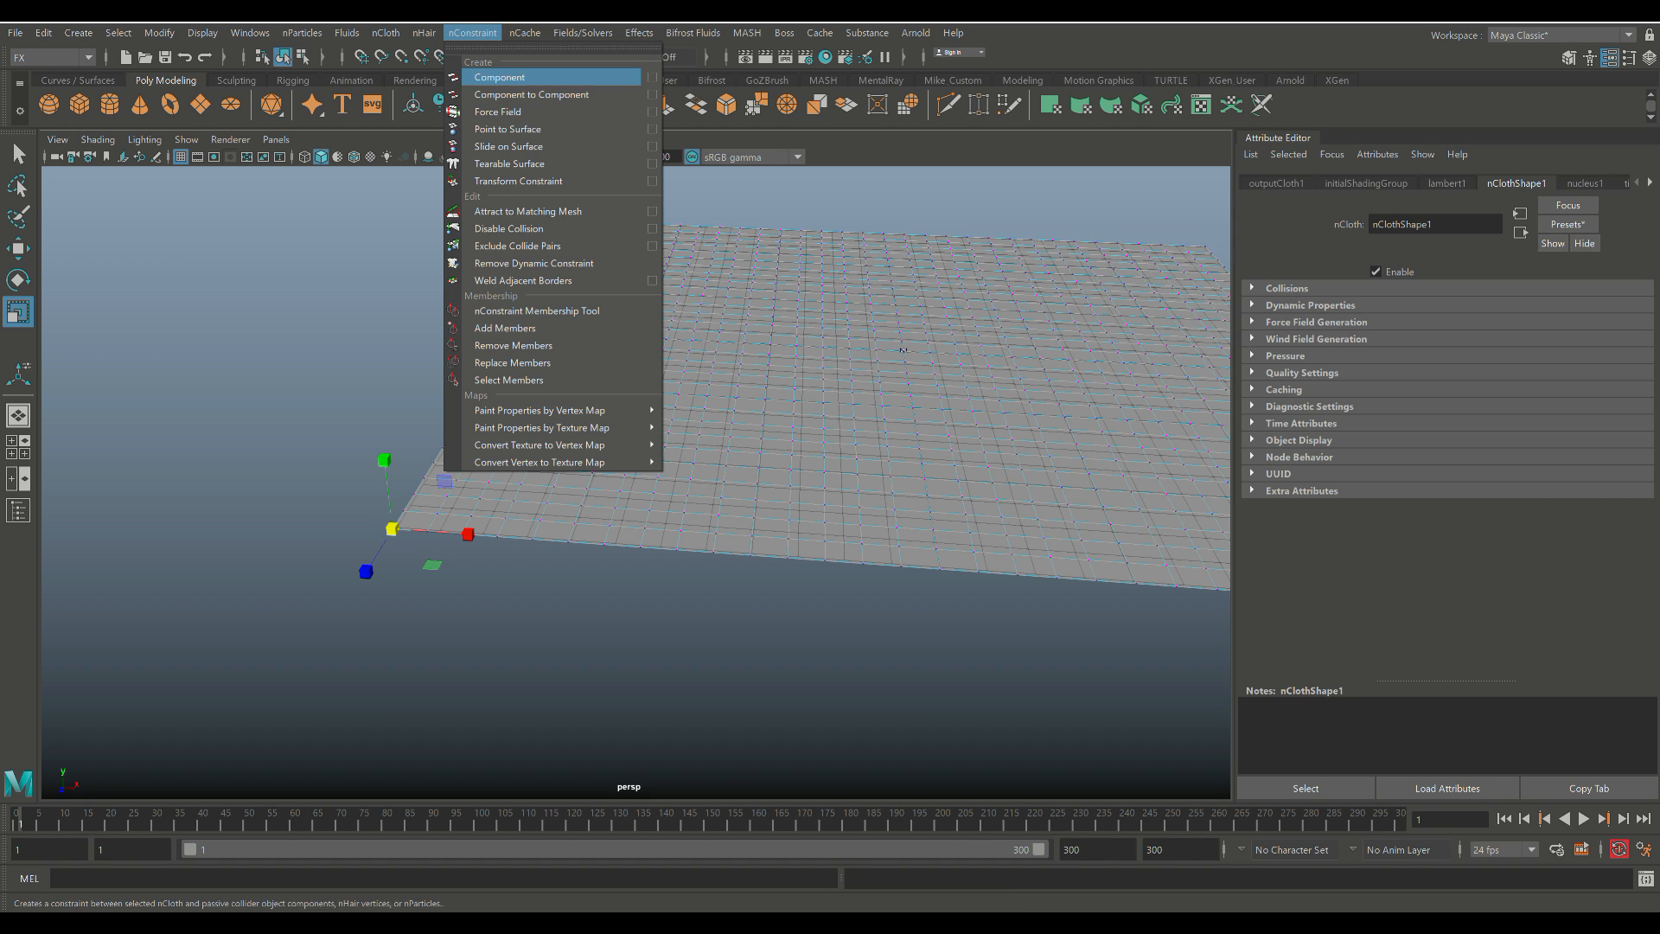
pyautogui.moveTo(519, 180)
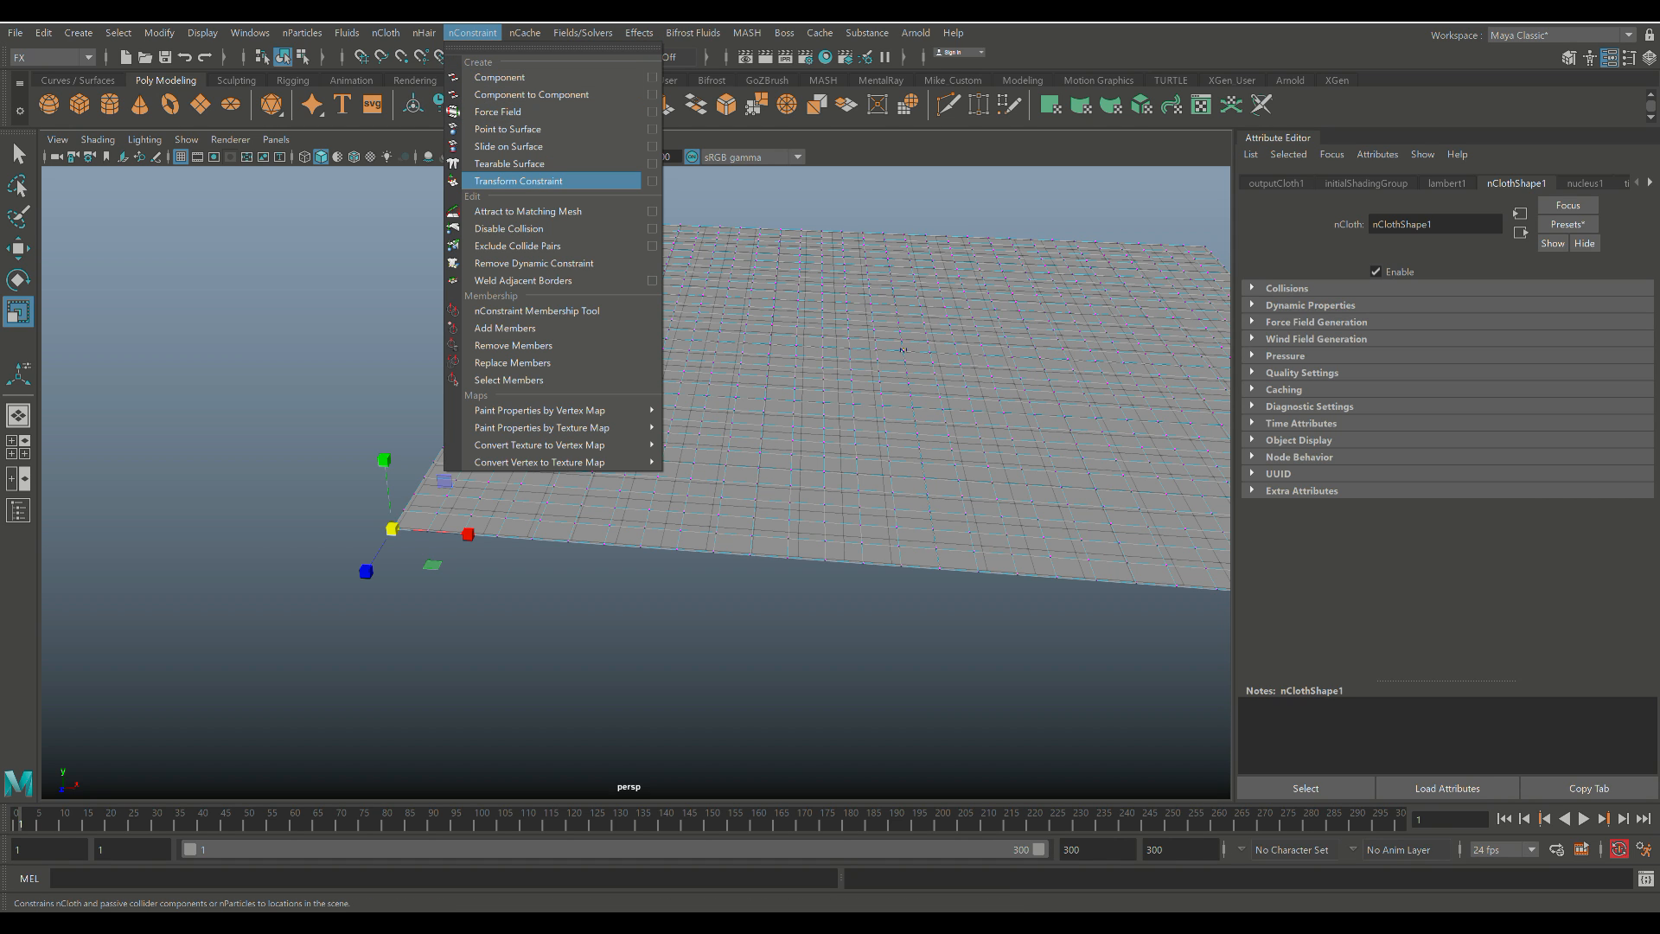
pyautogui.click(519, 179)
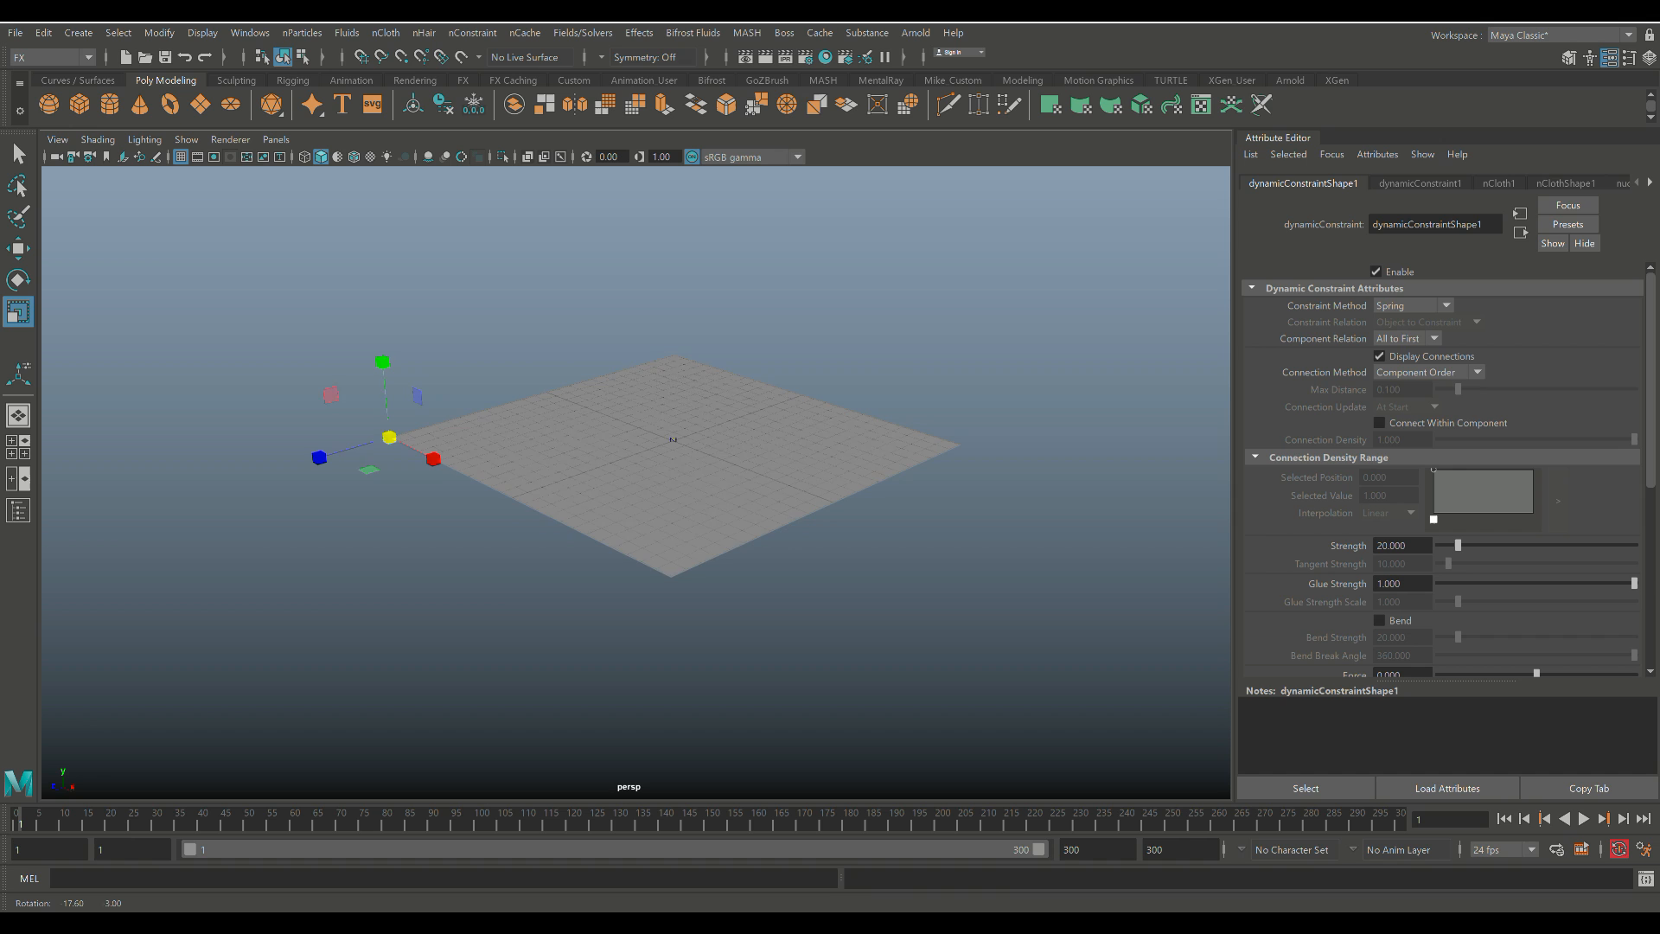
pyautogui.click(17, 251)
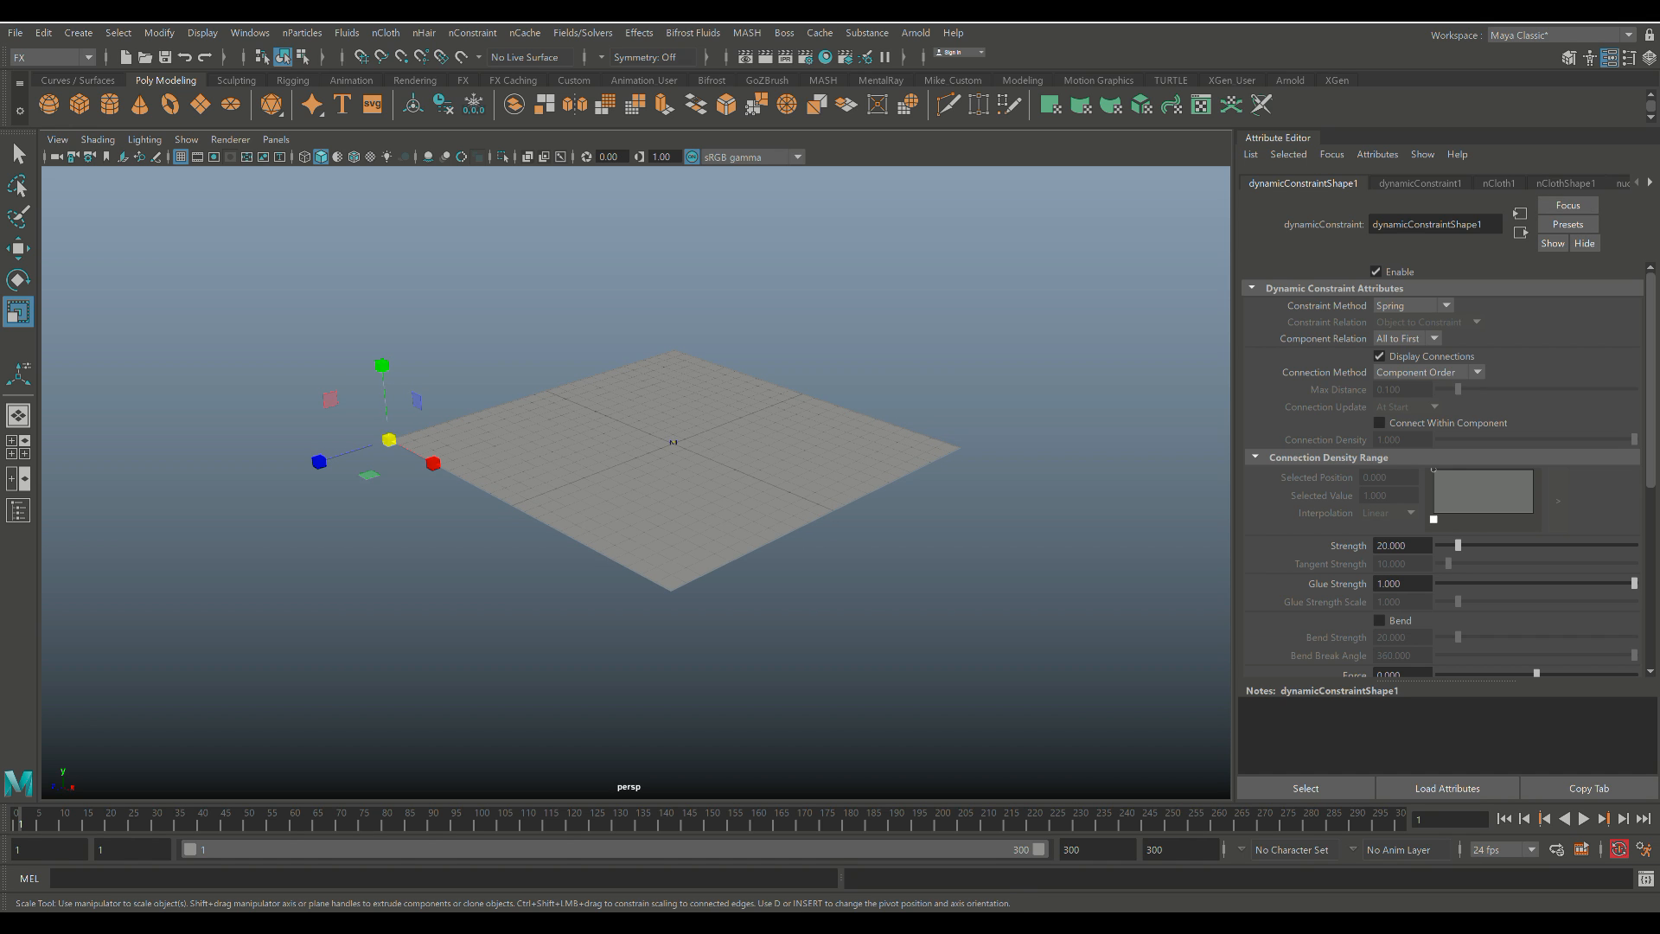
pyautogui.click(1589, 183)
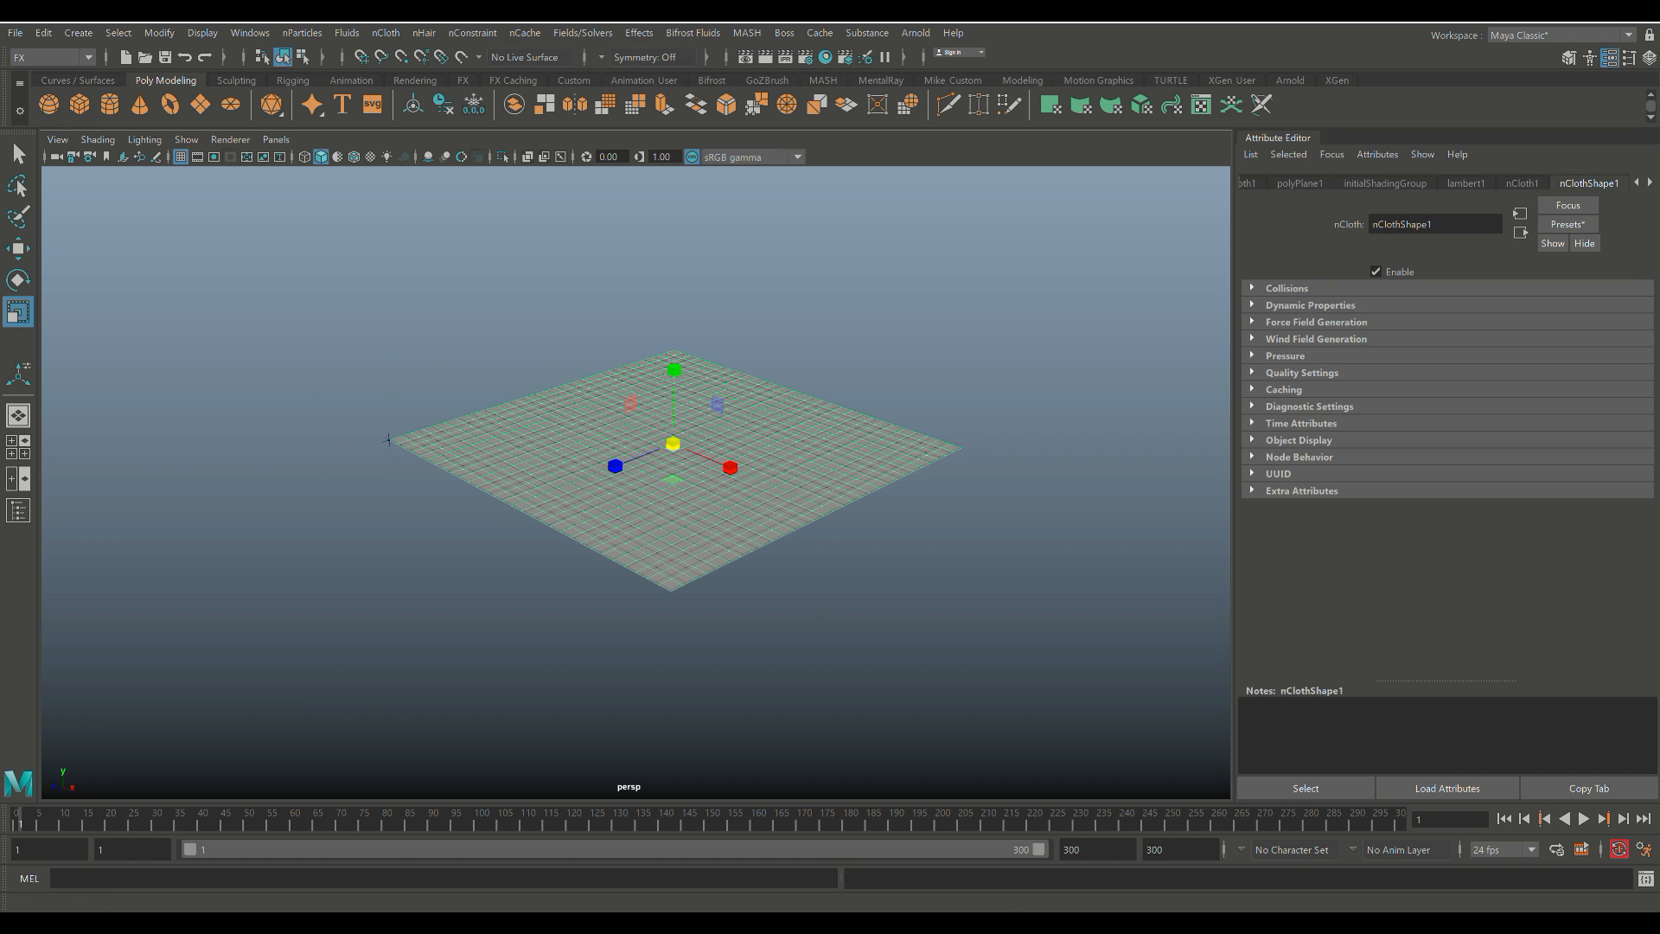
# Play the simulation, then show the nCloth1 node's Transform Attributes.
pyautogui.click(1582, 818)
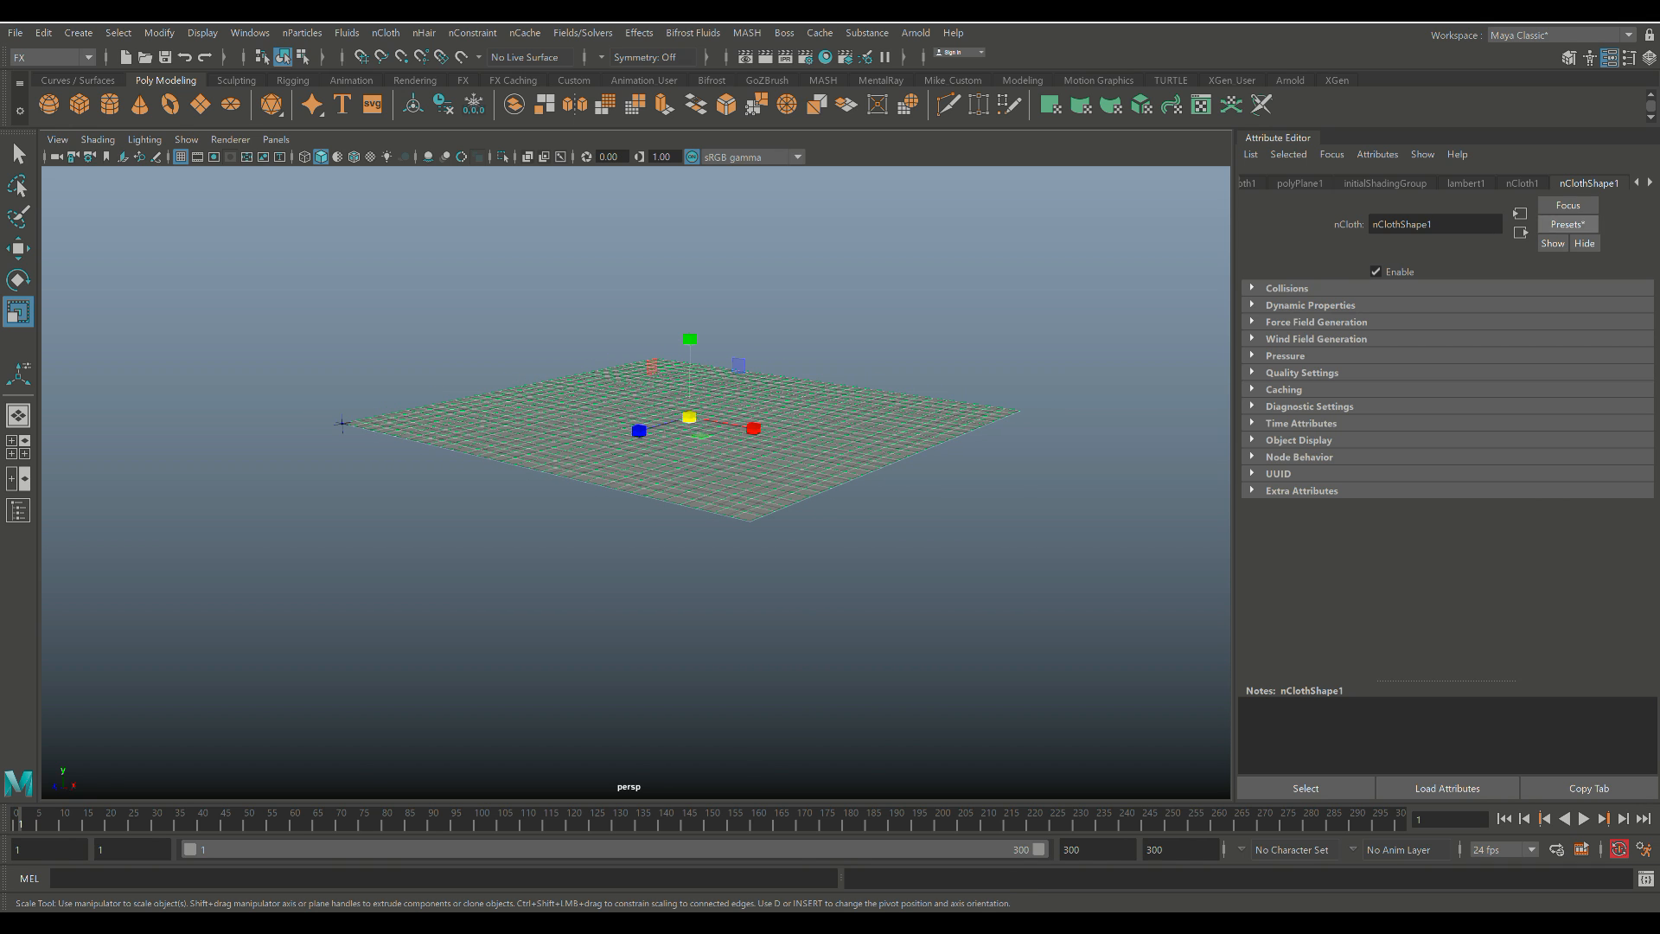
pyautogui.click(1522, 181)
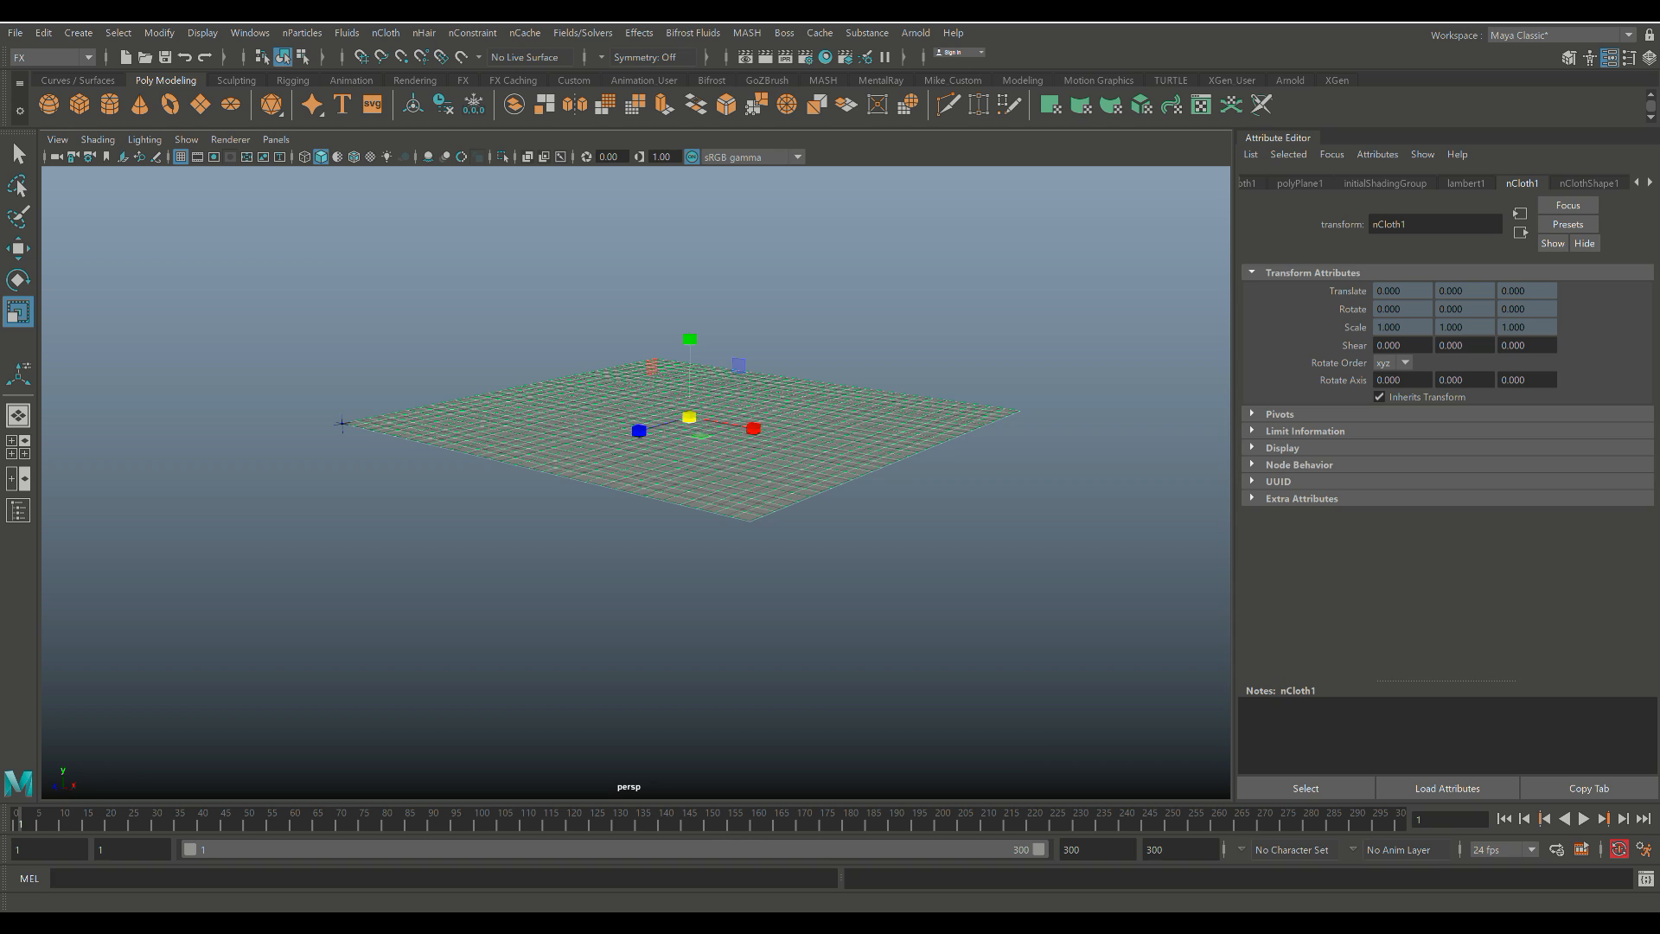
# Apply the Chain Mail preset to nClothShape1, then switch to the Silk preset.
pyautogui.click(1588, 183)
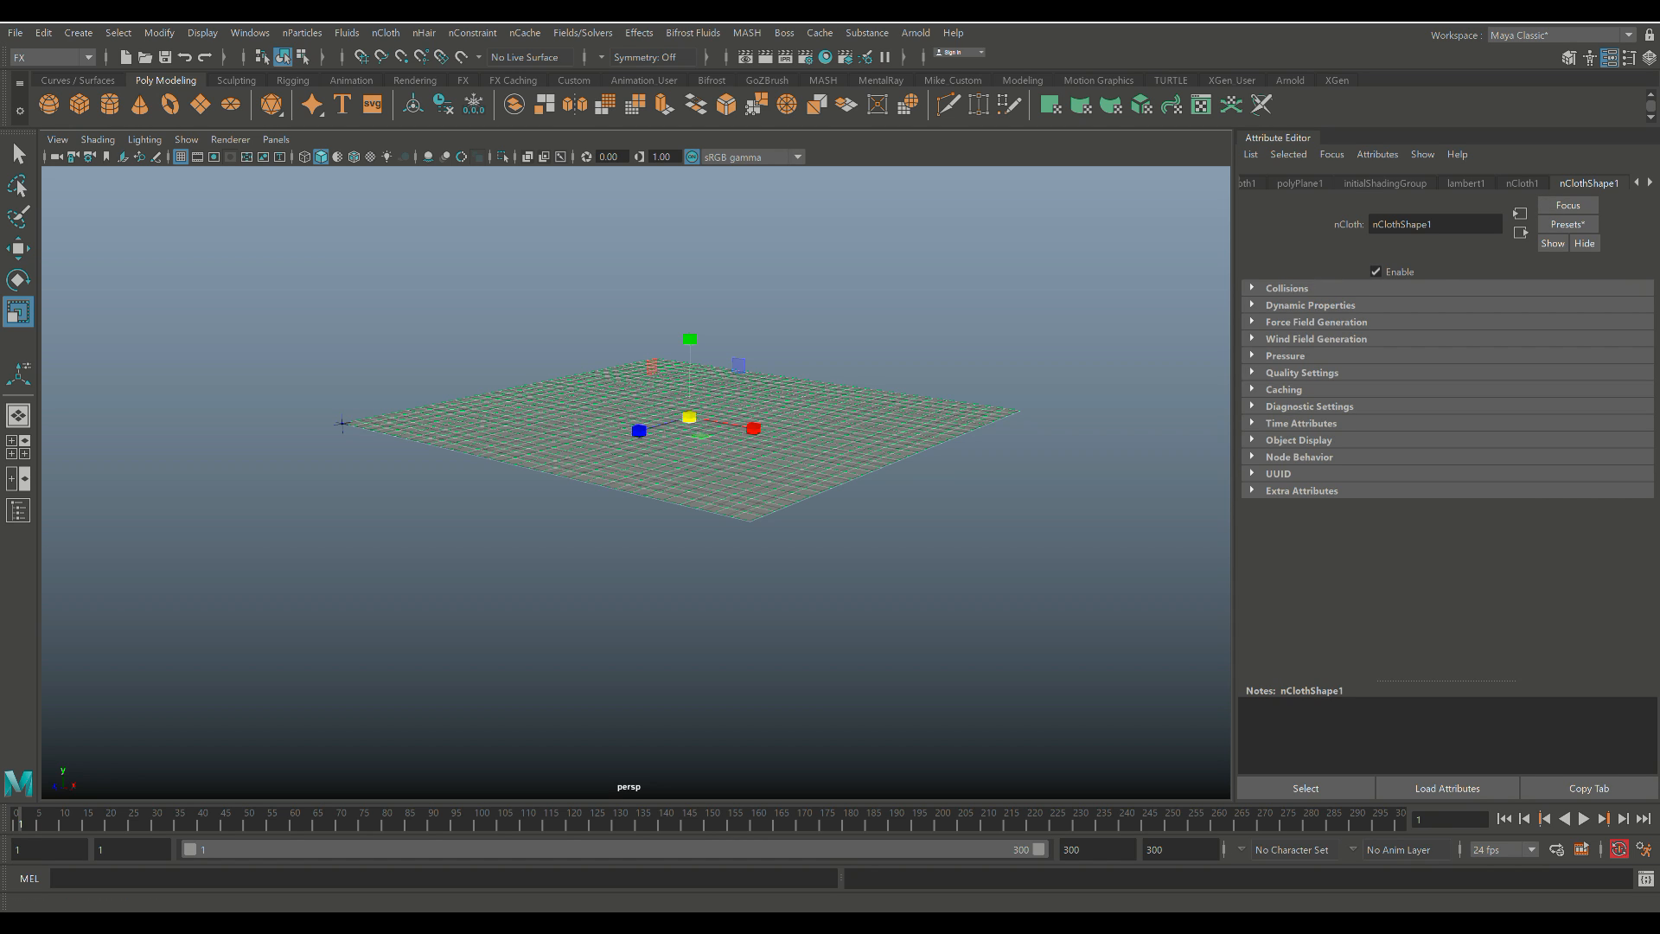
pyautogui.click(1567, 223)
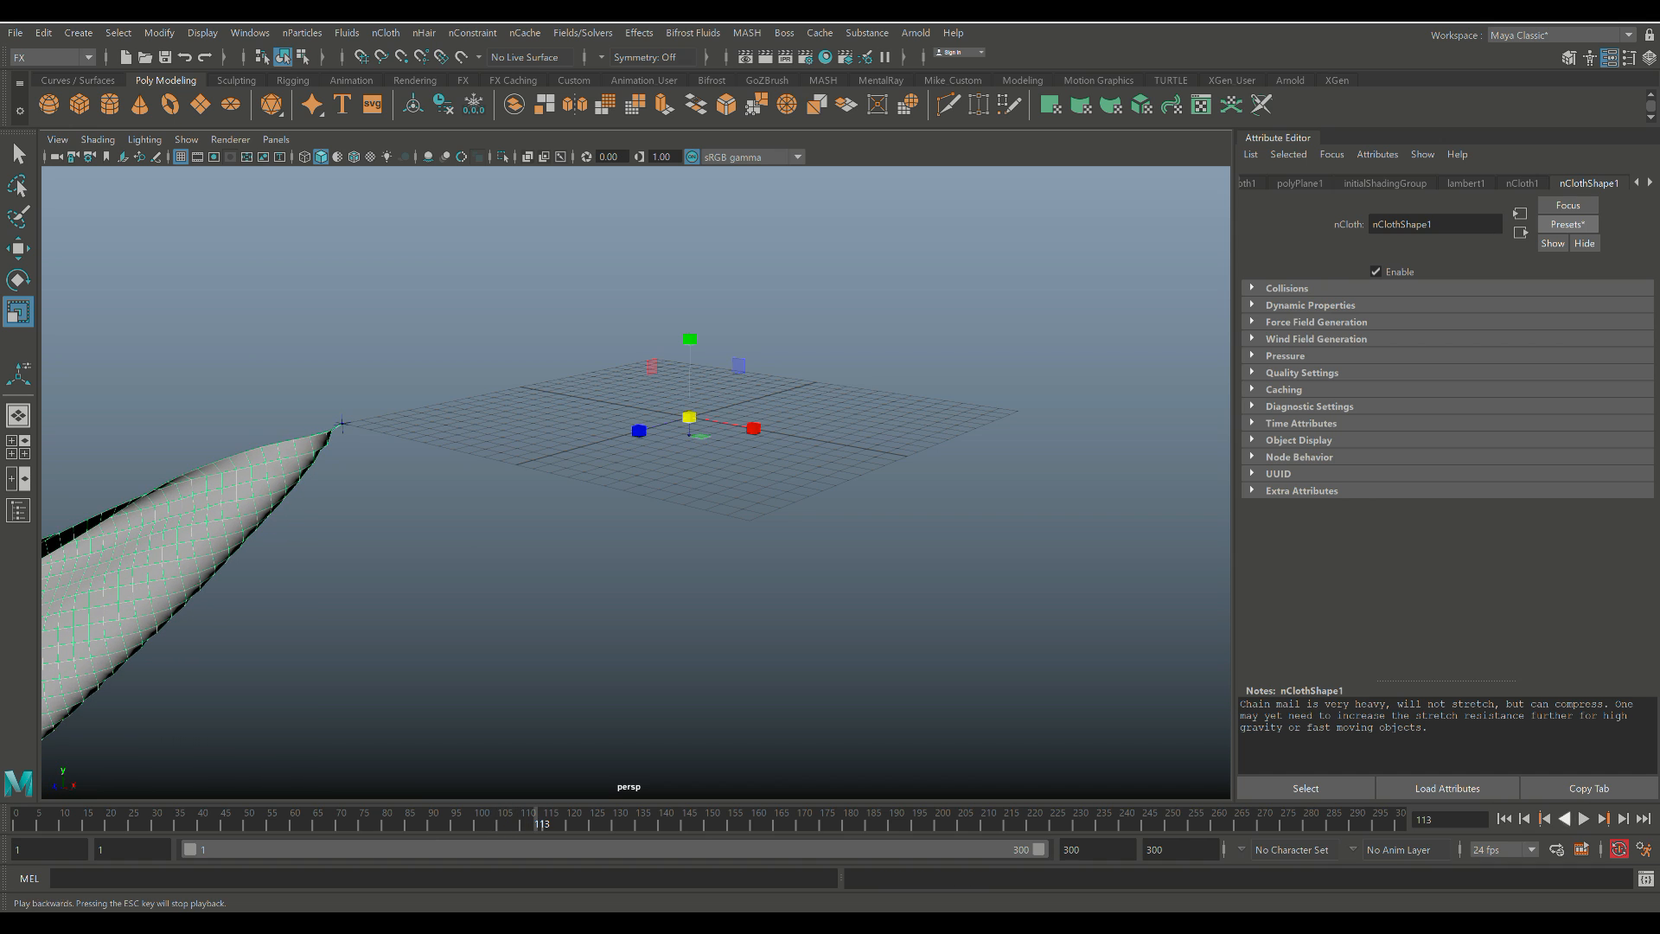
pyautogui.click(1525, 818)
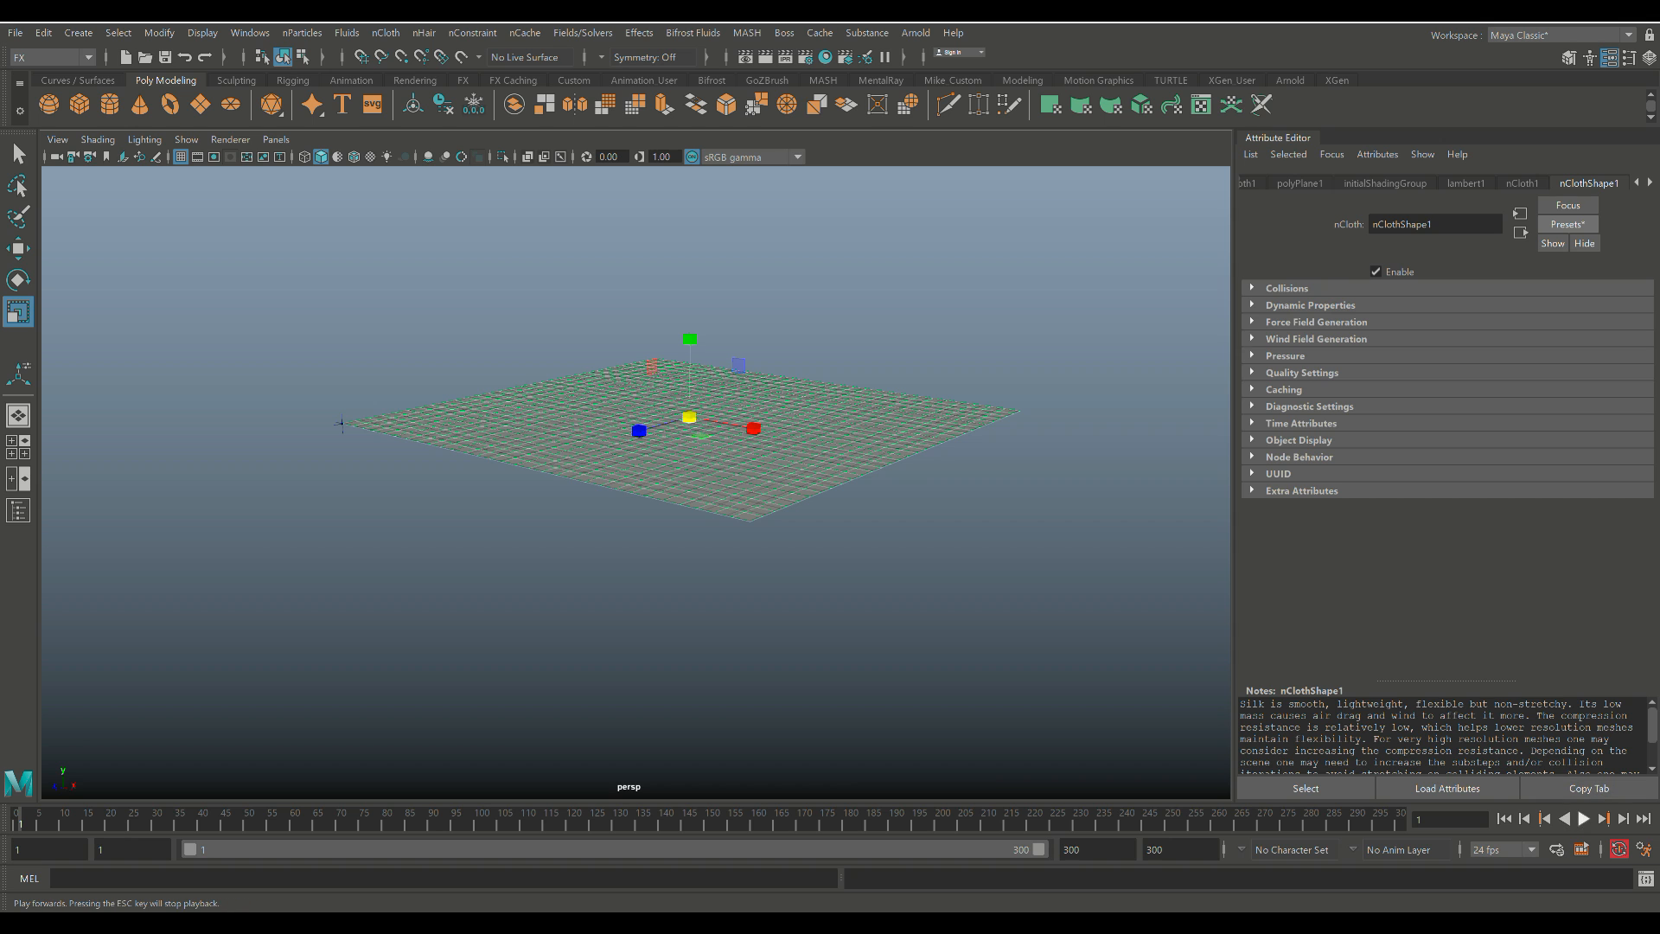
# Play the simulation to watch the silk drape from its pinned corner, then rewind.
pyautogui.click(1582, 818)
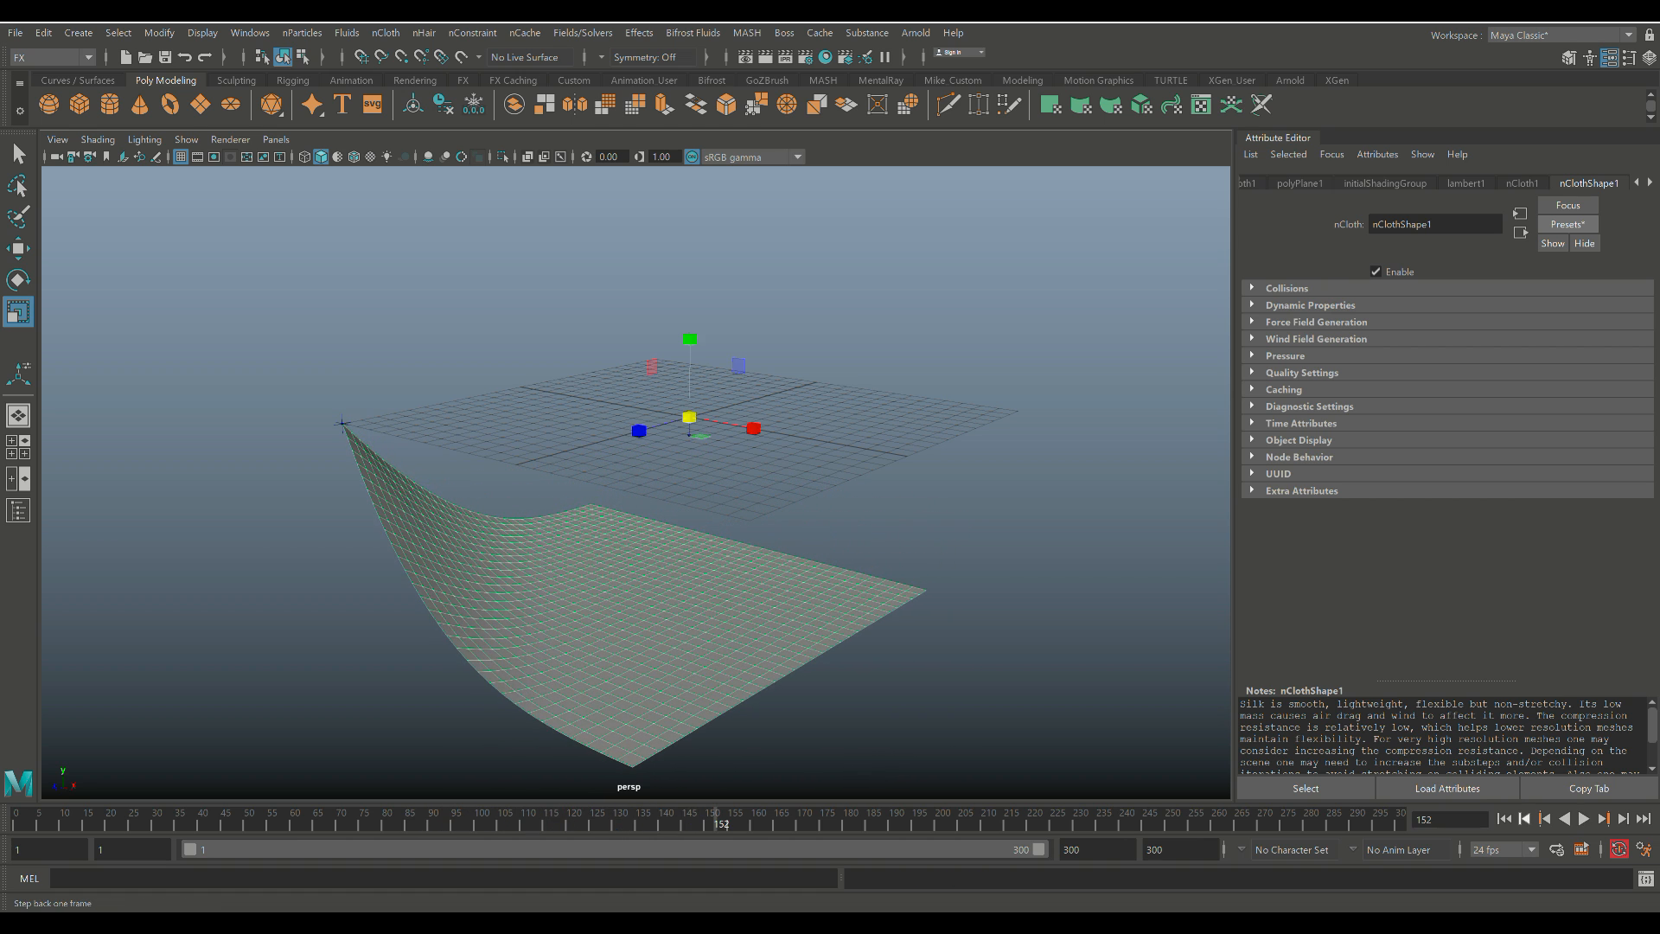
pyautogui.click(1501, 818)
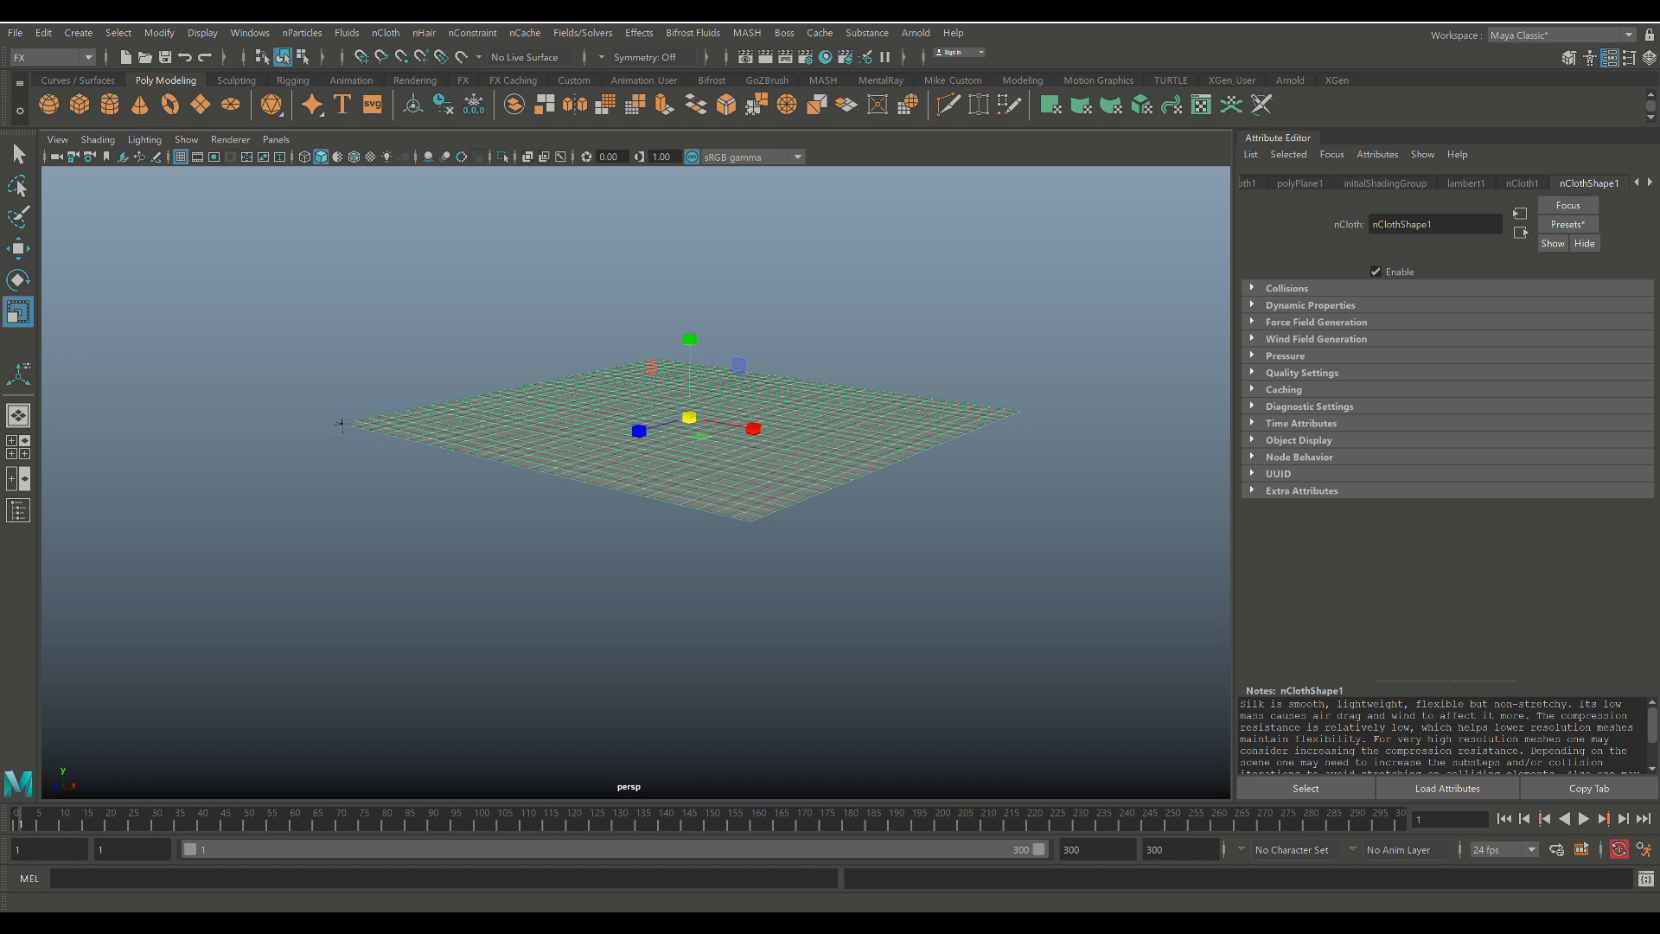
pyautogui.click(1522, 183)
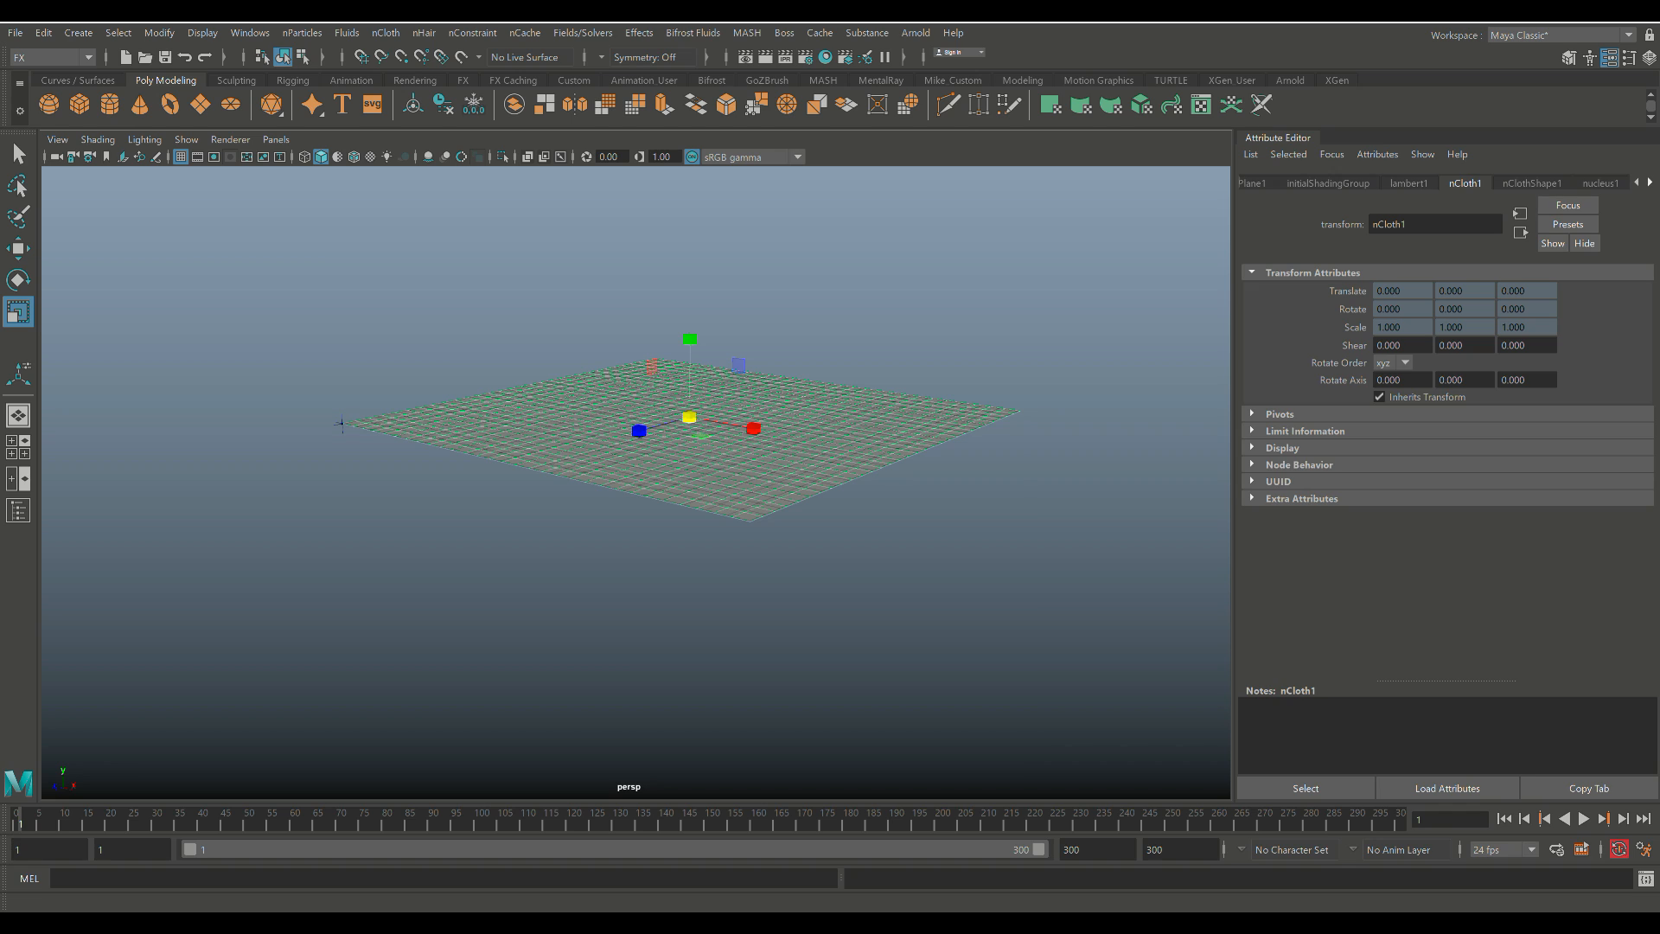
# Set nucleus1 Wind Speed to 5 and test it with playback, rewinding afterward.
pyautogui.click(1496, 181)
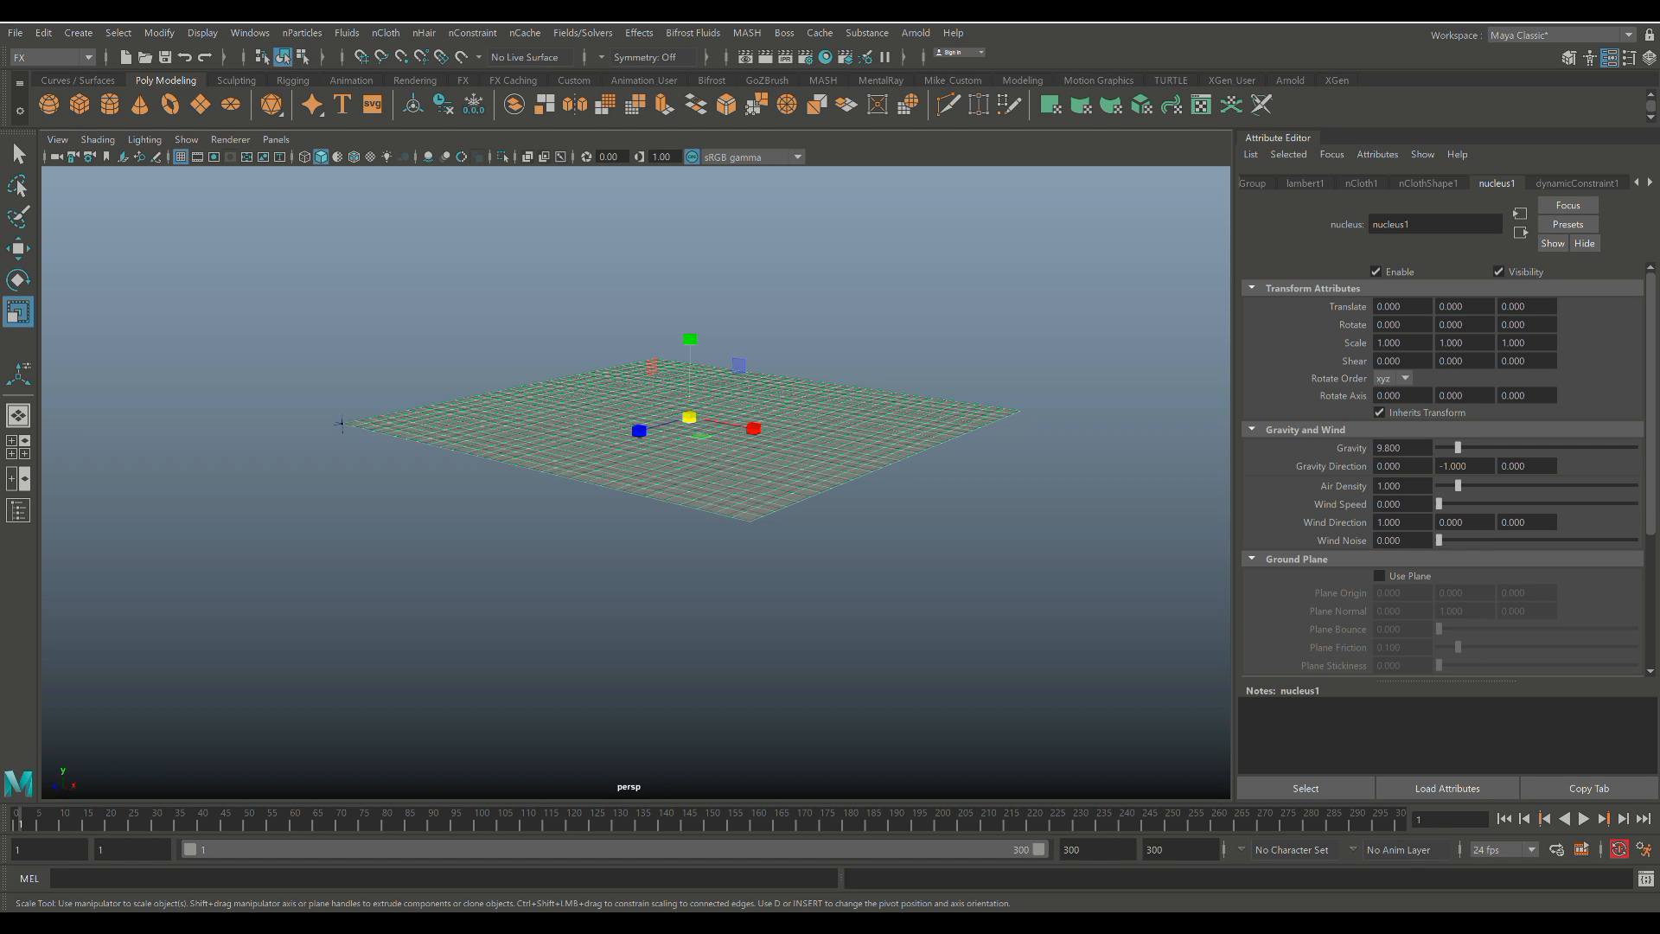
pyautogui.tripleClick(1400, 522)
pyautogui.write('0.000')
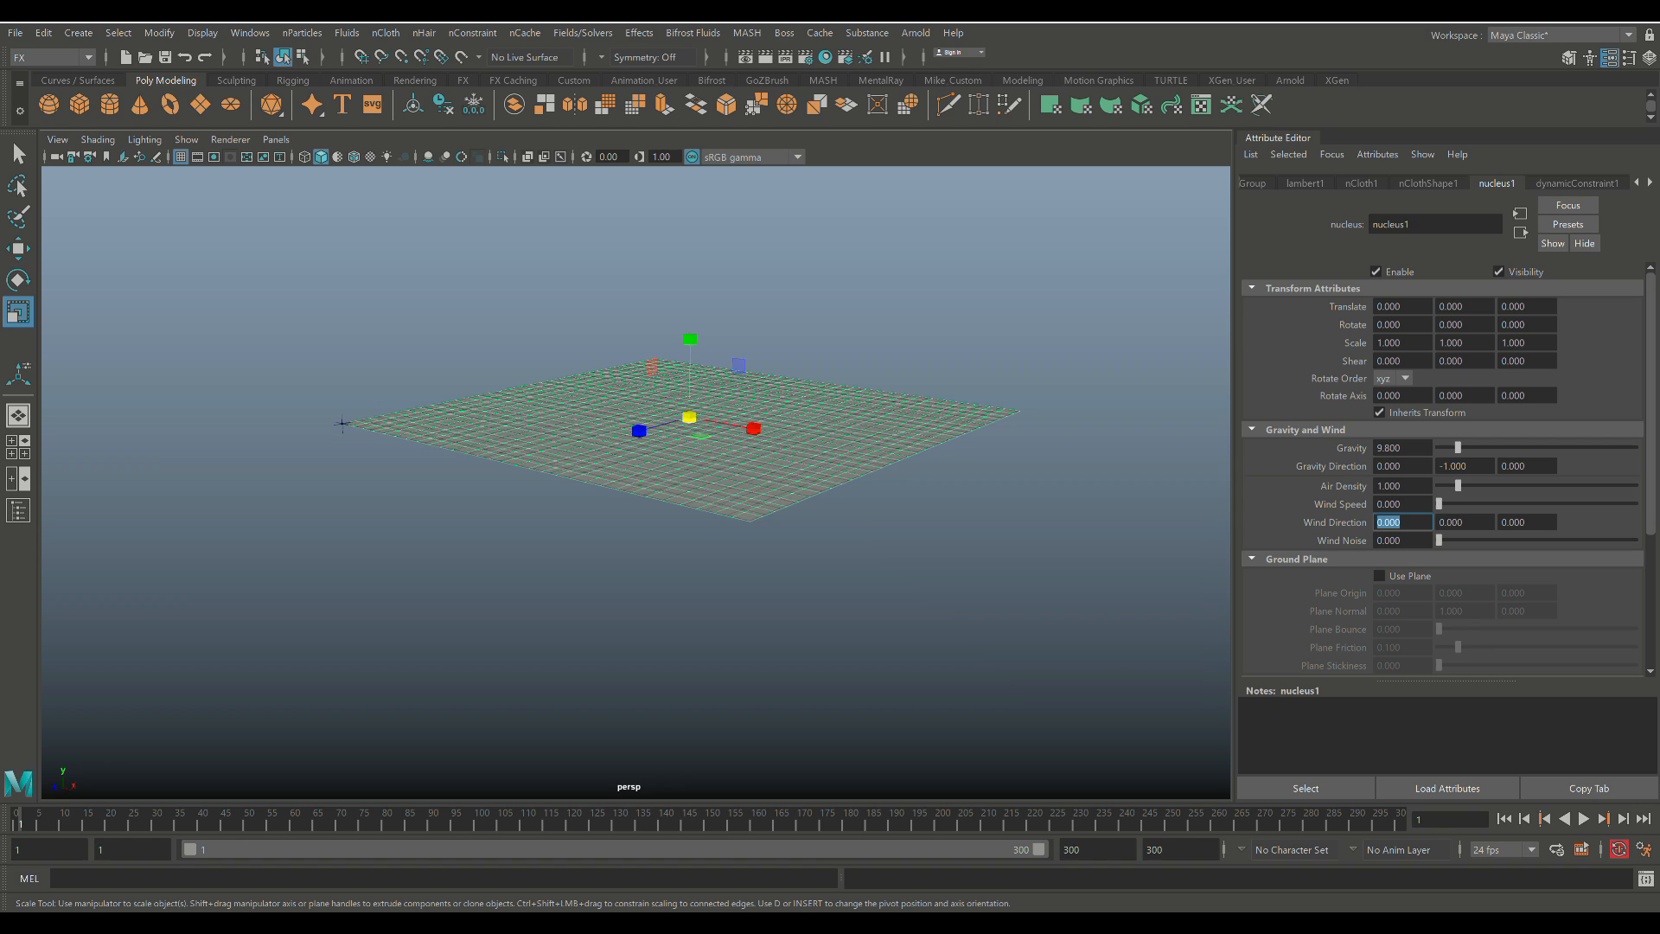
pyautogui.click(1402, 504)
pyautogui.write('5.000')
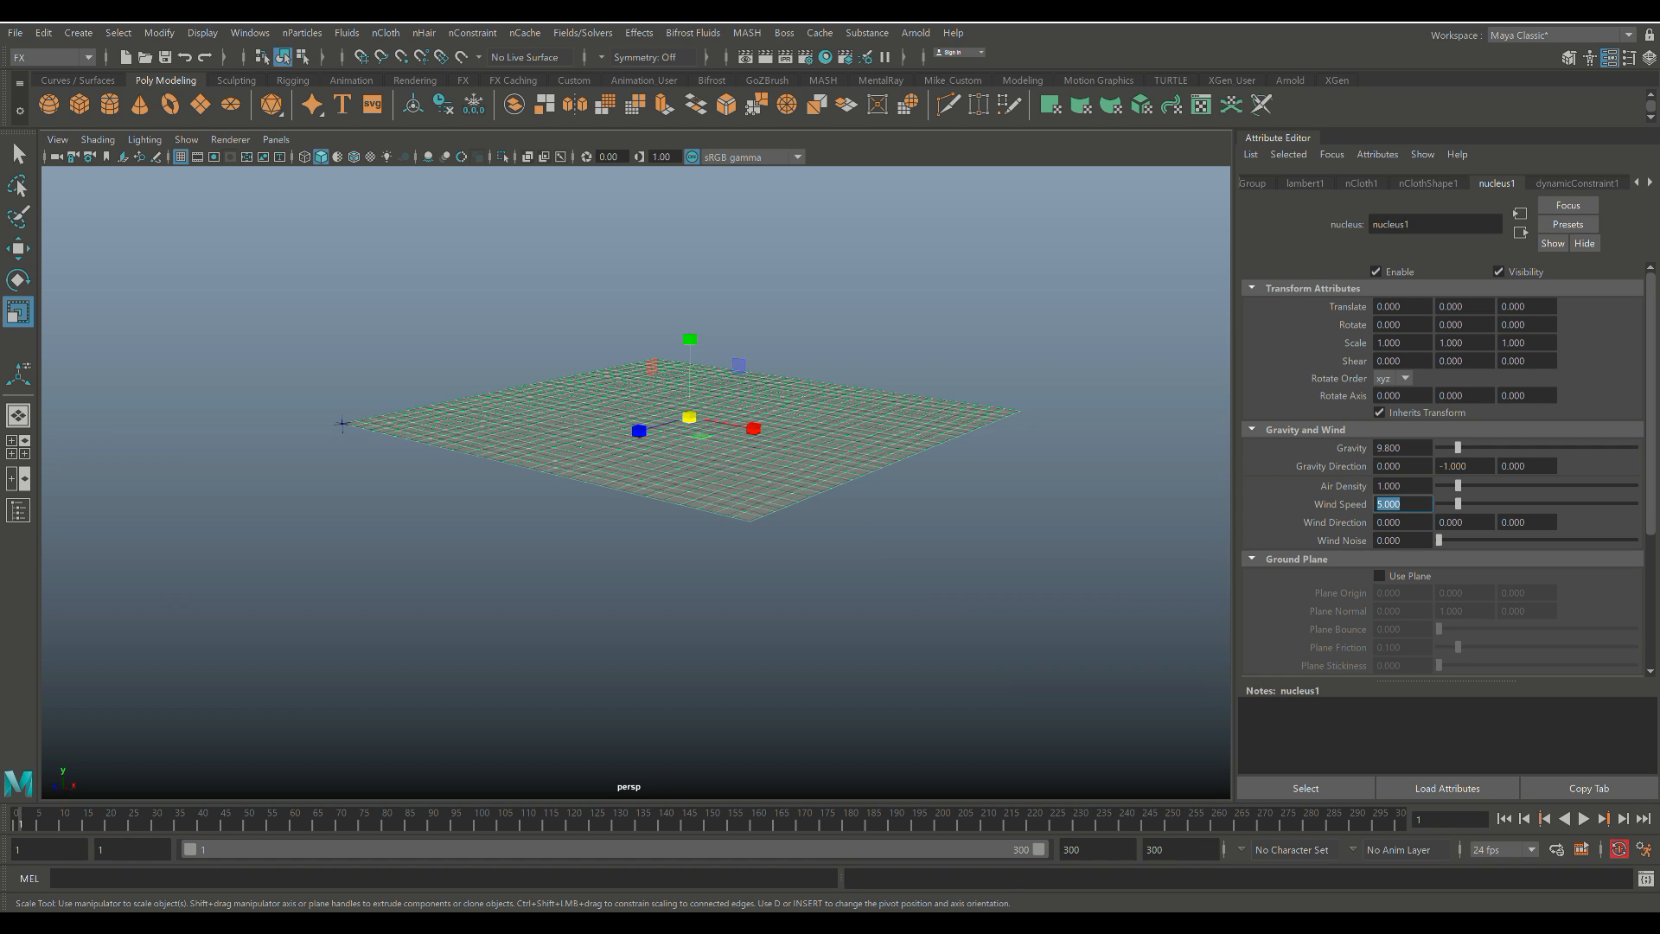
pyautogui.click(1602, 818)
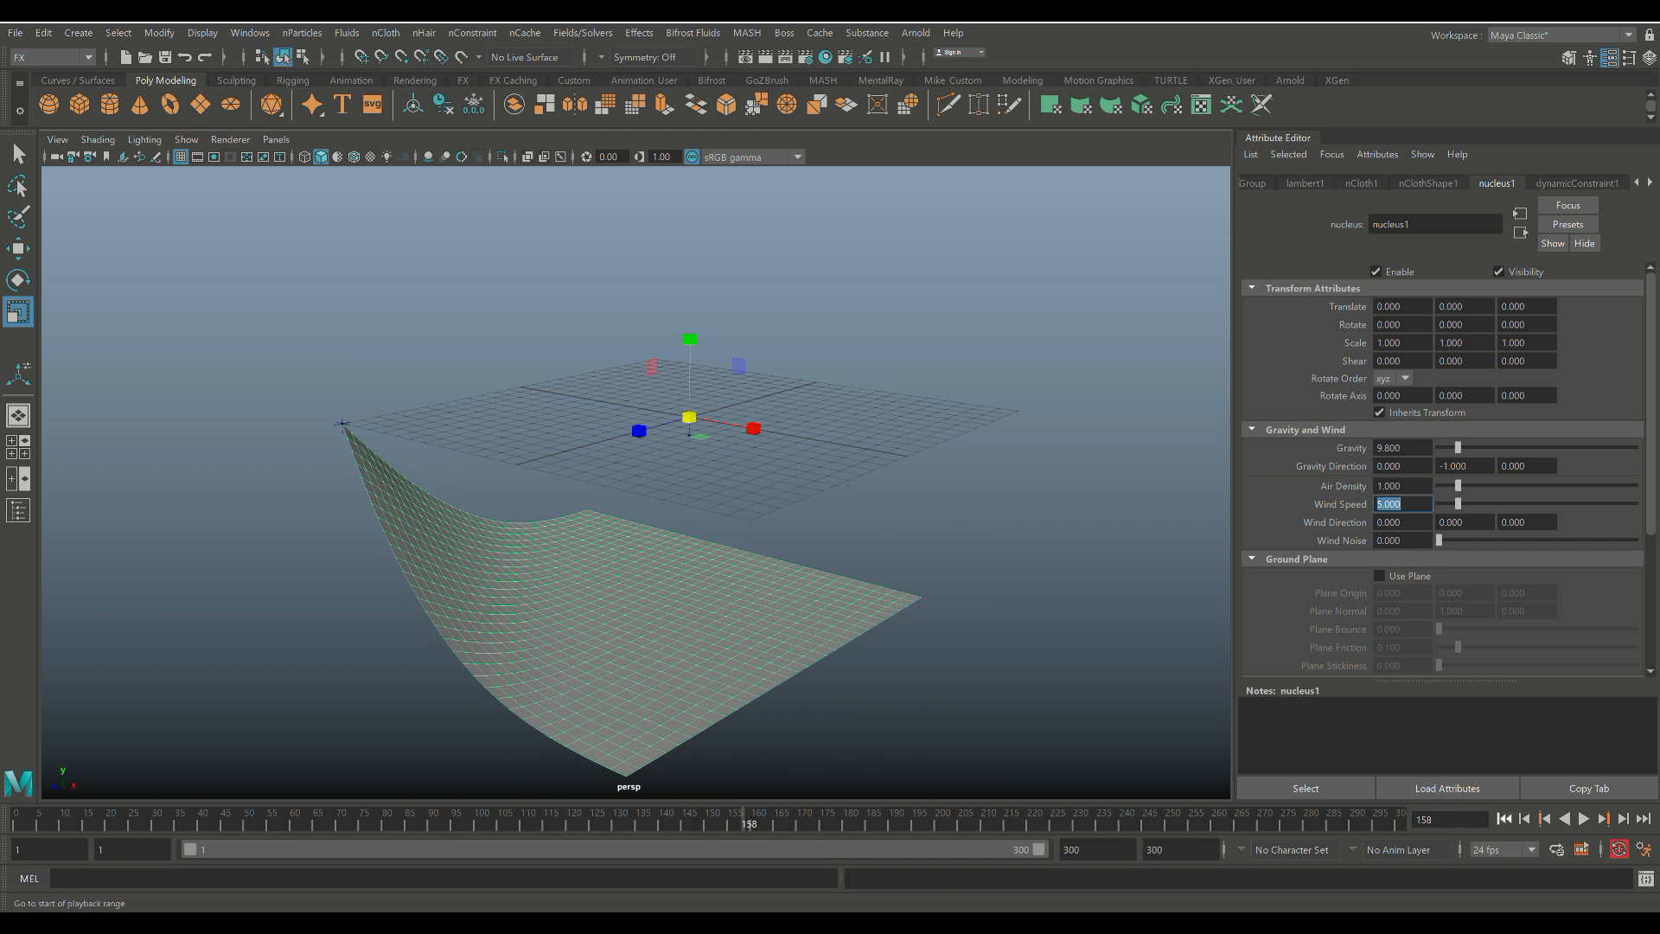
pyautogui.click(1501, 818)
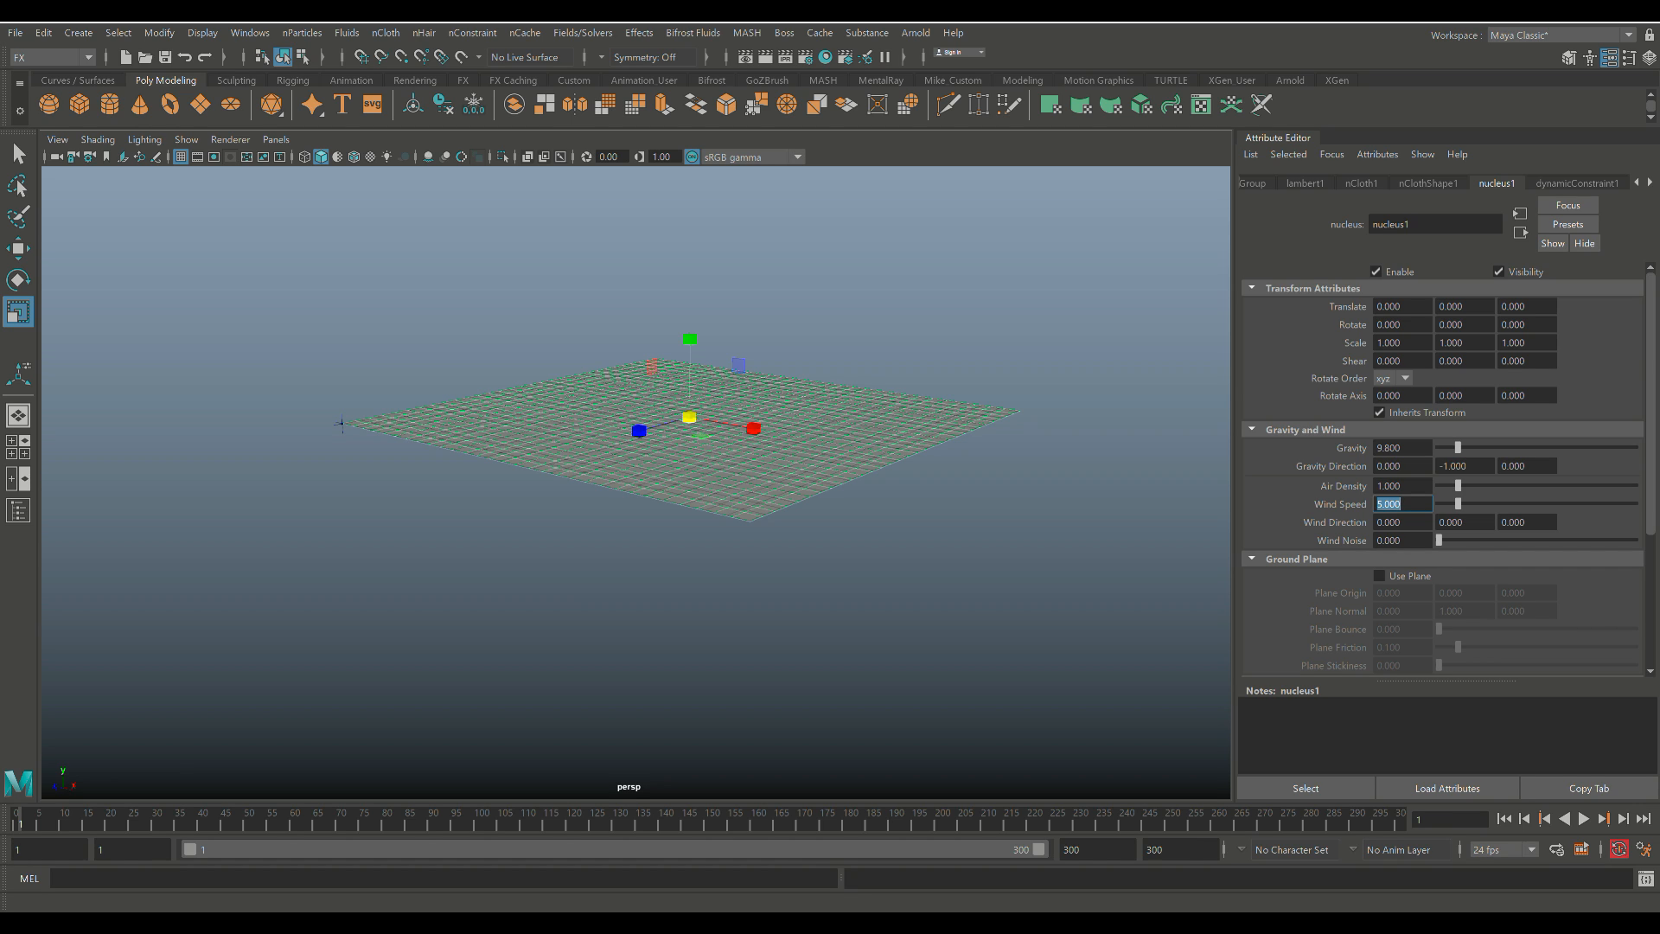
# Set Wind Direction to 0, 1, 0 and replay the cloth under upward wind.
pyautogui.click(1465, 522)
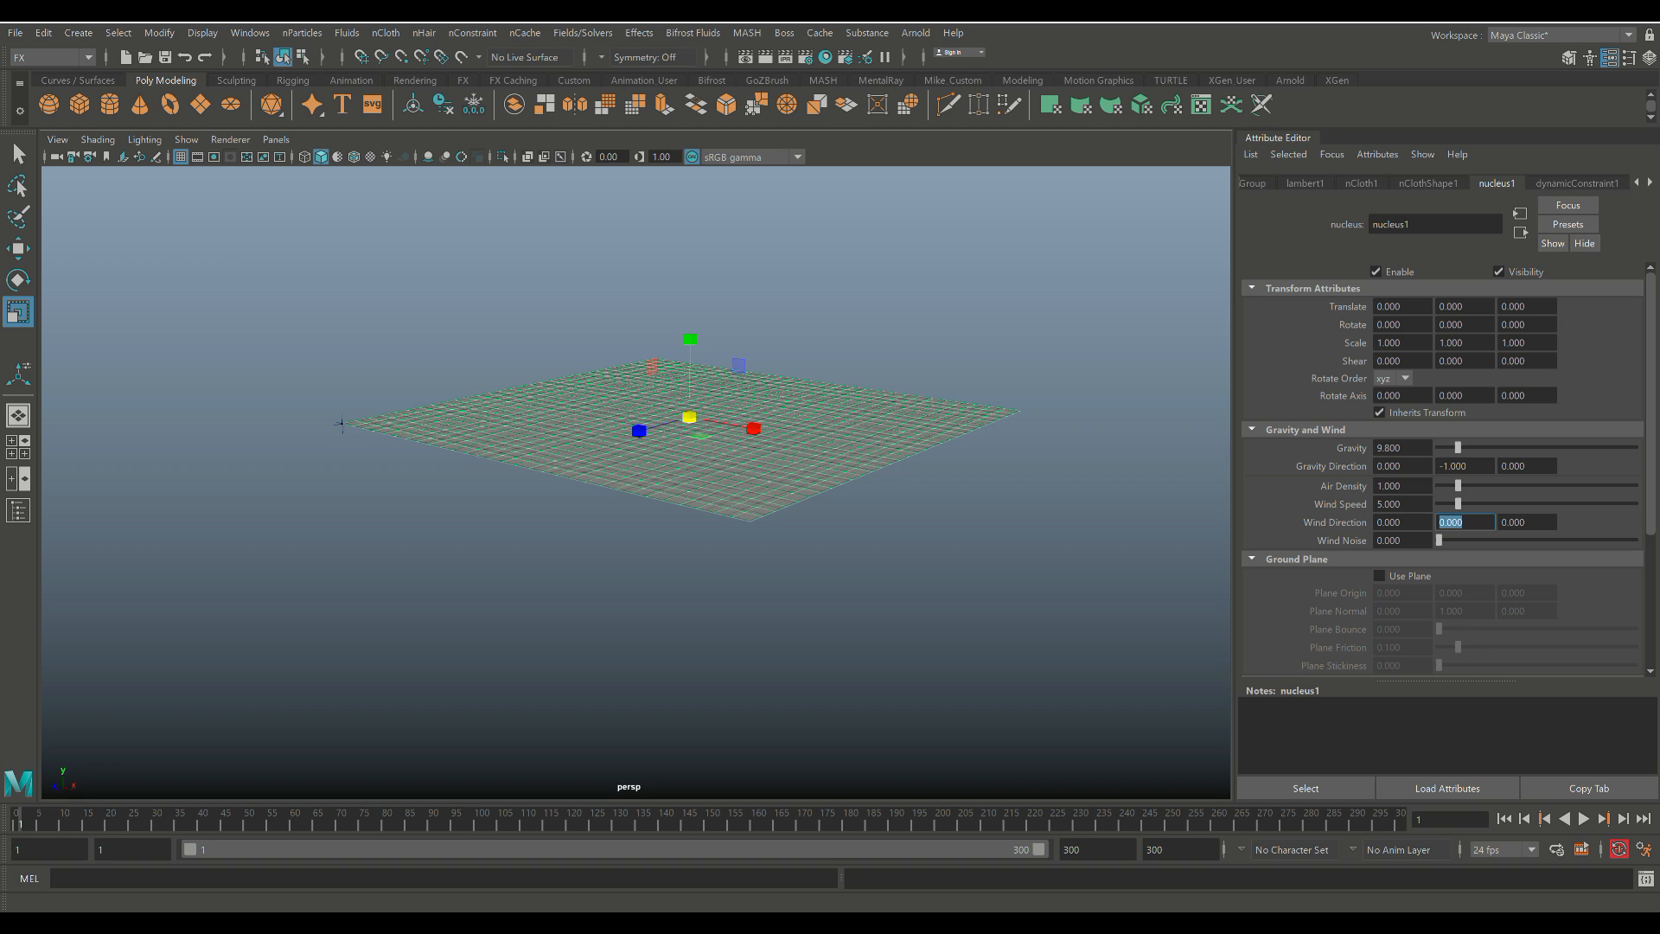
pyautogui.write('1.000')
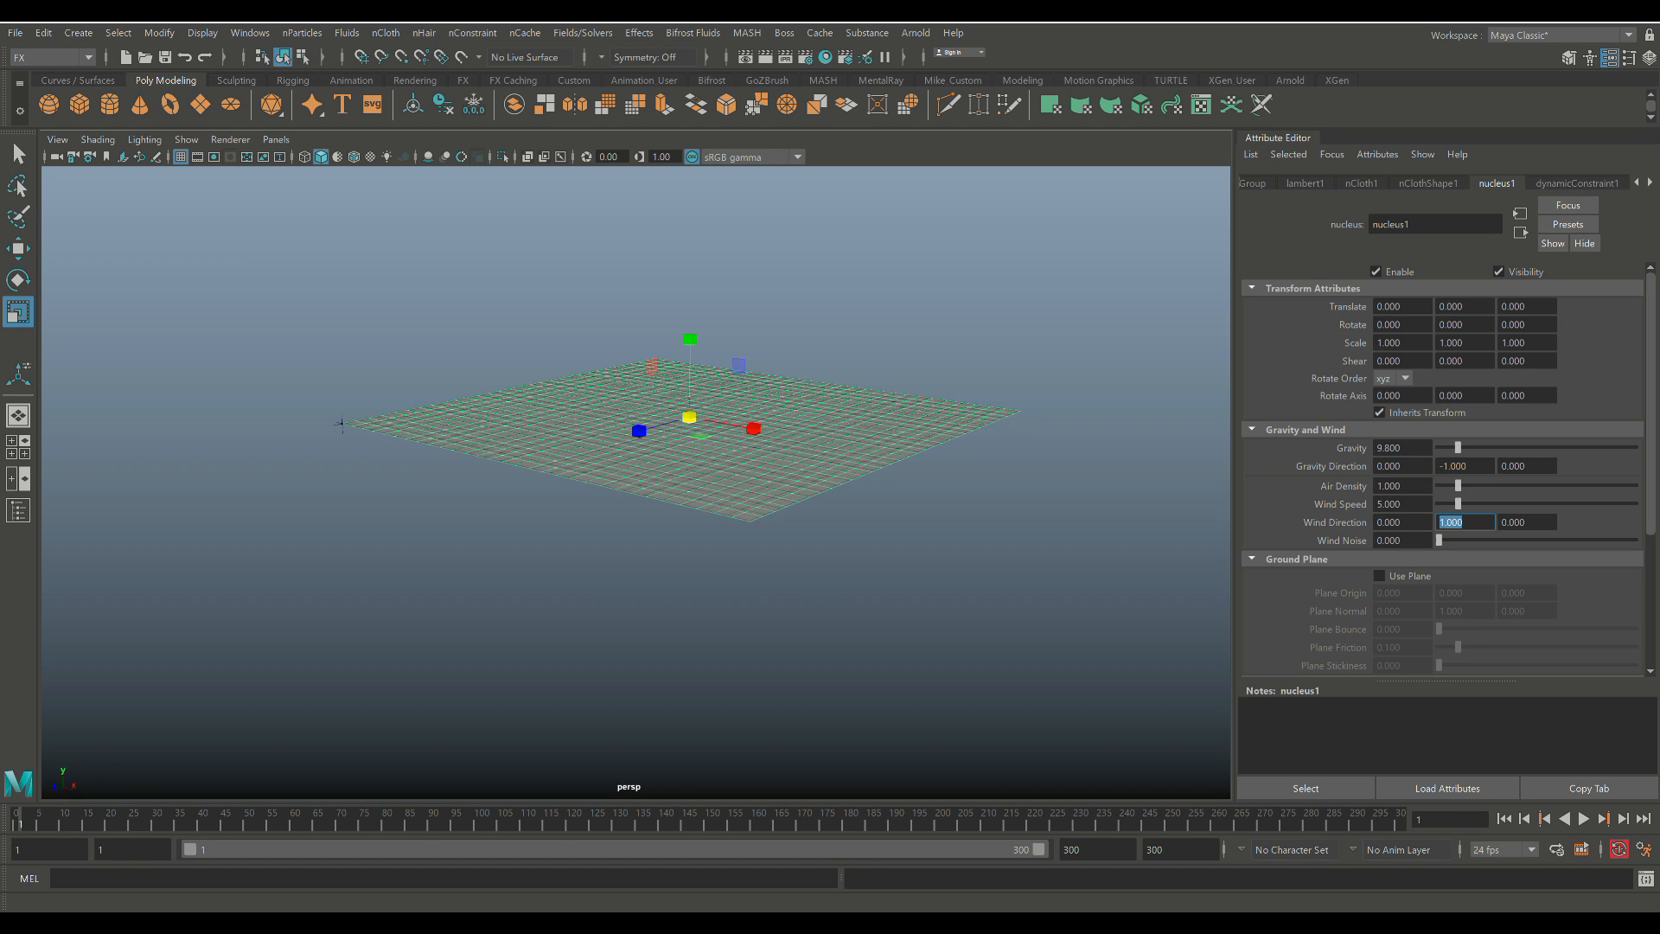
pyautogui.click(1583, 818)
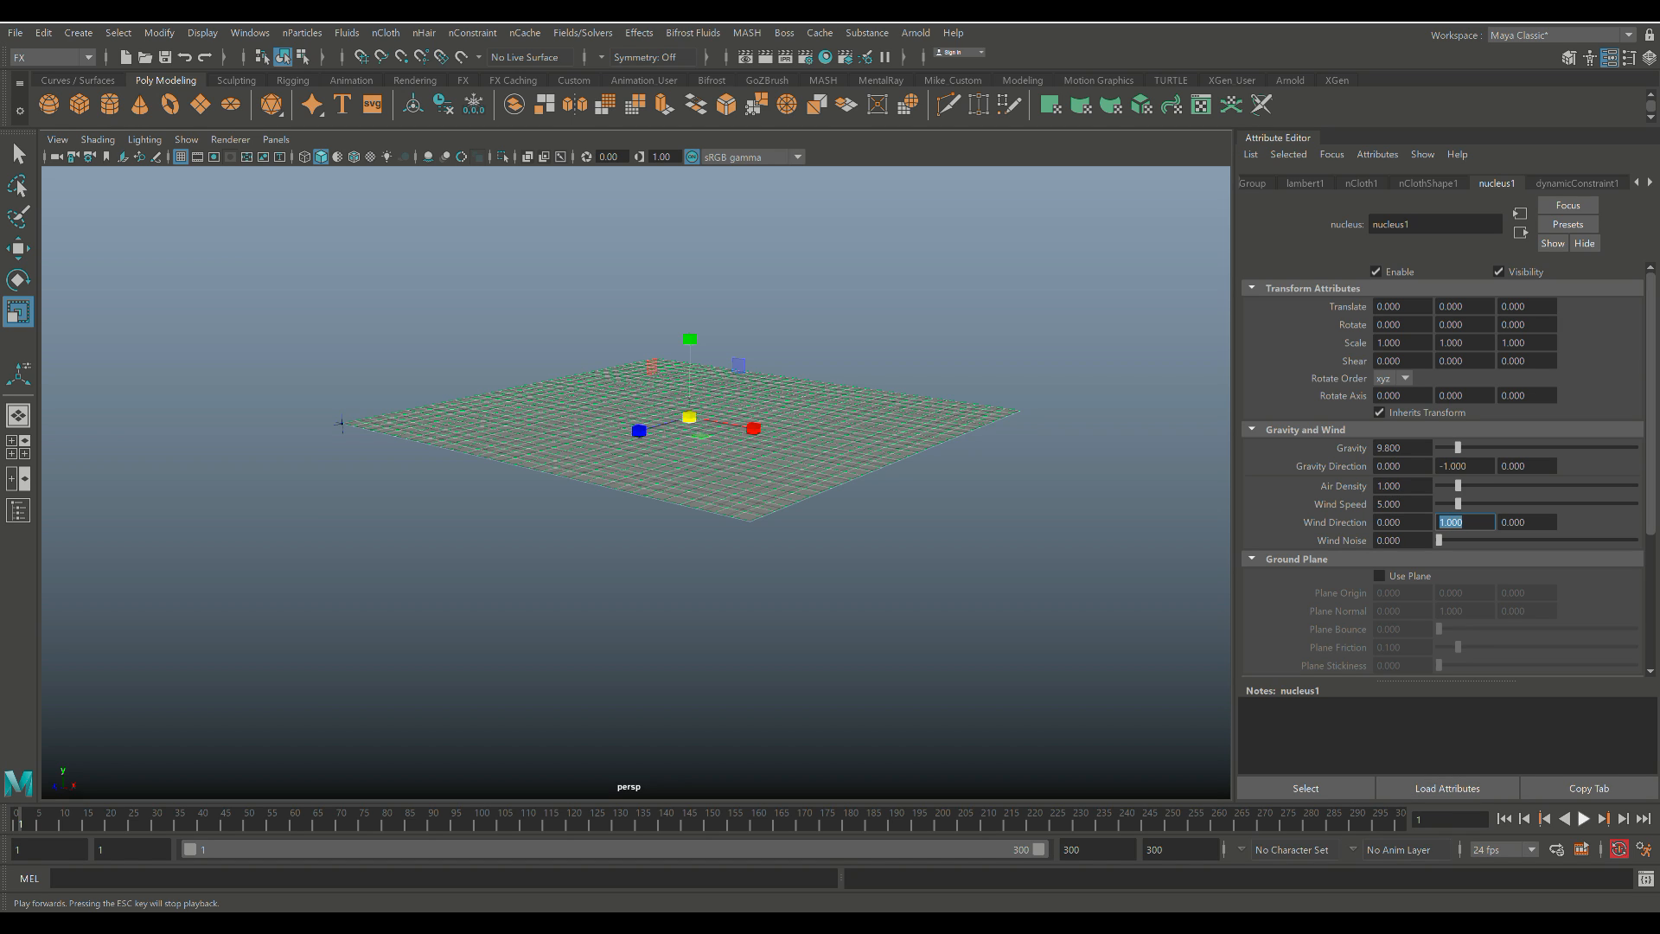
pyautogui.click(1582, 818)
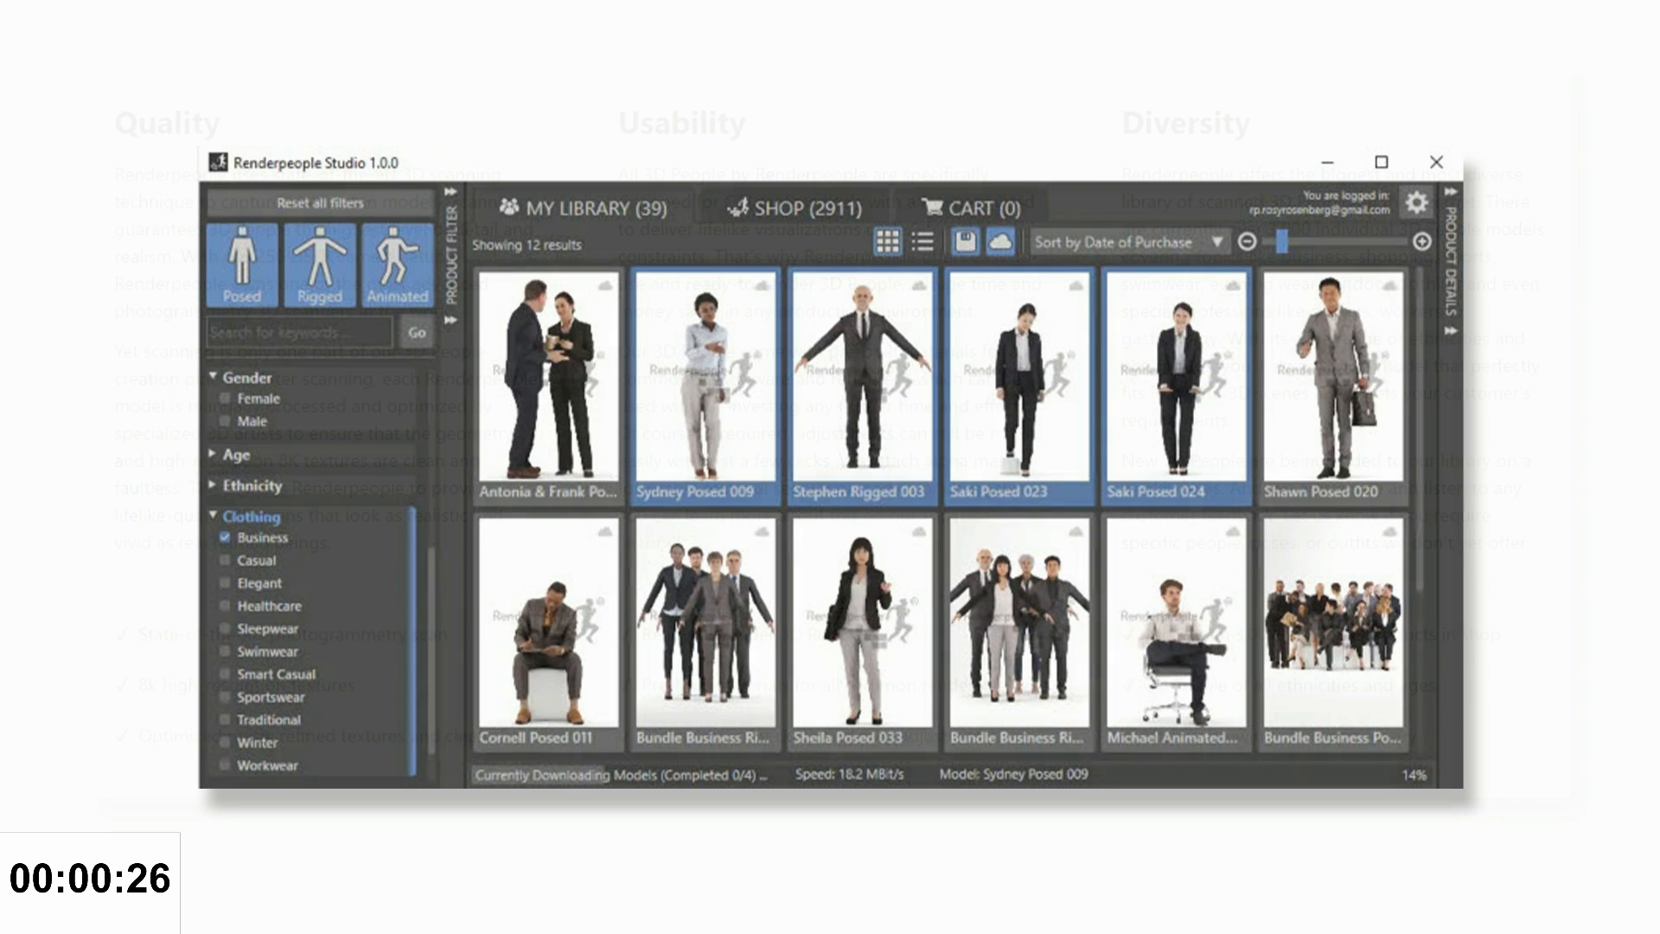
# Browse Renderpeople Studio's My Library filtered to Business clothing models.
pyautogui.click(1436, 162)
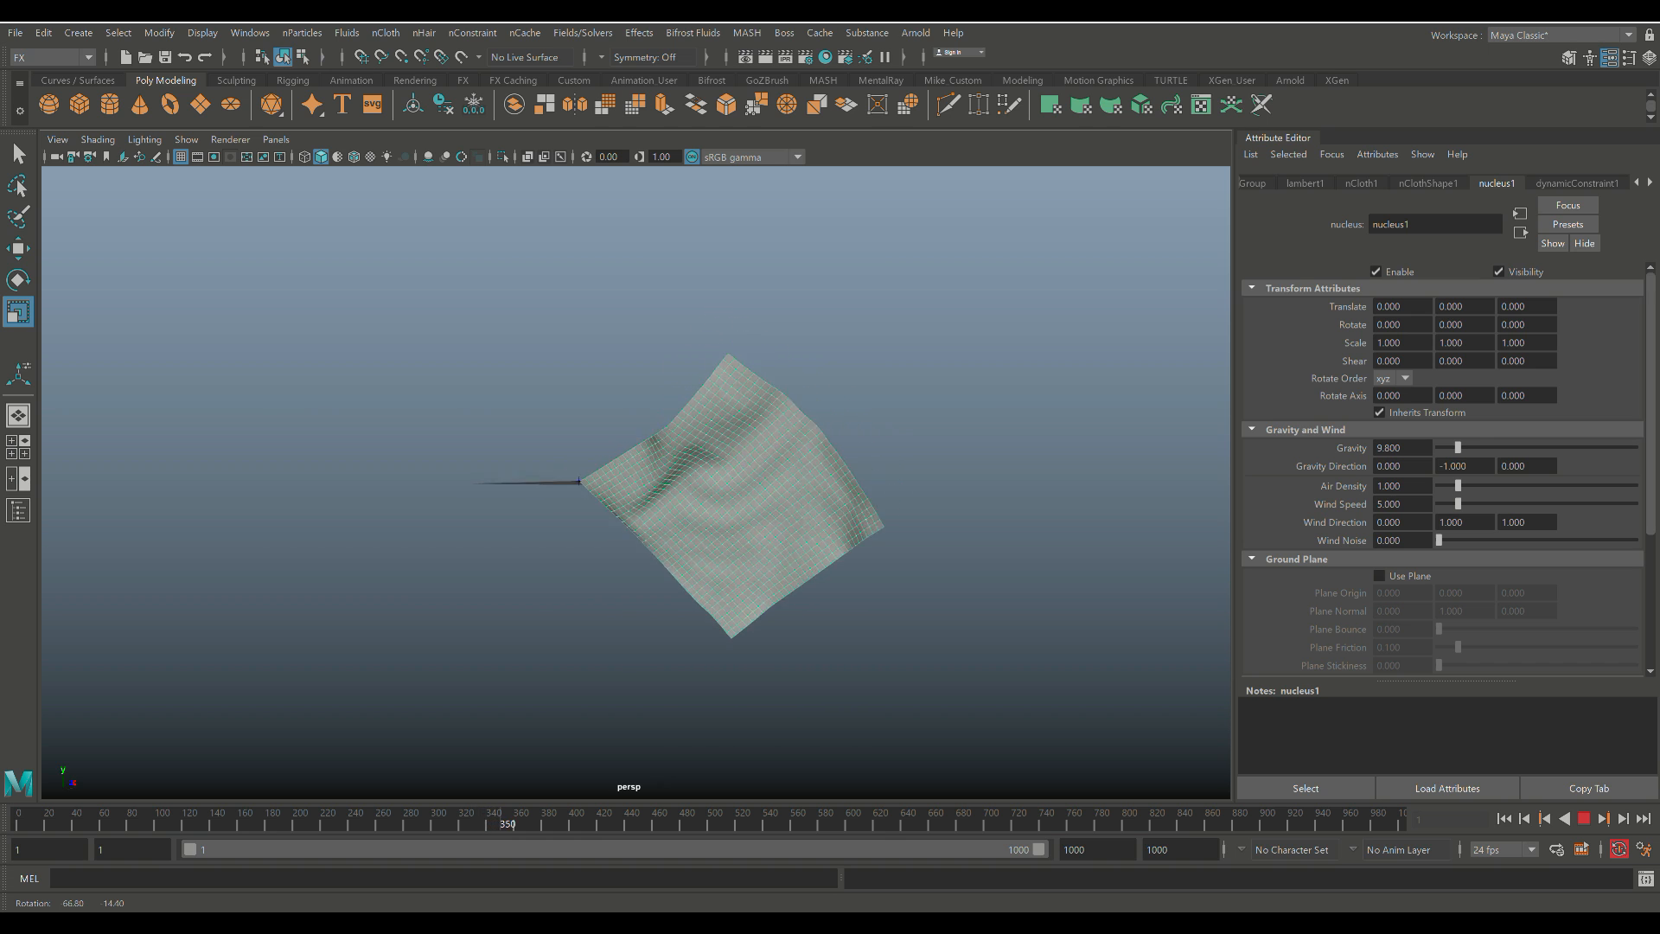
# Stop the 1000-frame Y/Z wind playback and rewind the cloth to frame 1.
pyautogui.click(1601, 818)
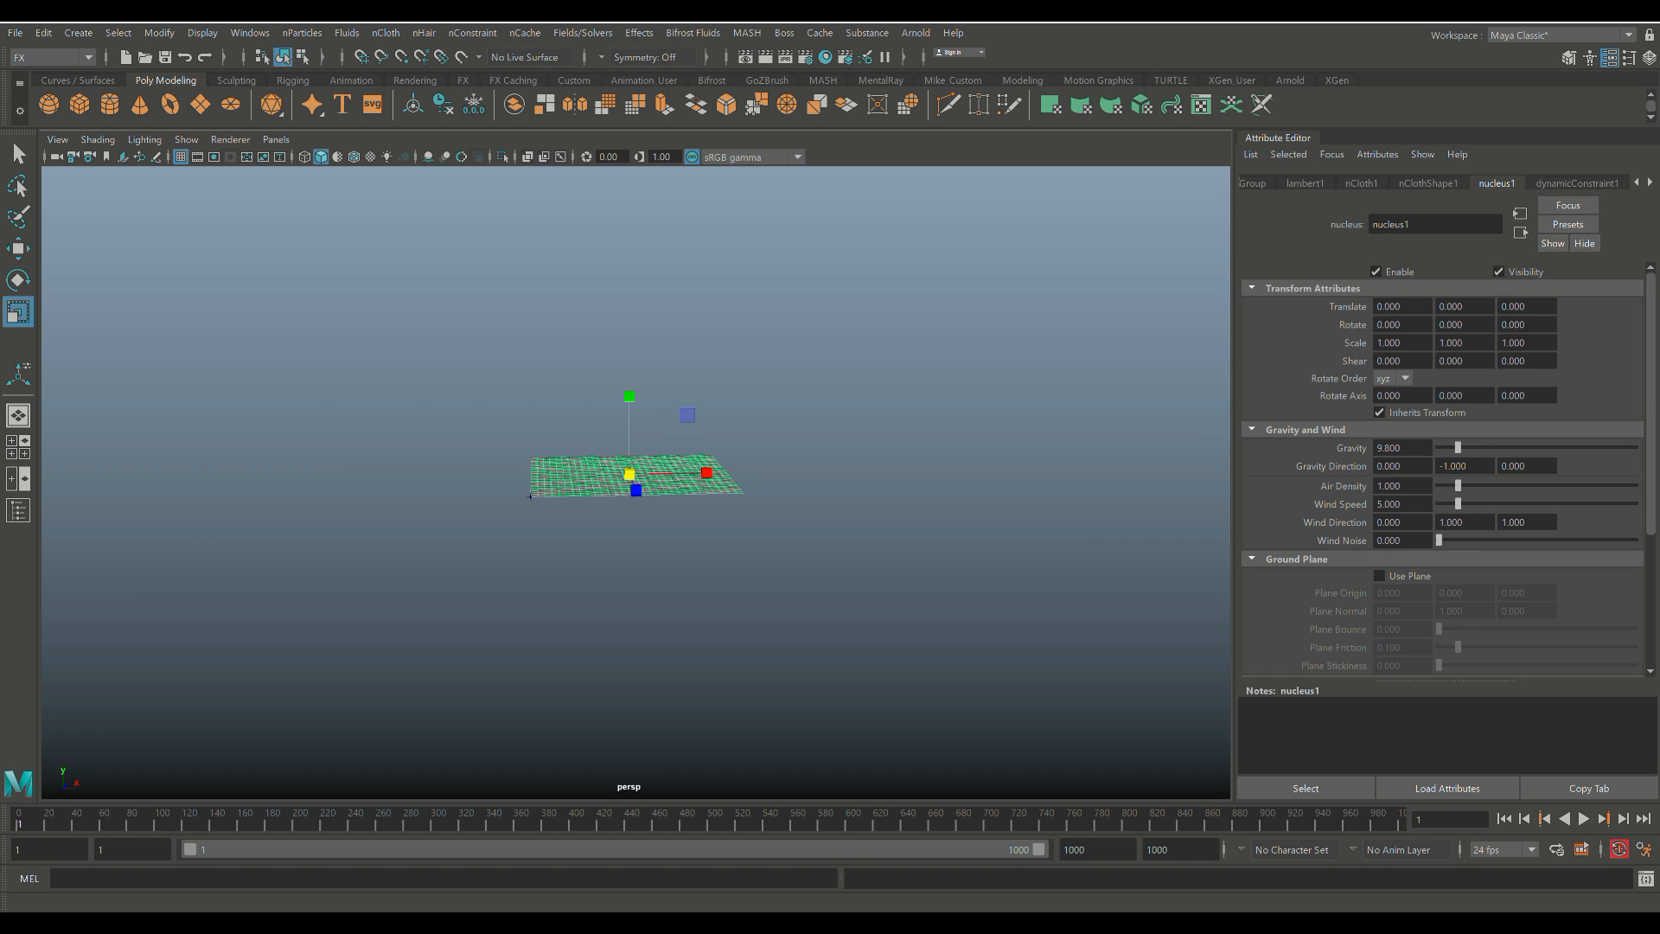
# Apply a Transform Constraint to the selected corner vertex and show the nCloth1 attributes.
pyautogui.tripleClick(1525, 522)
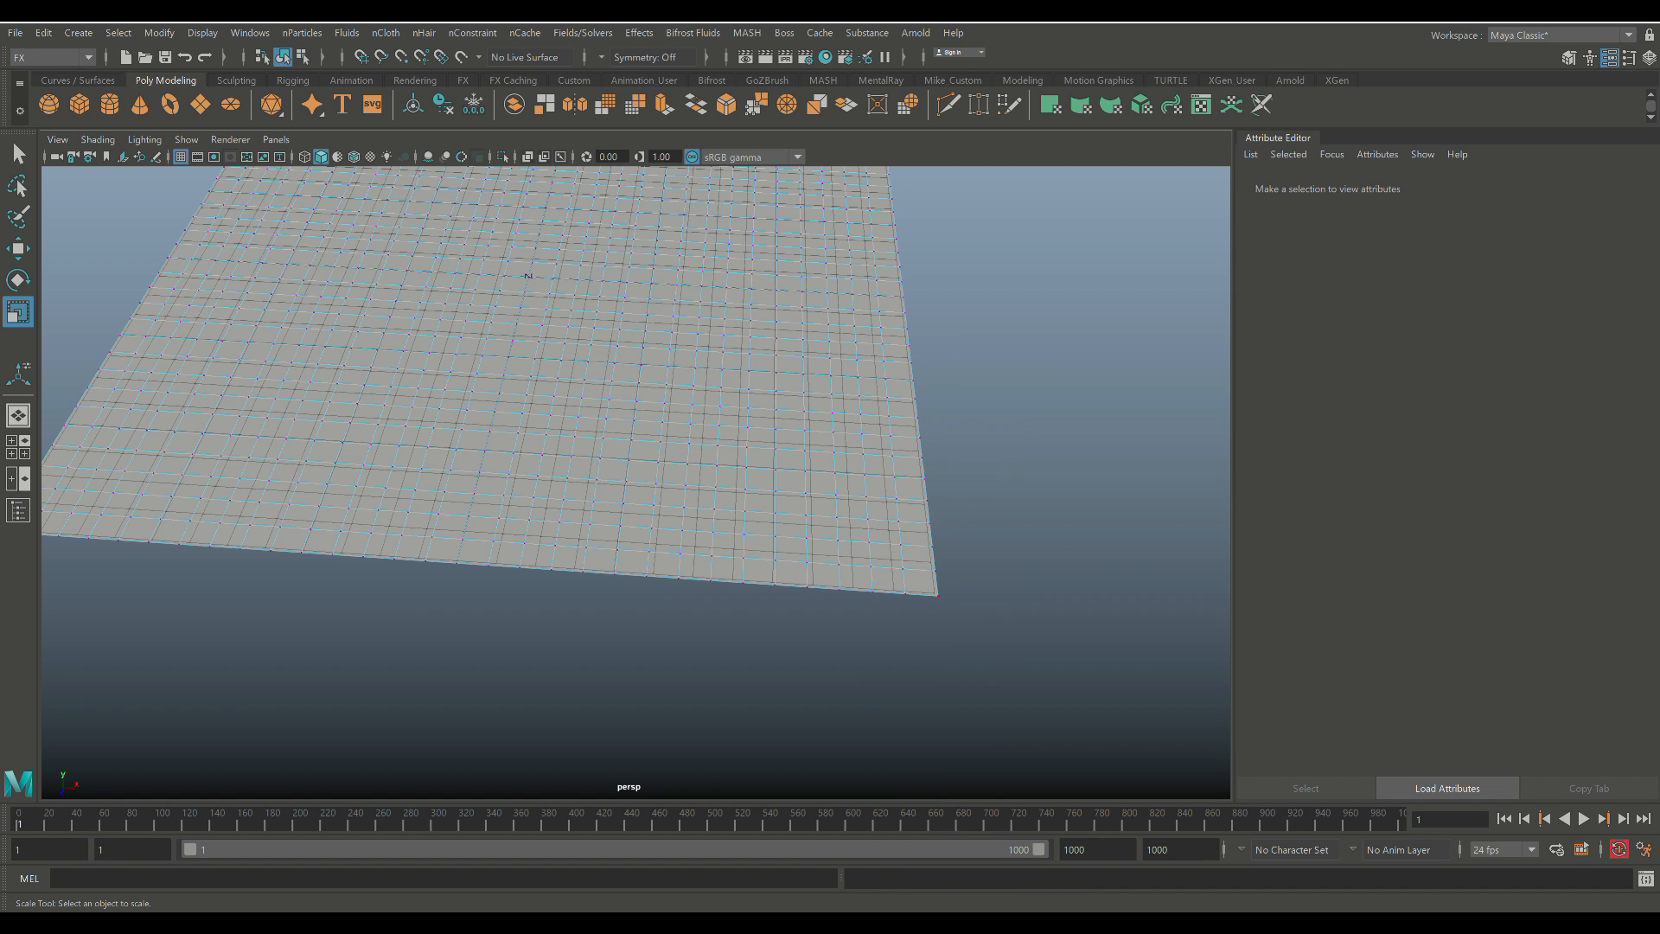
pyautogui.click(472, 33)
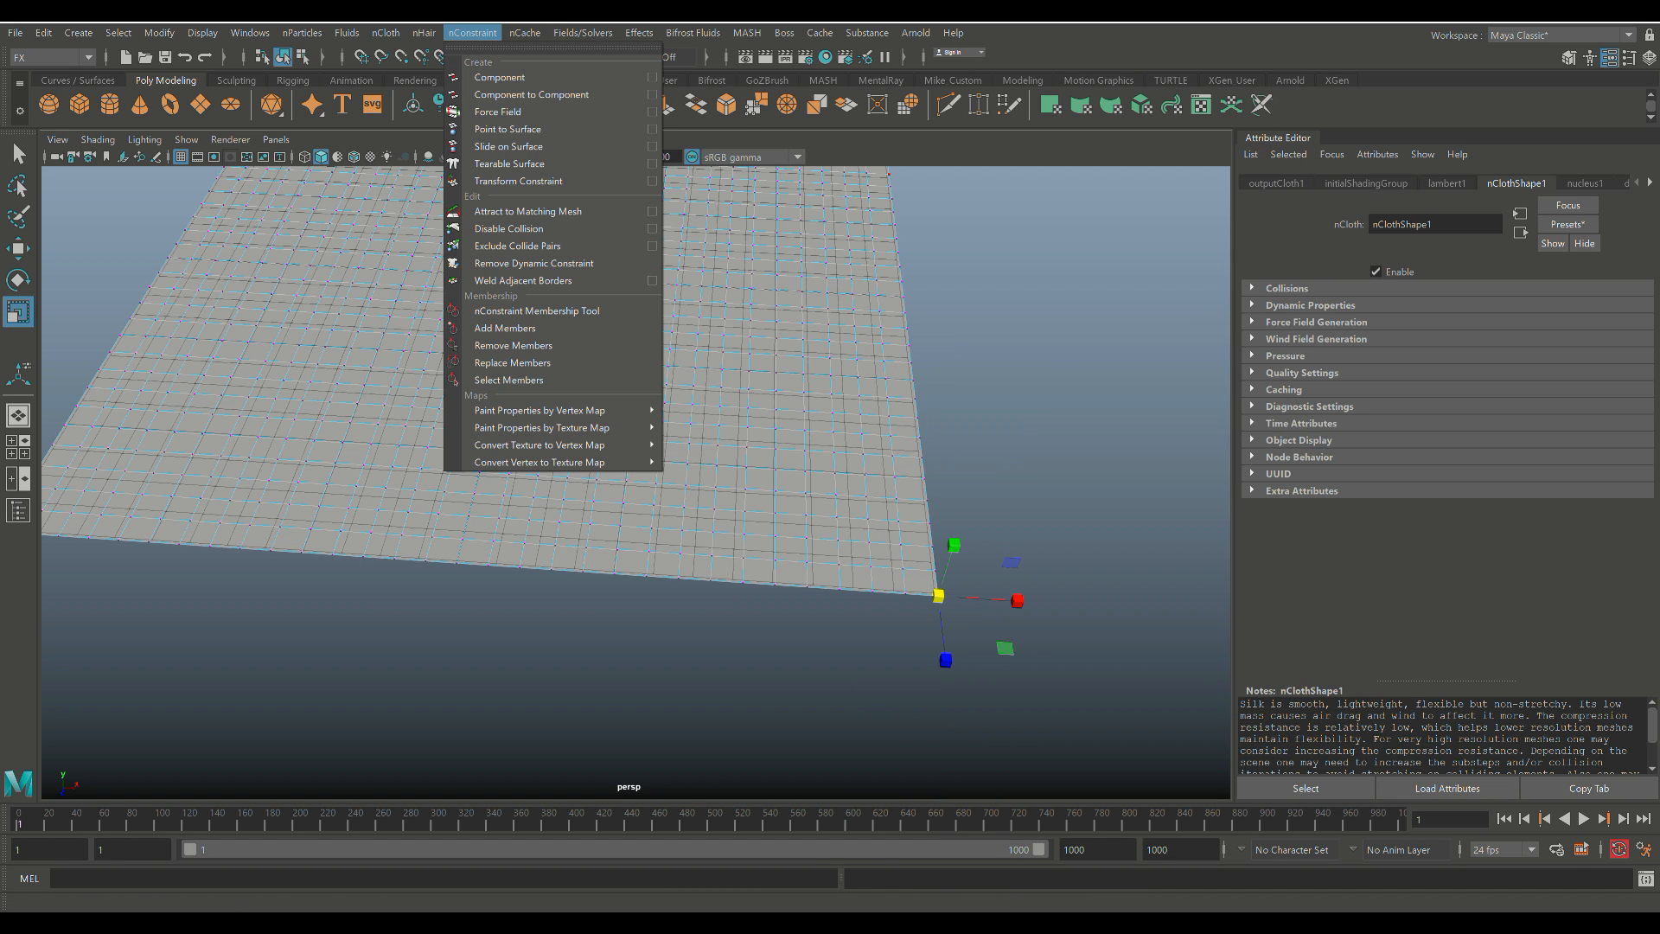
pyautogui.click(500, 76)
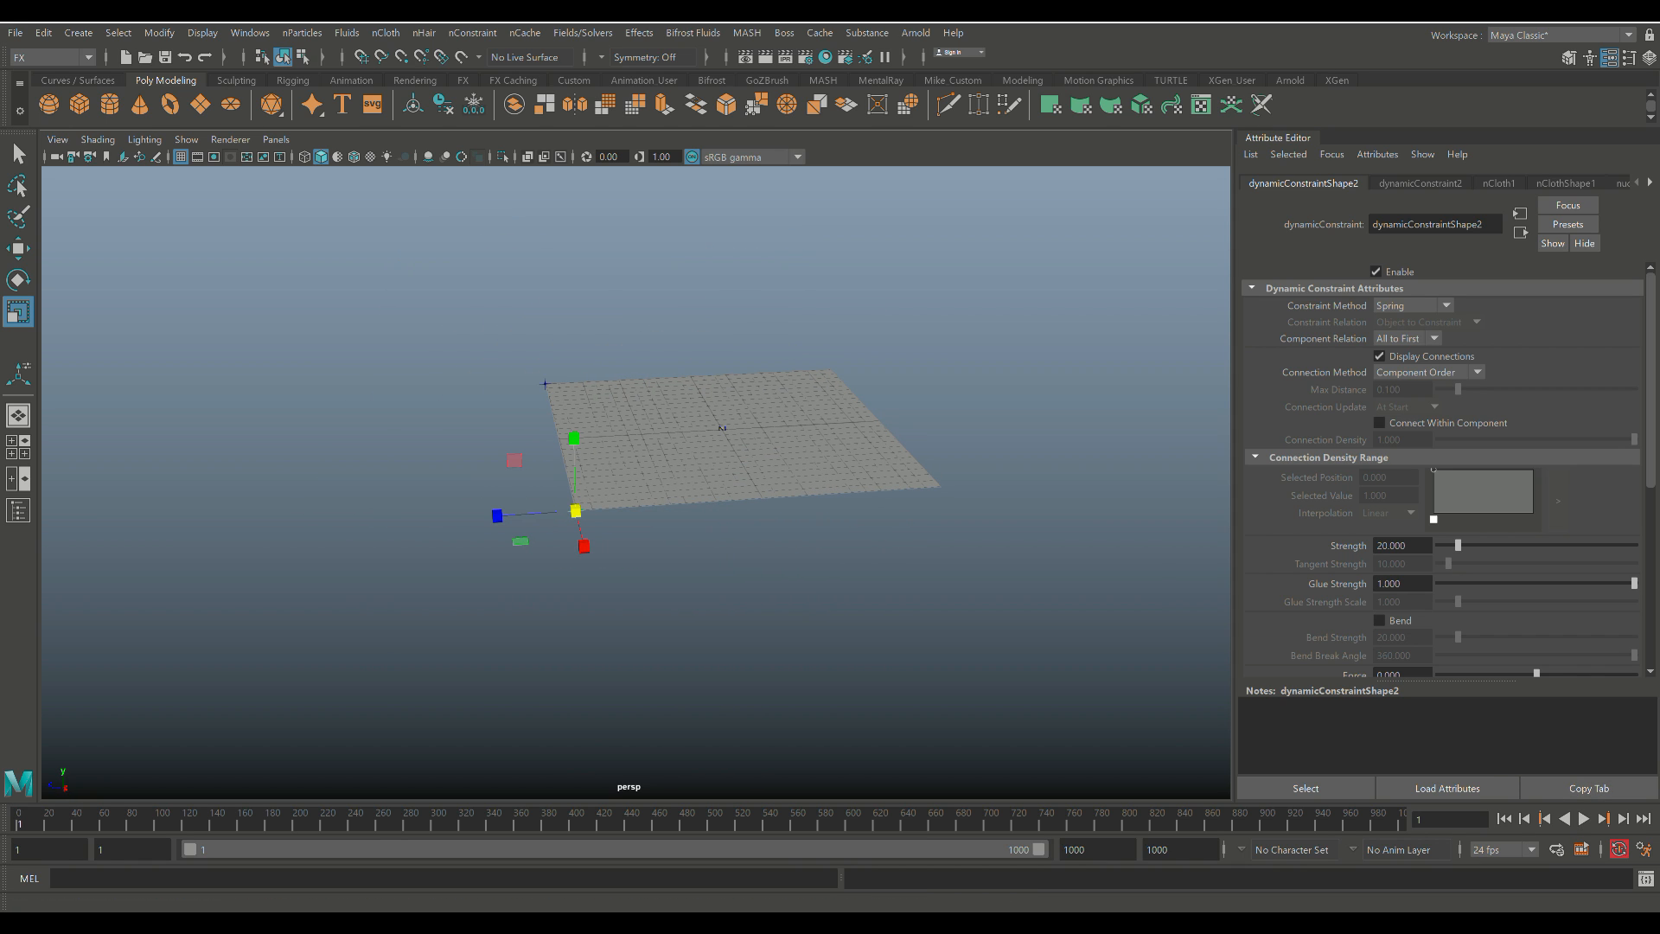
pyautogui.click(1583, 818)
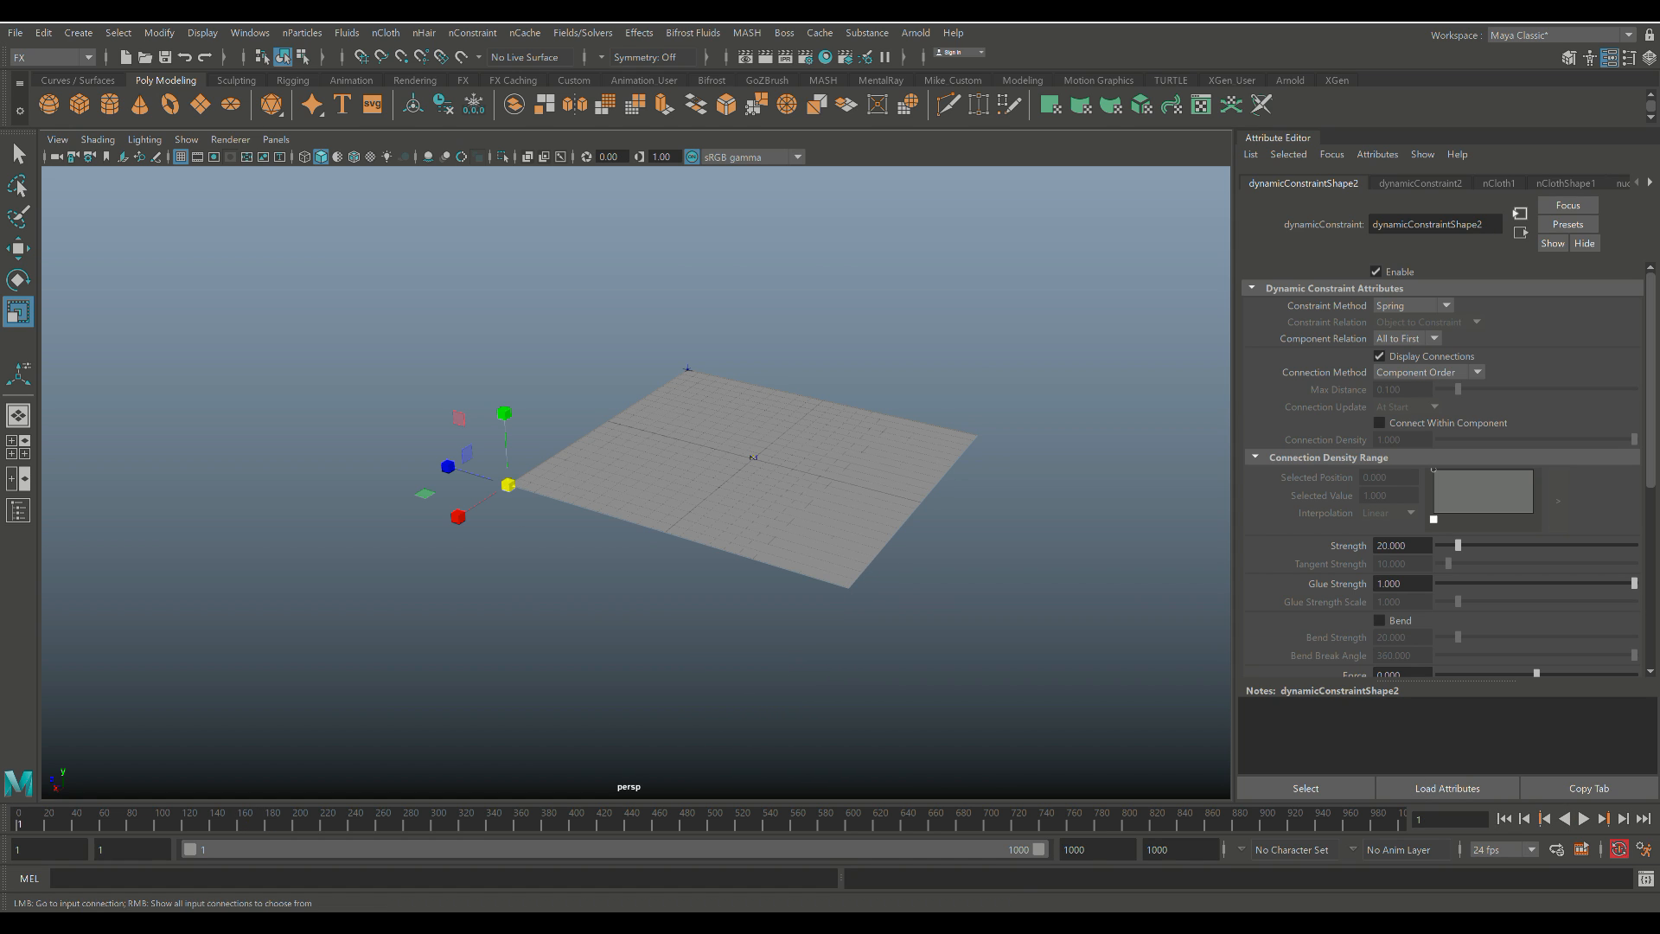
pyautogui.click(1496, 181)
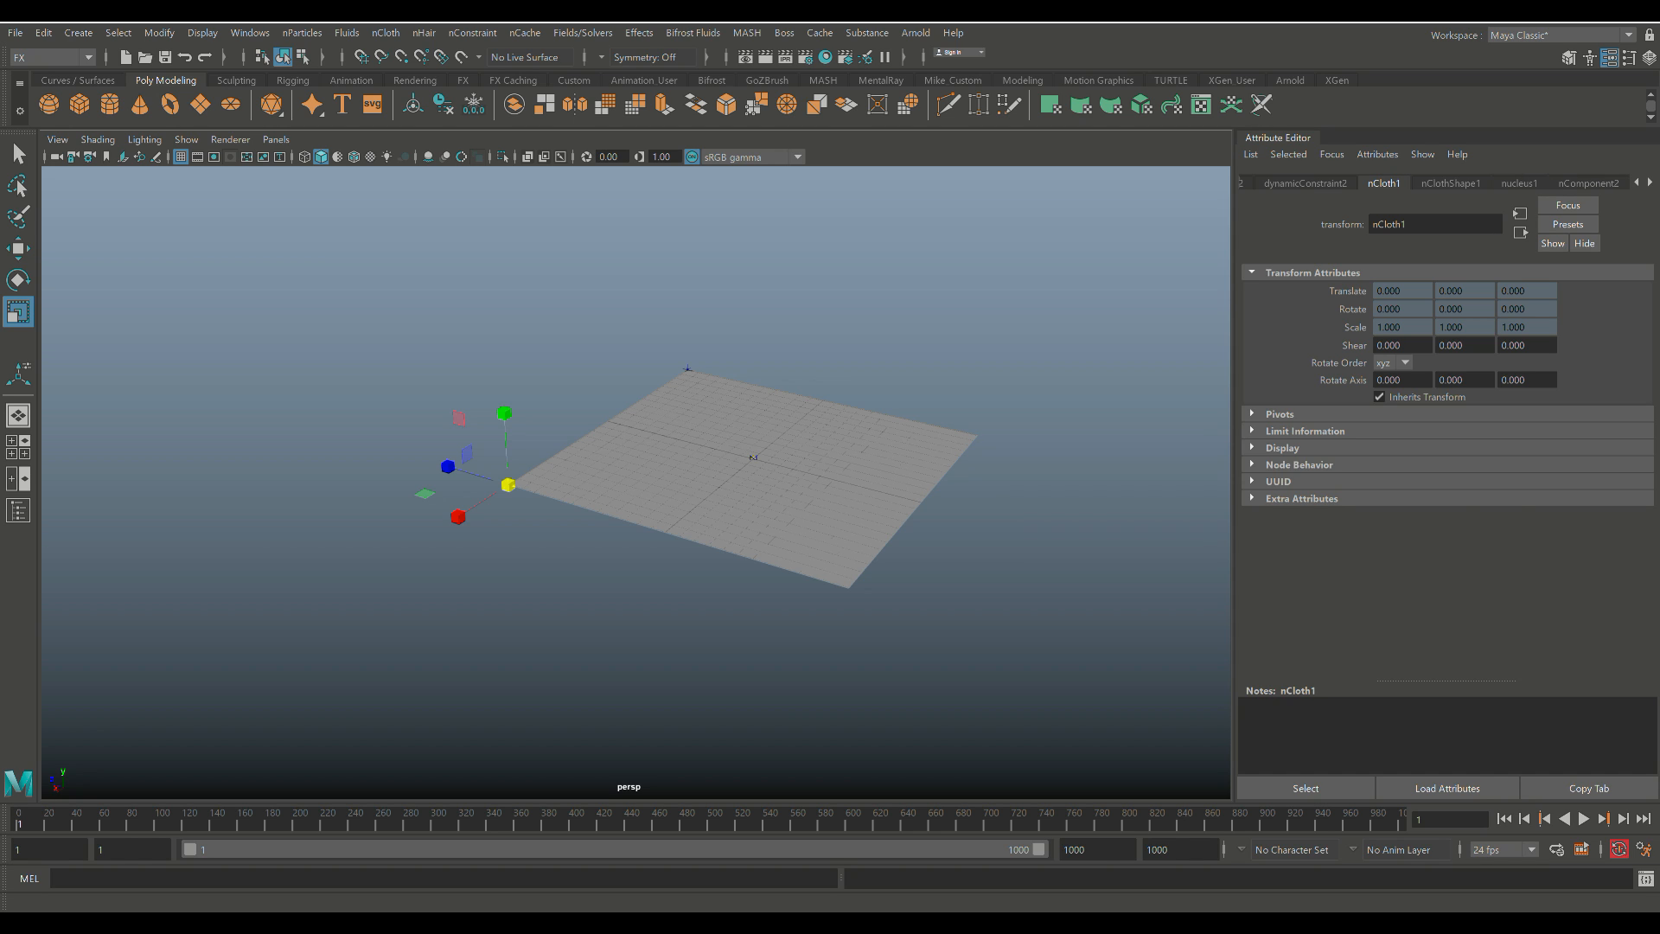
# In nucleus1 set wind direction 0,1,0, speed about 14.27, raise air density, and play.
pyautogui.click(1519, 182)
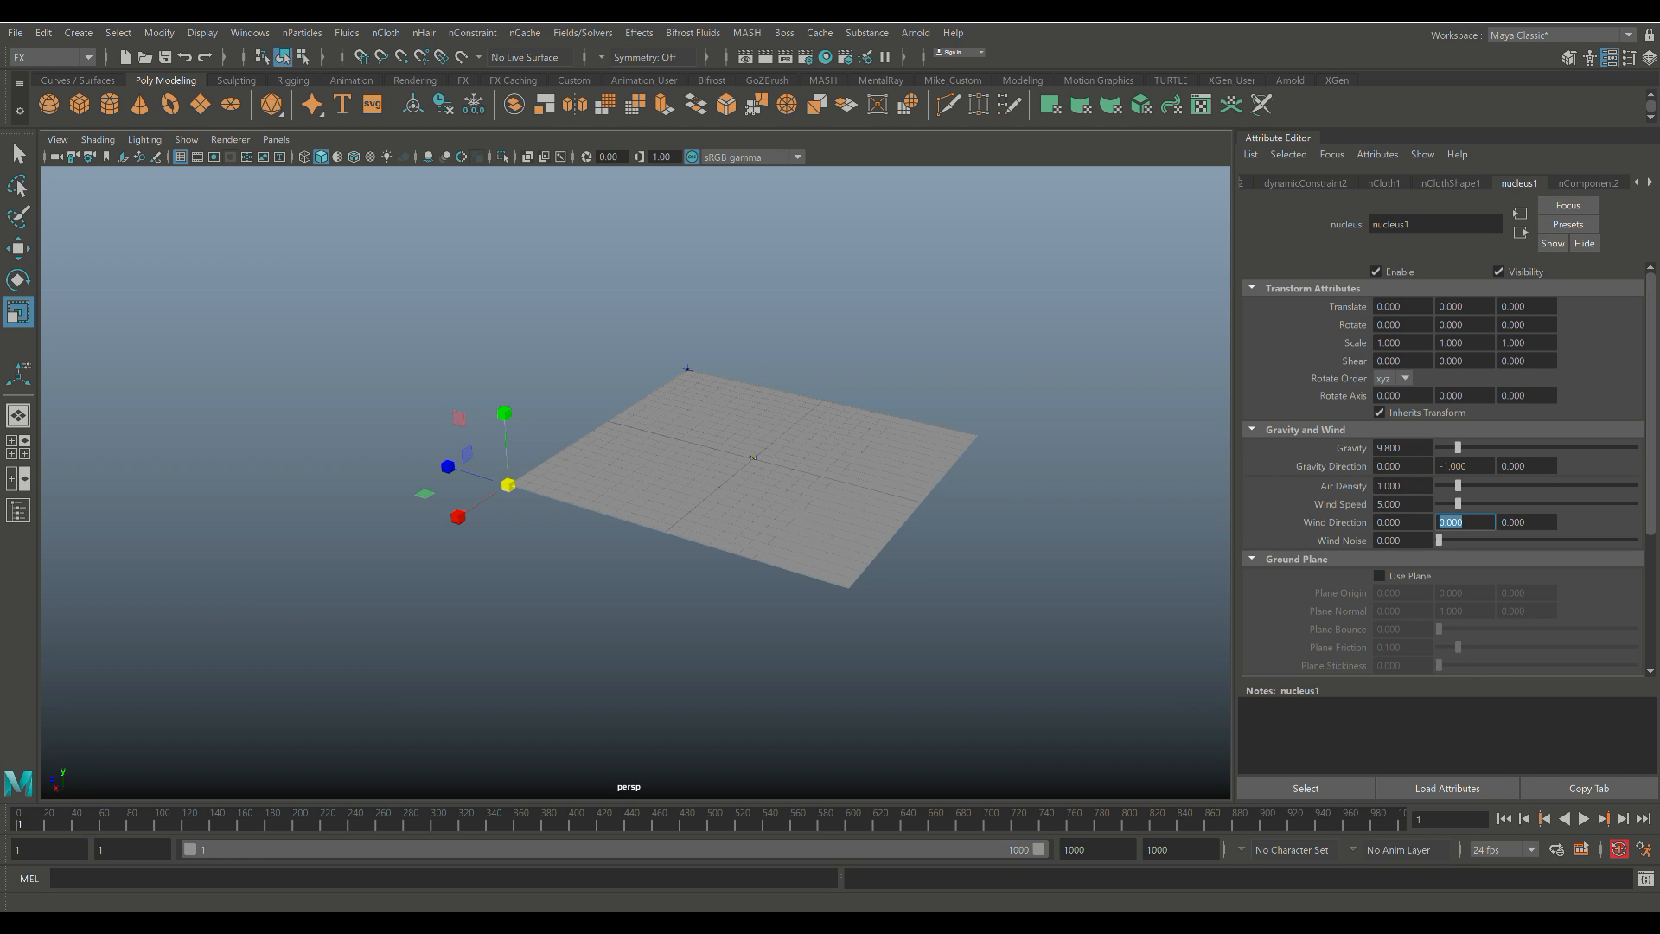
pyautogui.click(1583, 818)
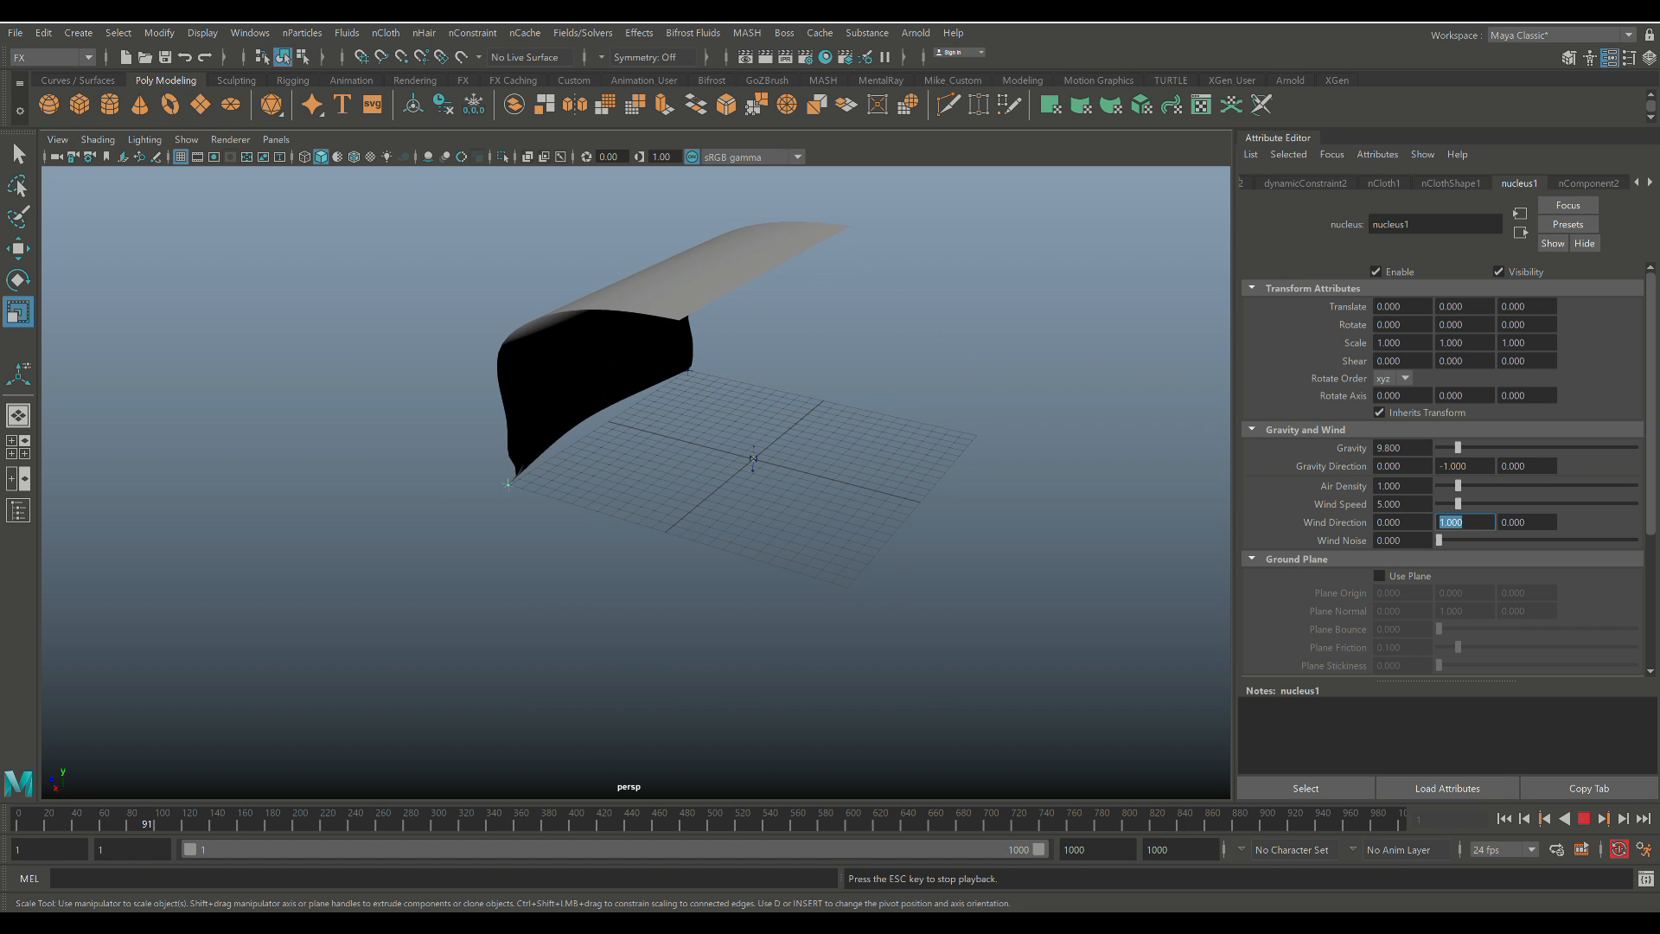
pyautogui.click(1584, 818)
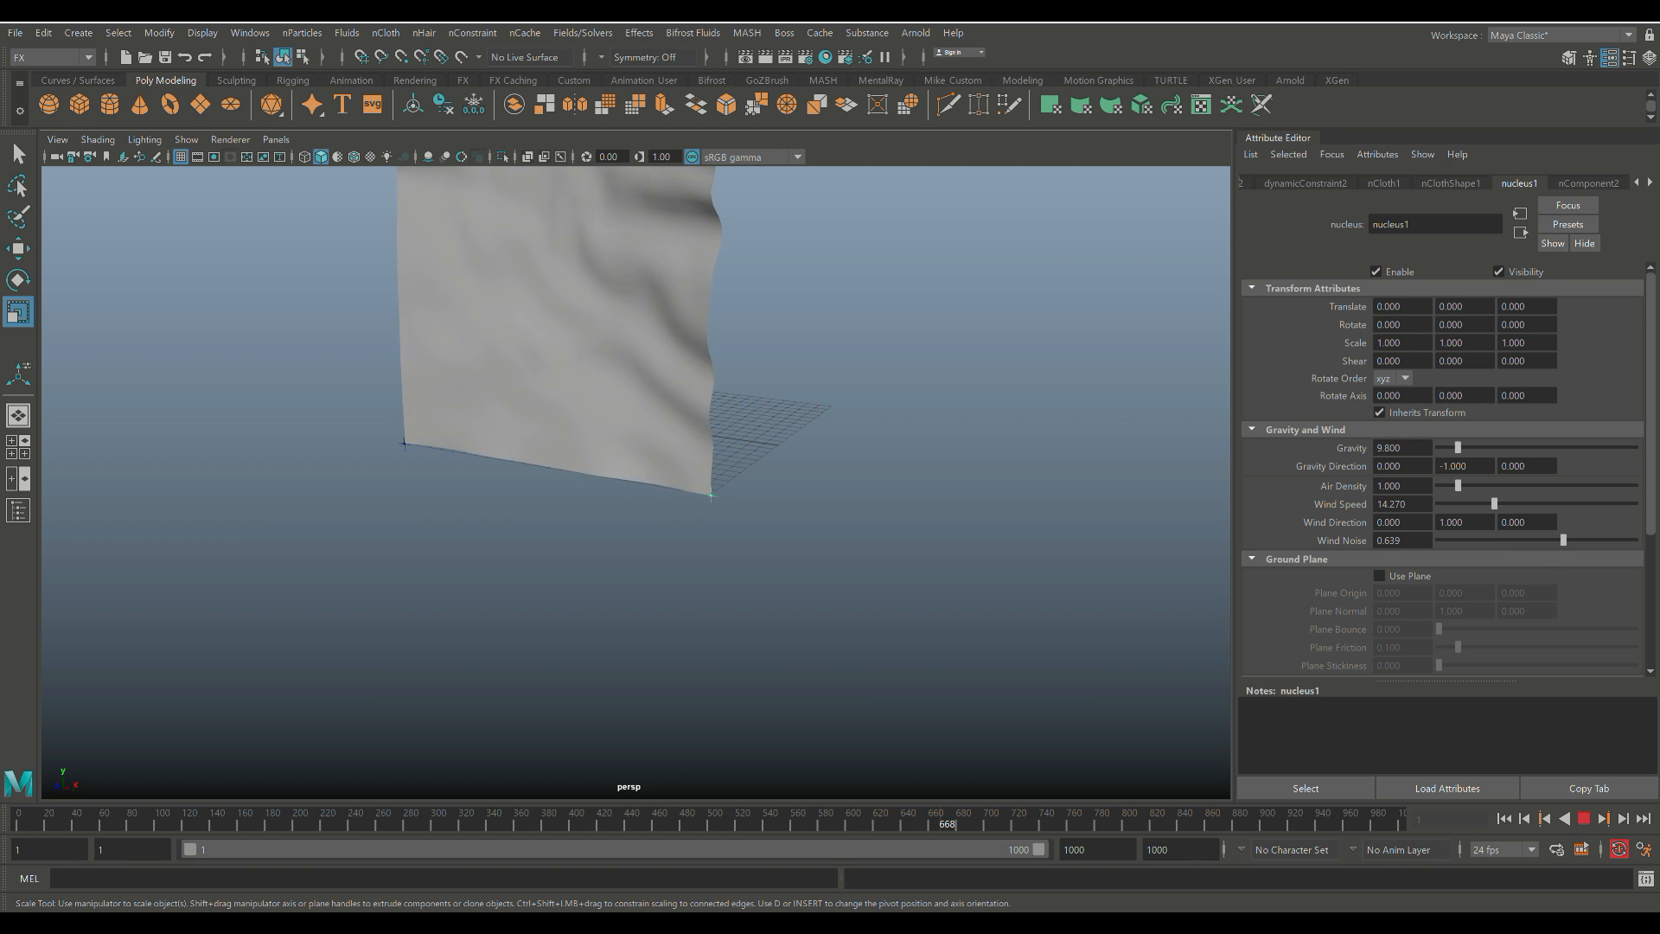
pyautogui.click(997, 823)
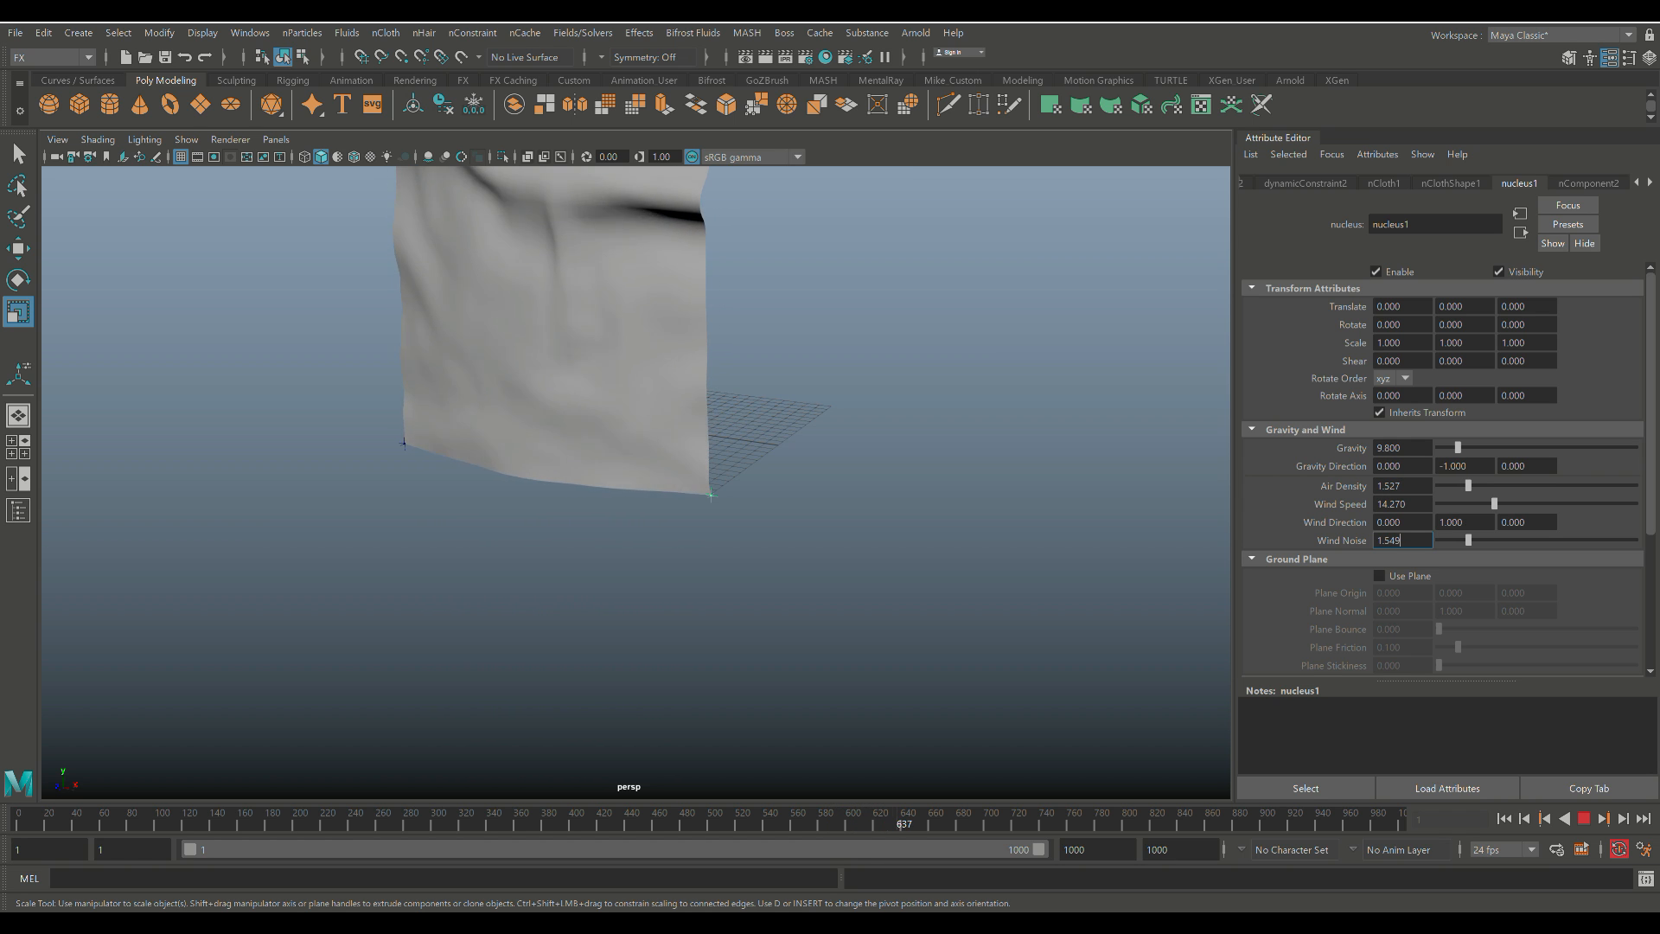
# With air density 1.527 and wind noise 1.549 set, stop the running simulation.
pyautogui.click(1601, 818)
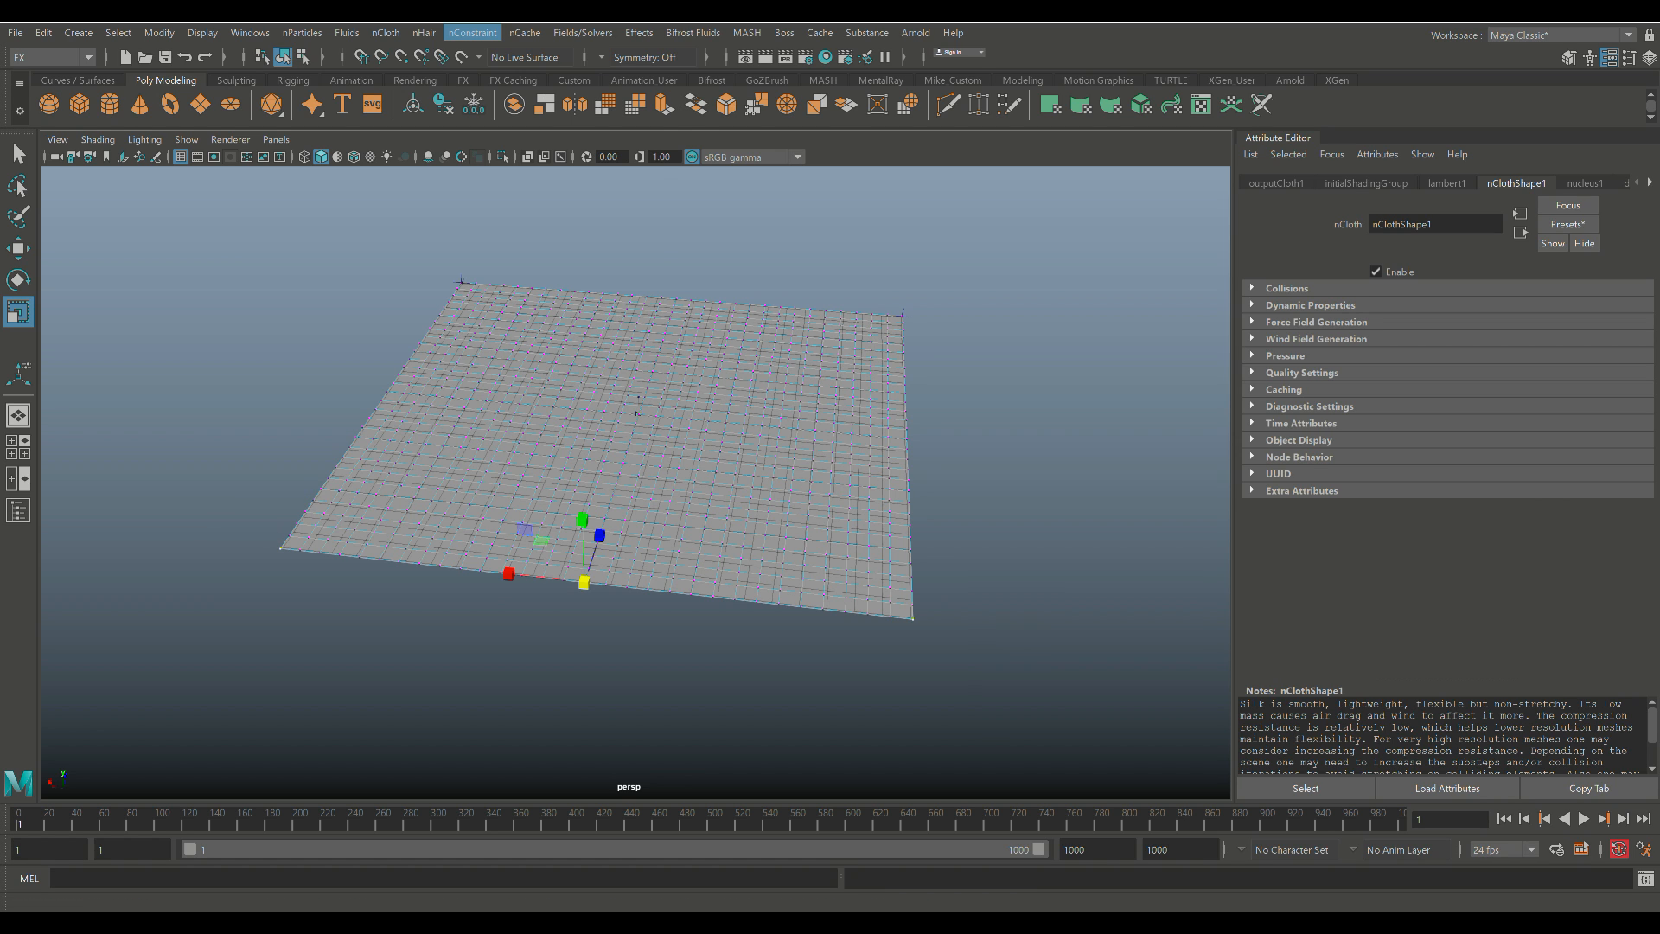
# Add a Transform Constraint to the selected vertices and replay with wind 2.967, noise 0.
pyautogui.click(472, 32)
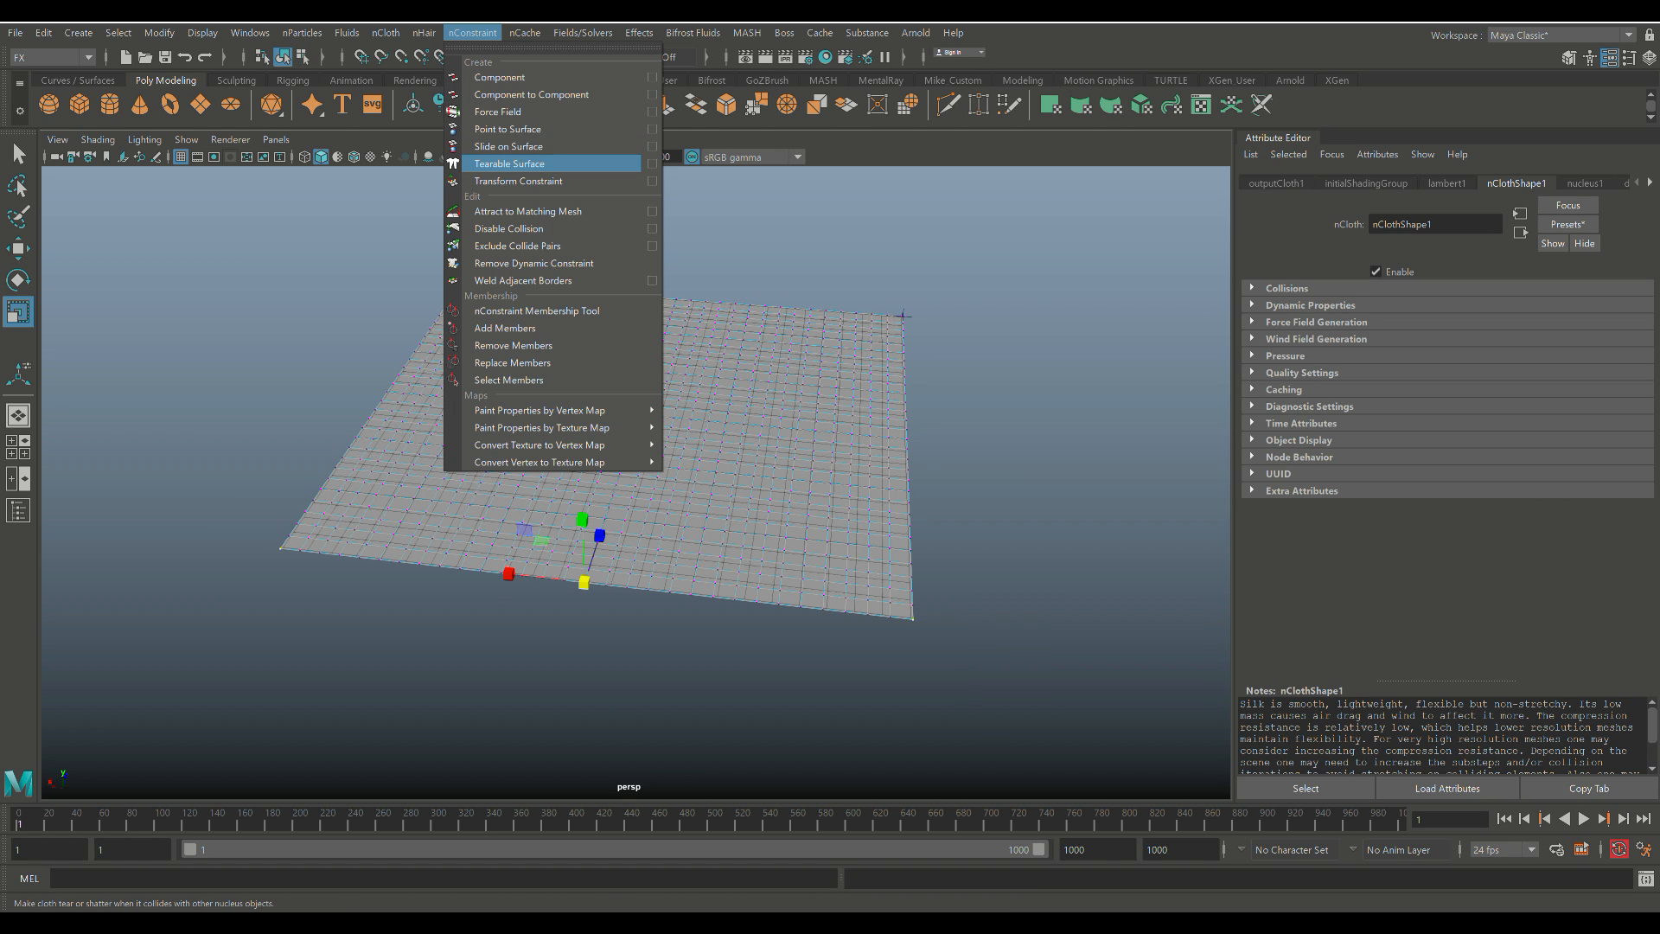
pyautogui.moveTo(517, 179)
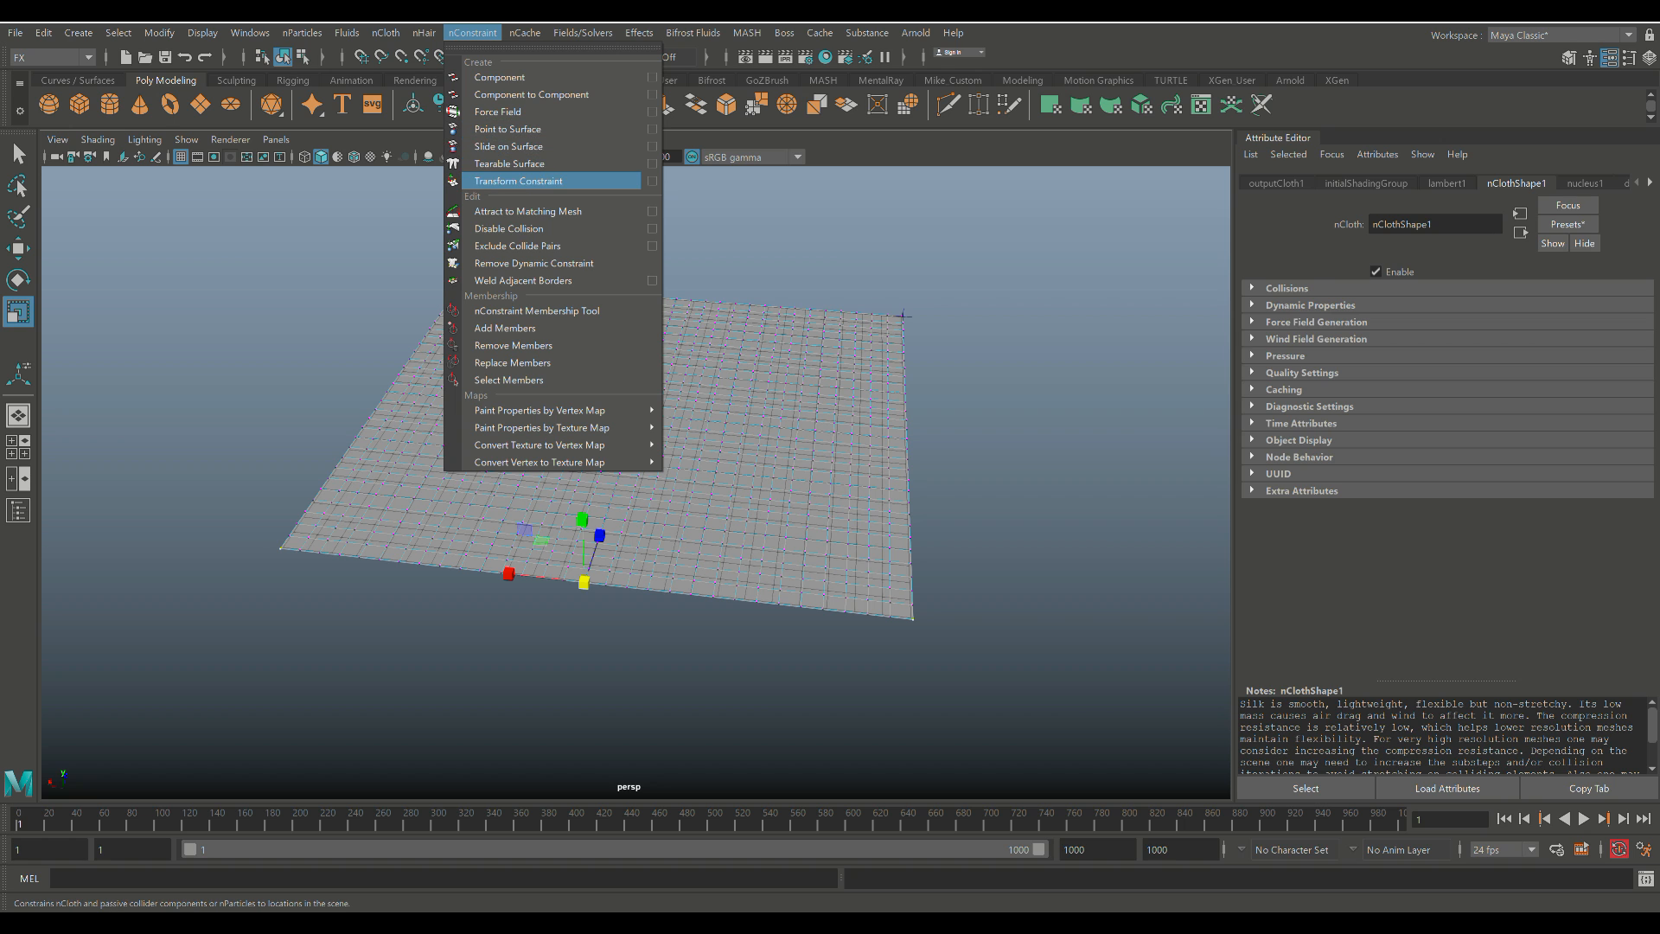
pyautogui.click(517, 180)
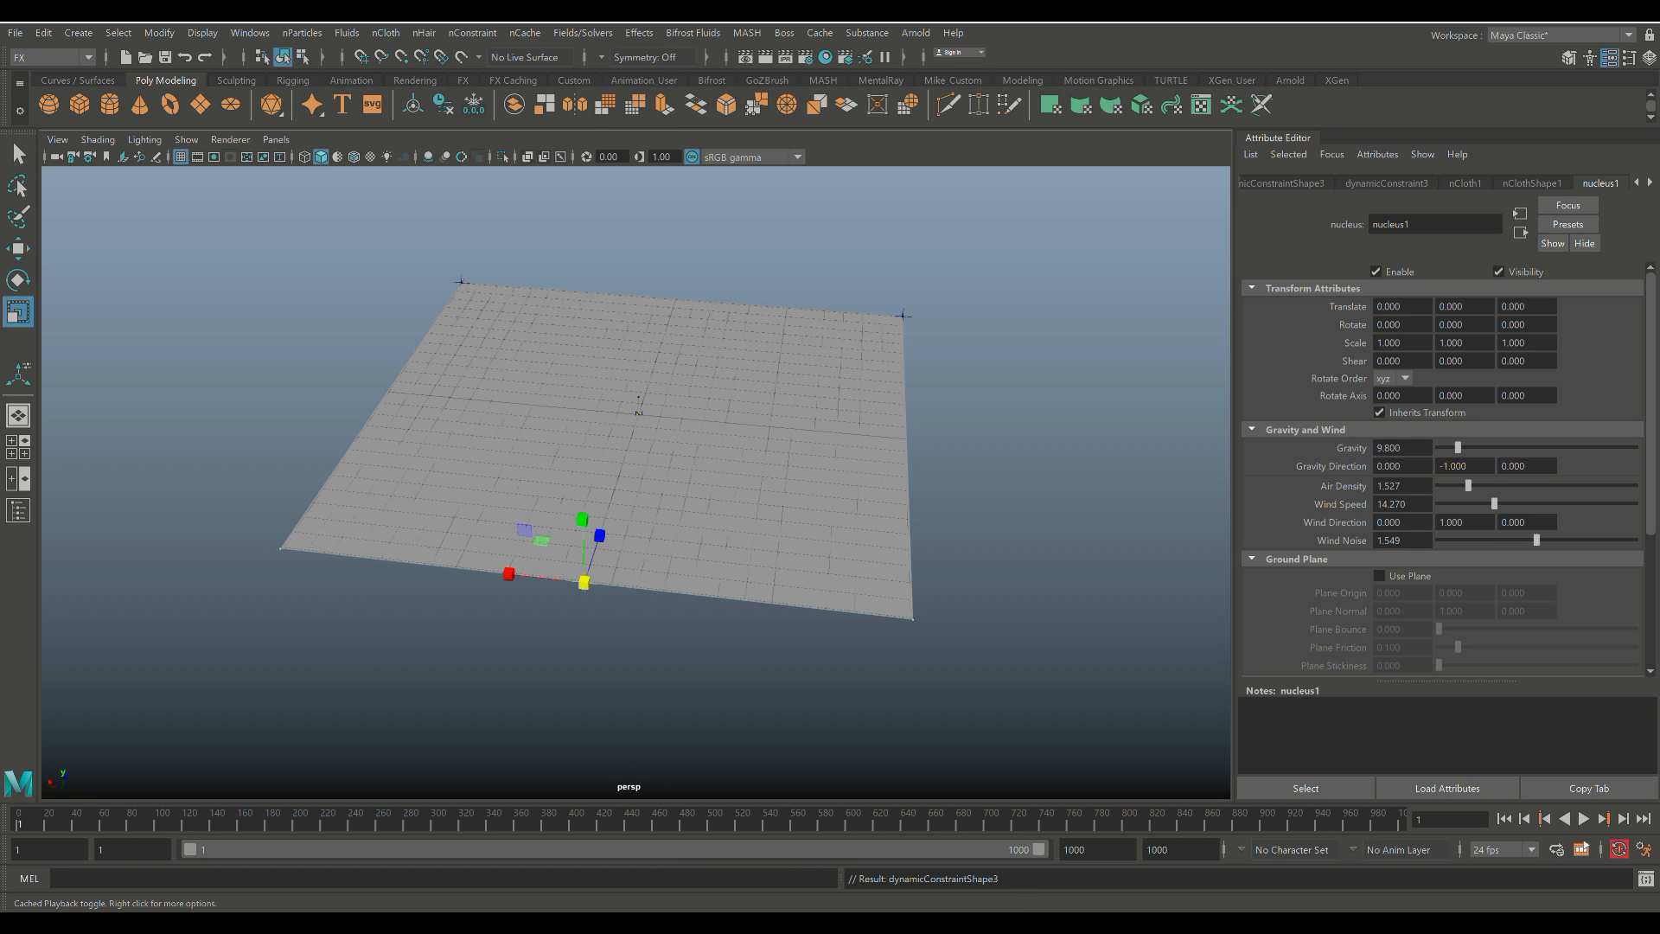
pyautogui.click(1584, 818)
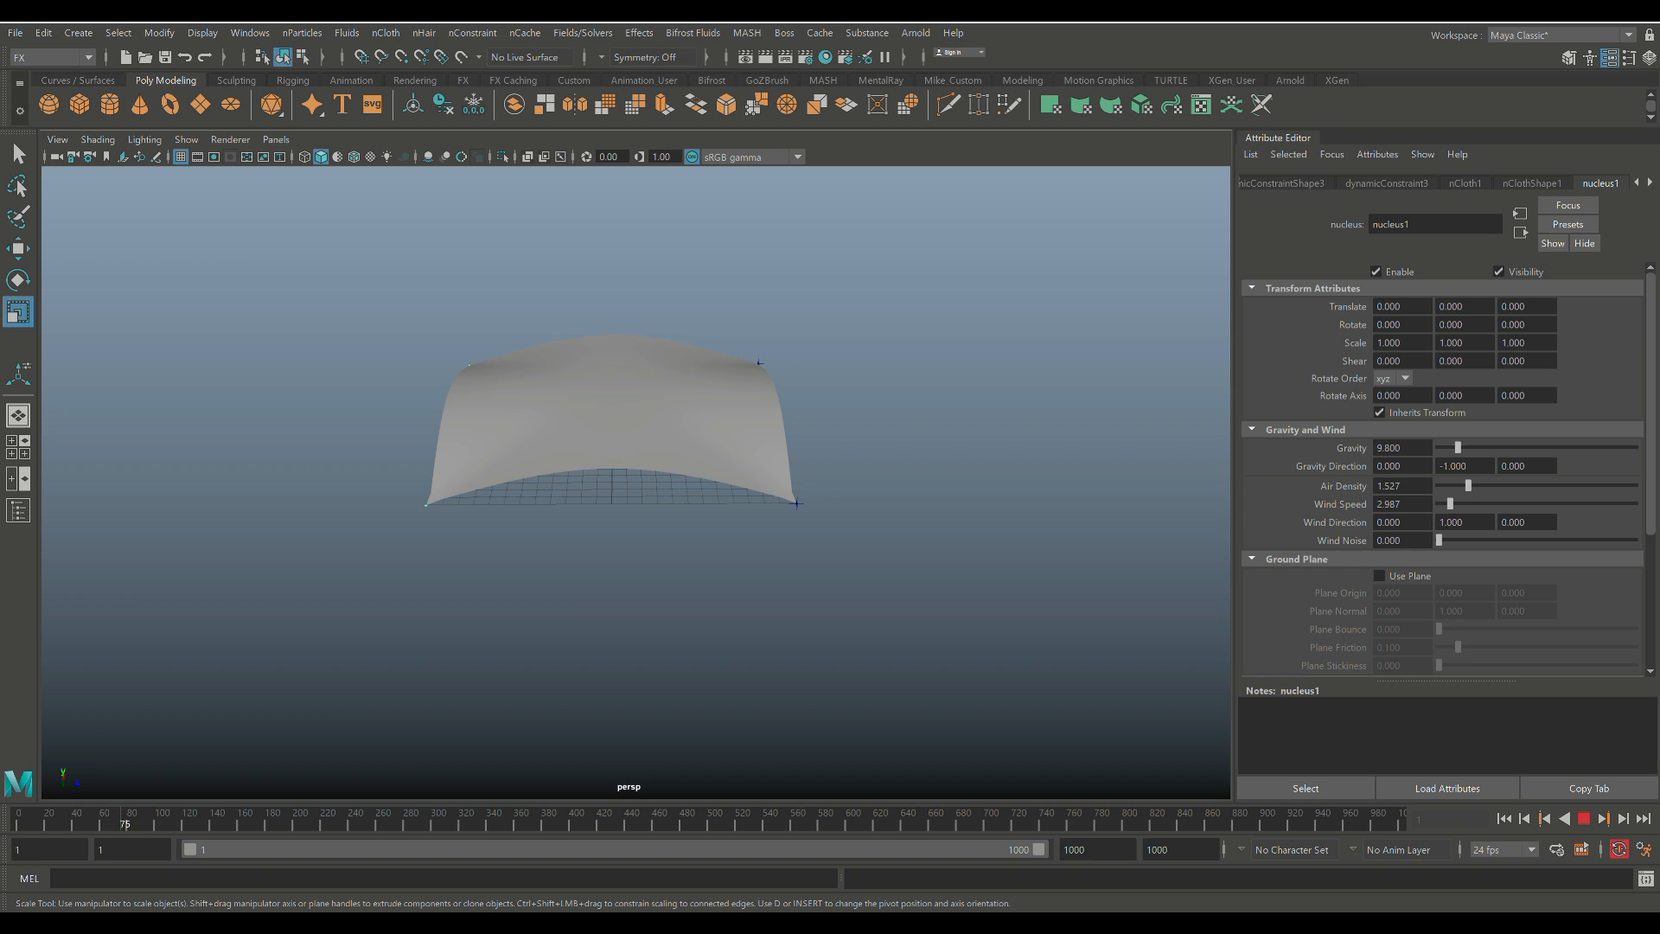
# Switch the top view to vertex selection to pick the plane's centre vertex.
pyautogui.click(178, 823)
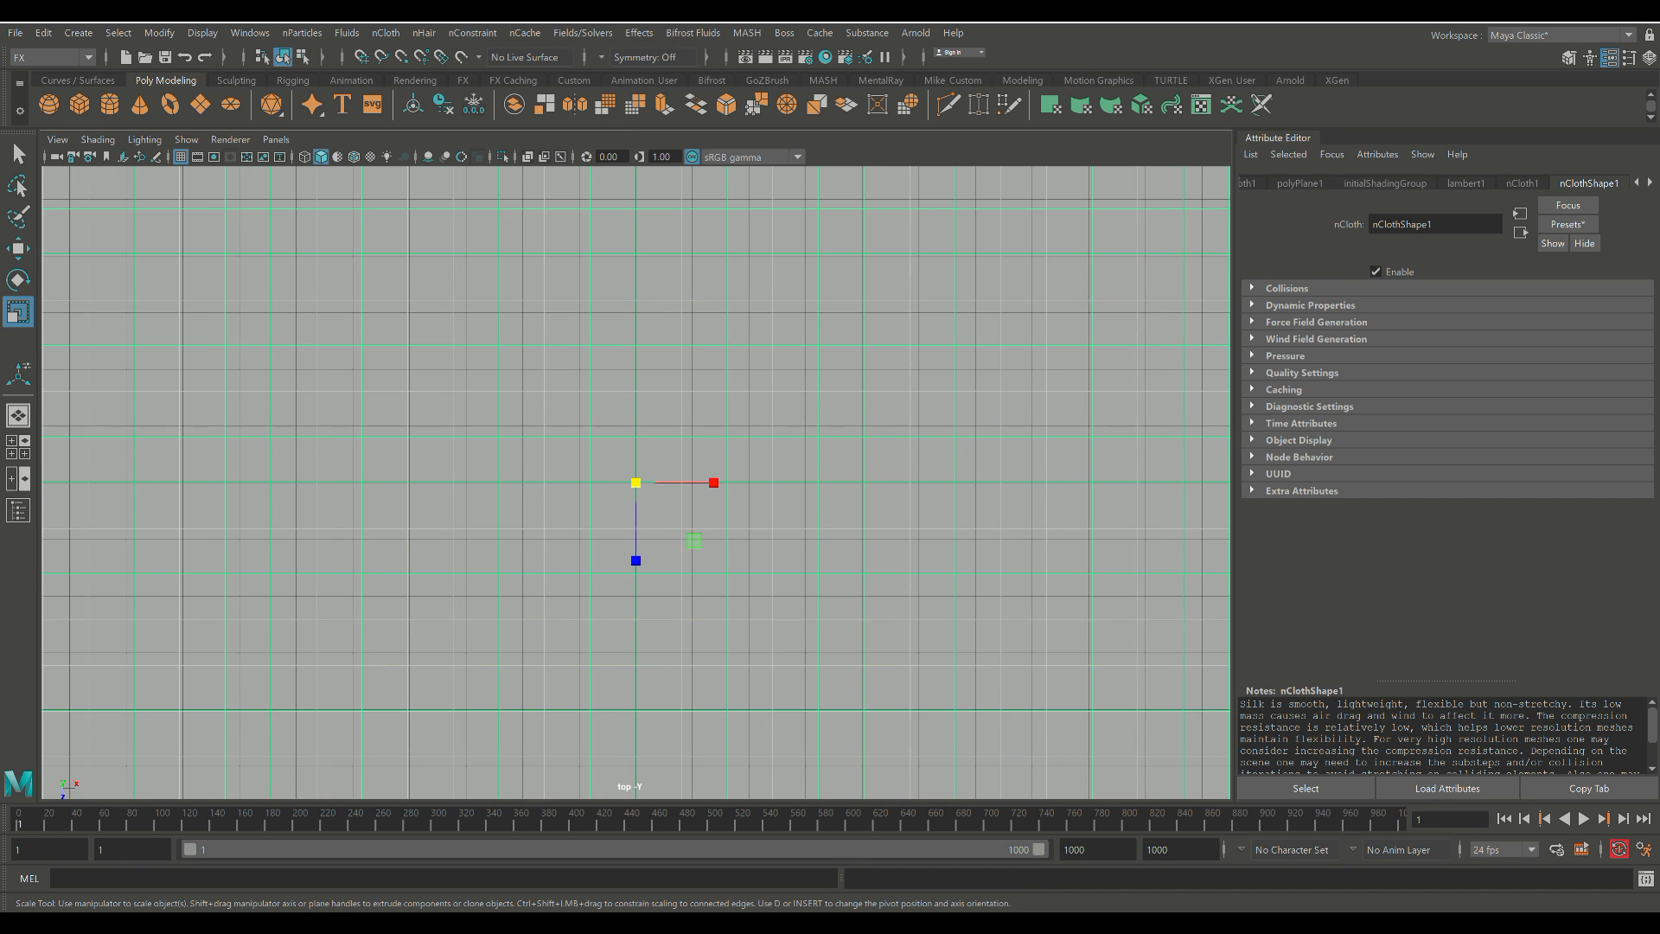
pyautogui.rightClick(635, 482)
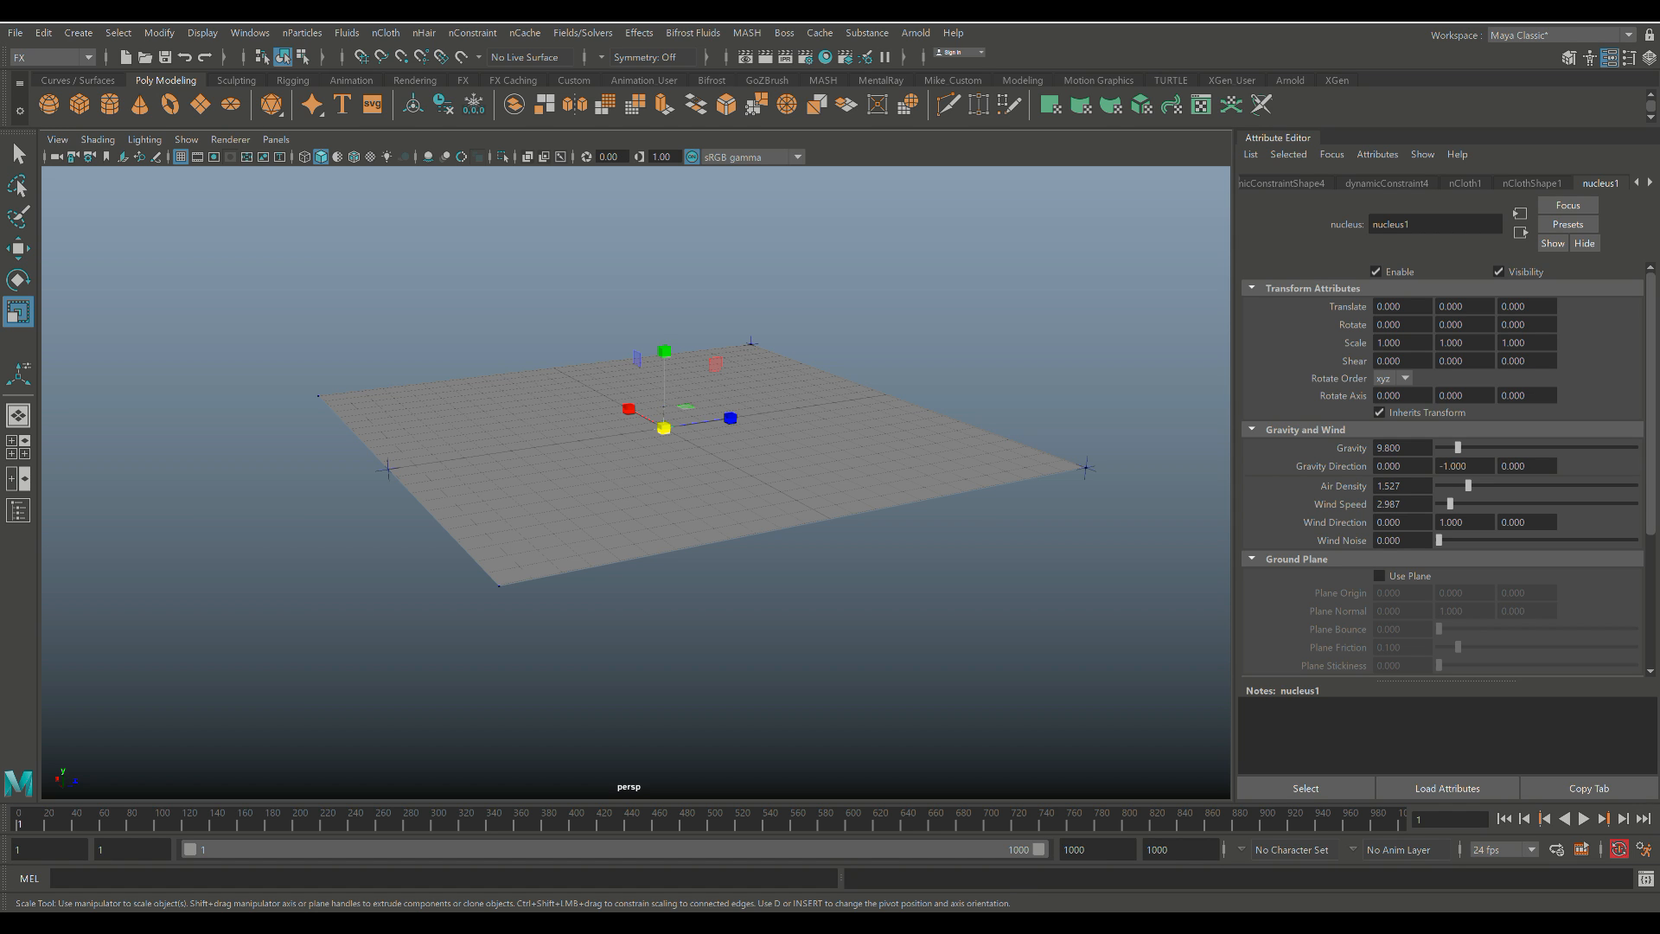
# Play, pause and resume the simulation so the cloth billows around its pinned points.
pyautogui.click(1583, 818)
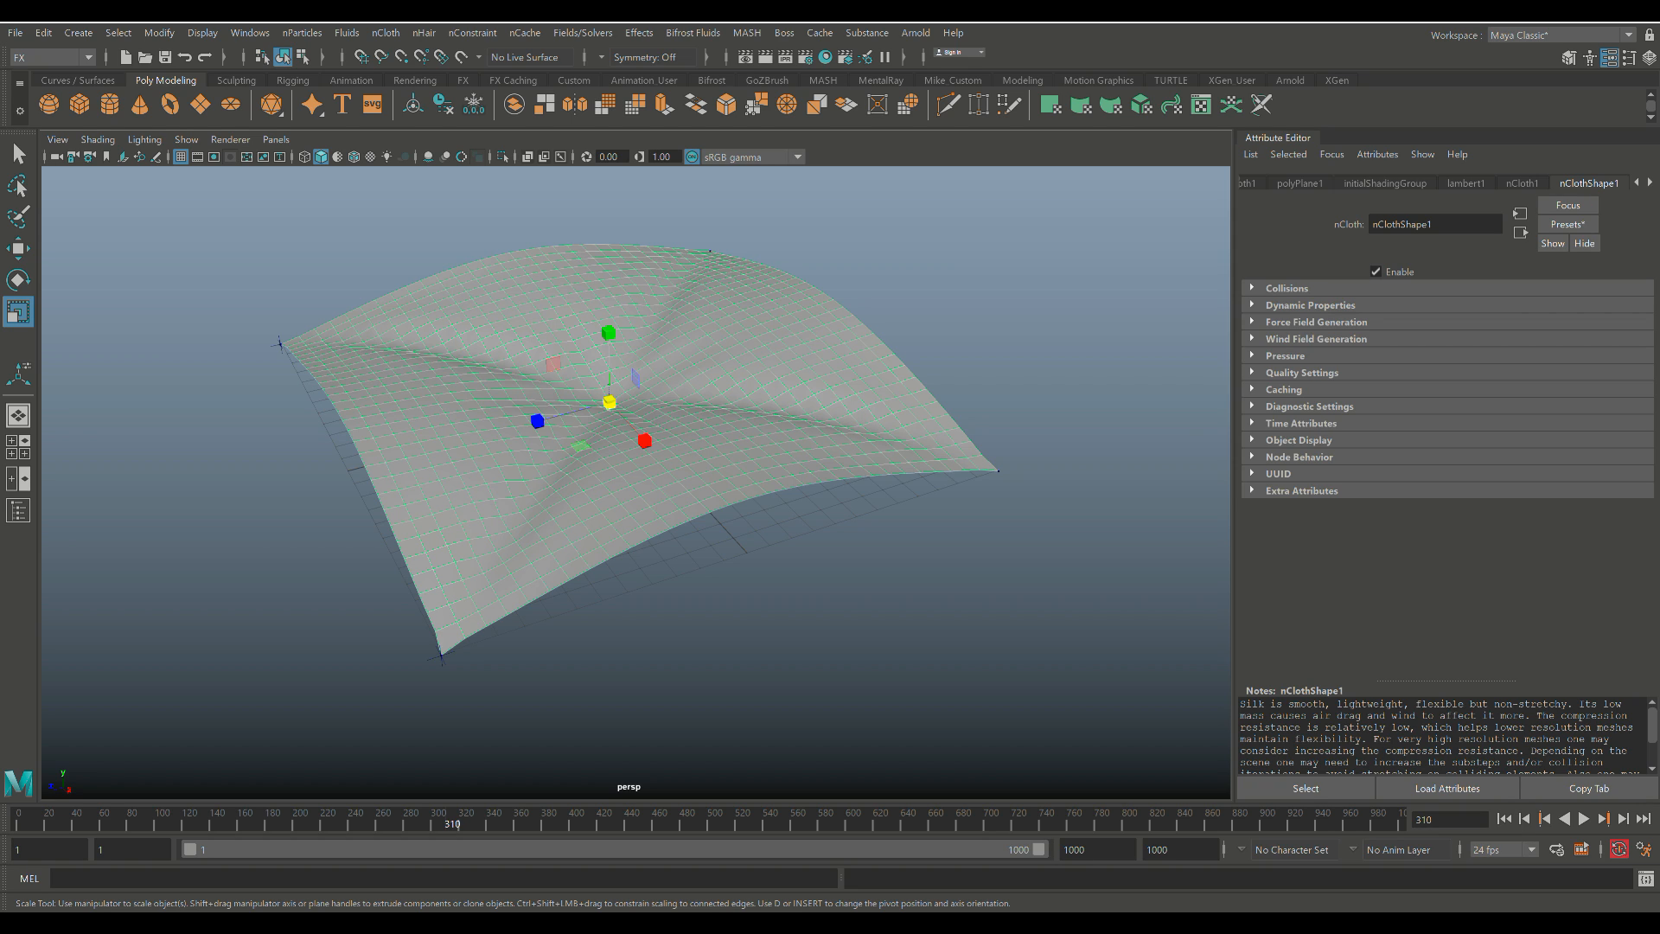
pyautogui.click(1584, 818)
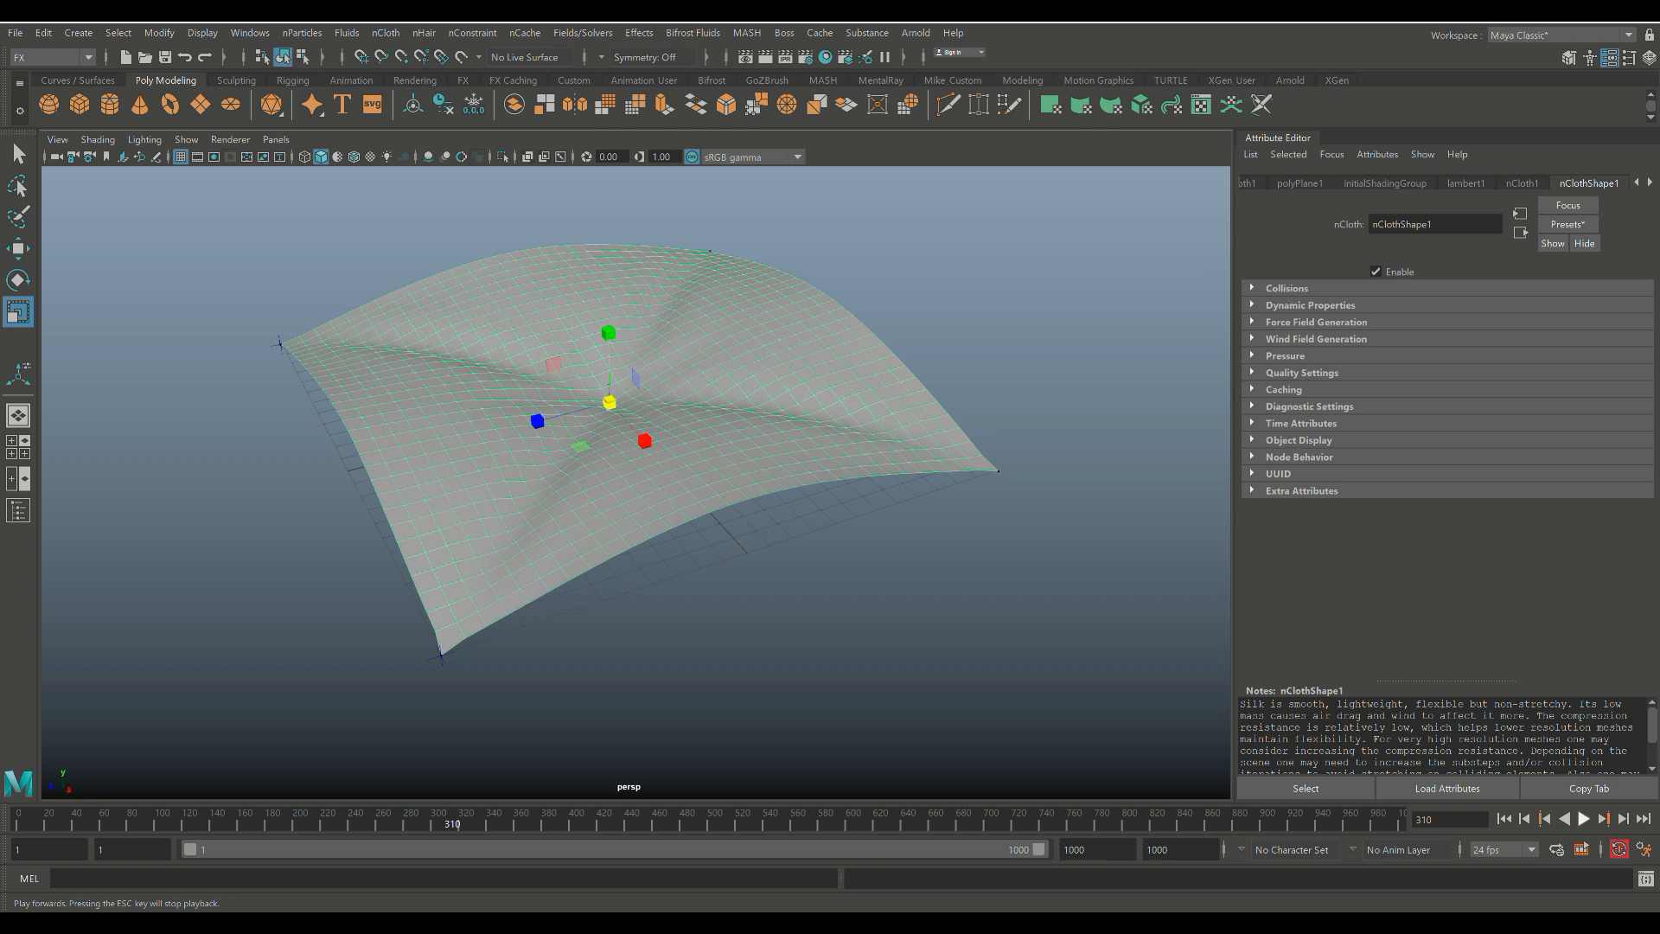
pyautogui.click(1583, 818)
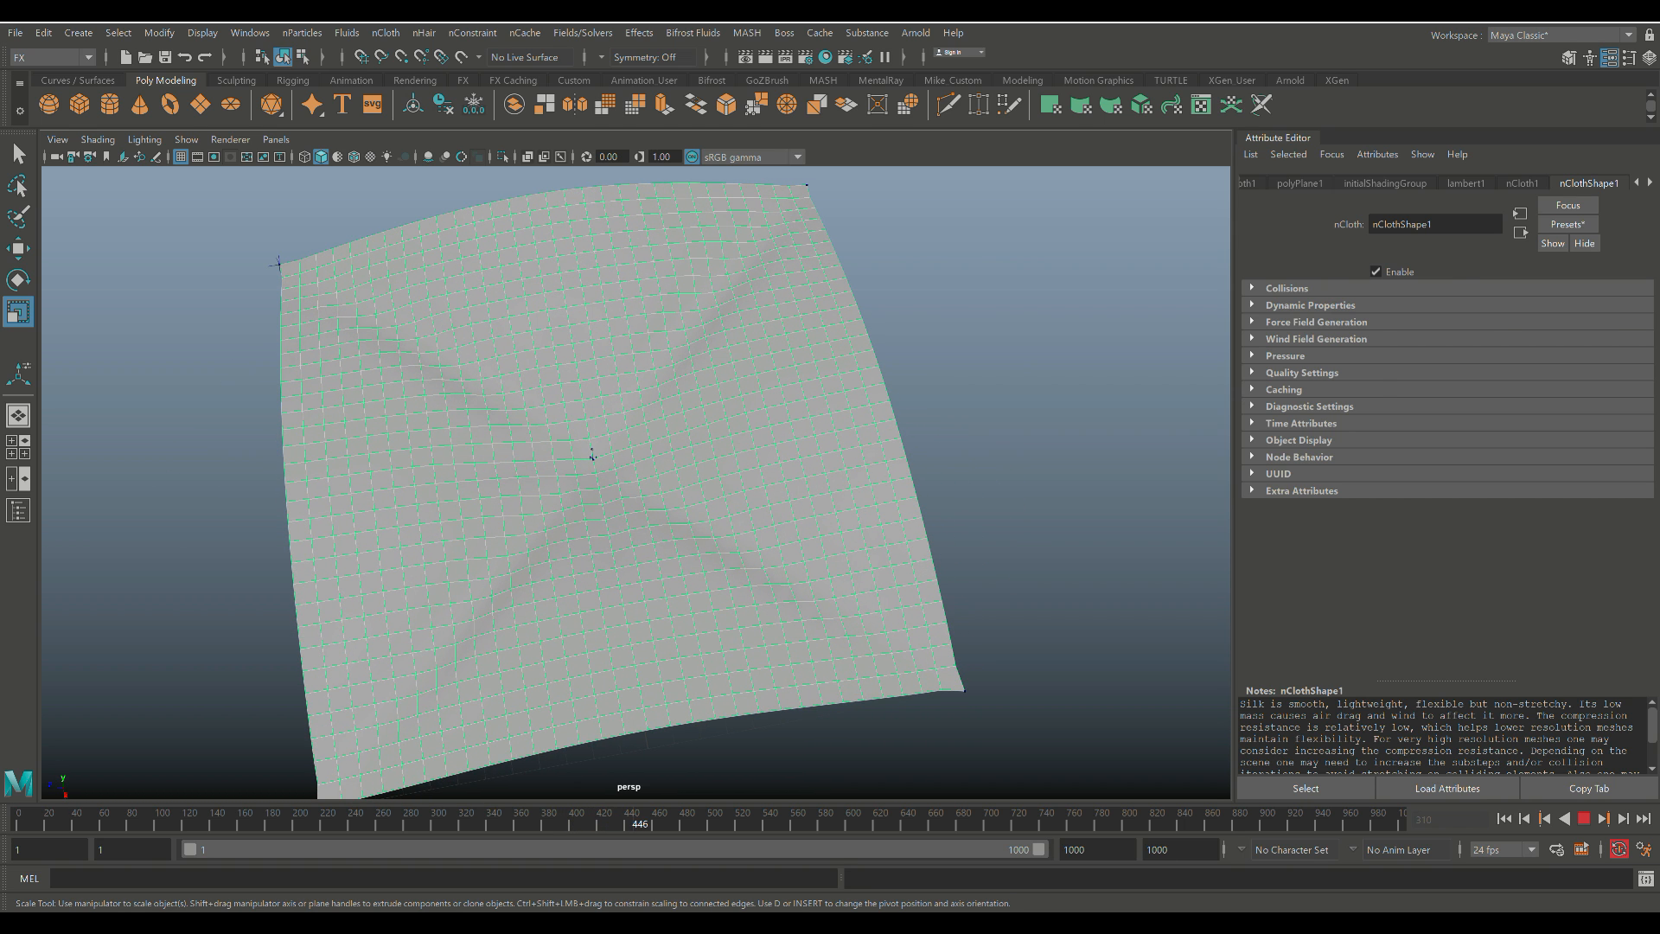
# Show nClothShape1's Dynamic Properties with stretch resistance 60 and mass 0.2.
pyautogui.click(1522, 181)
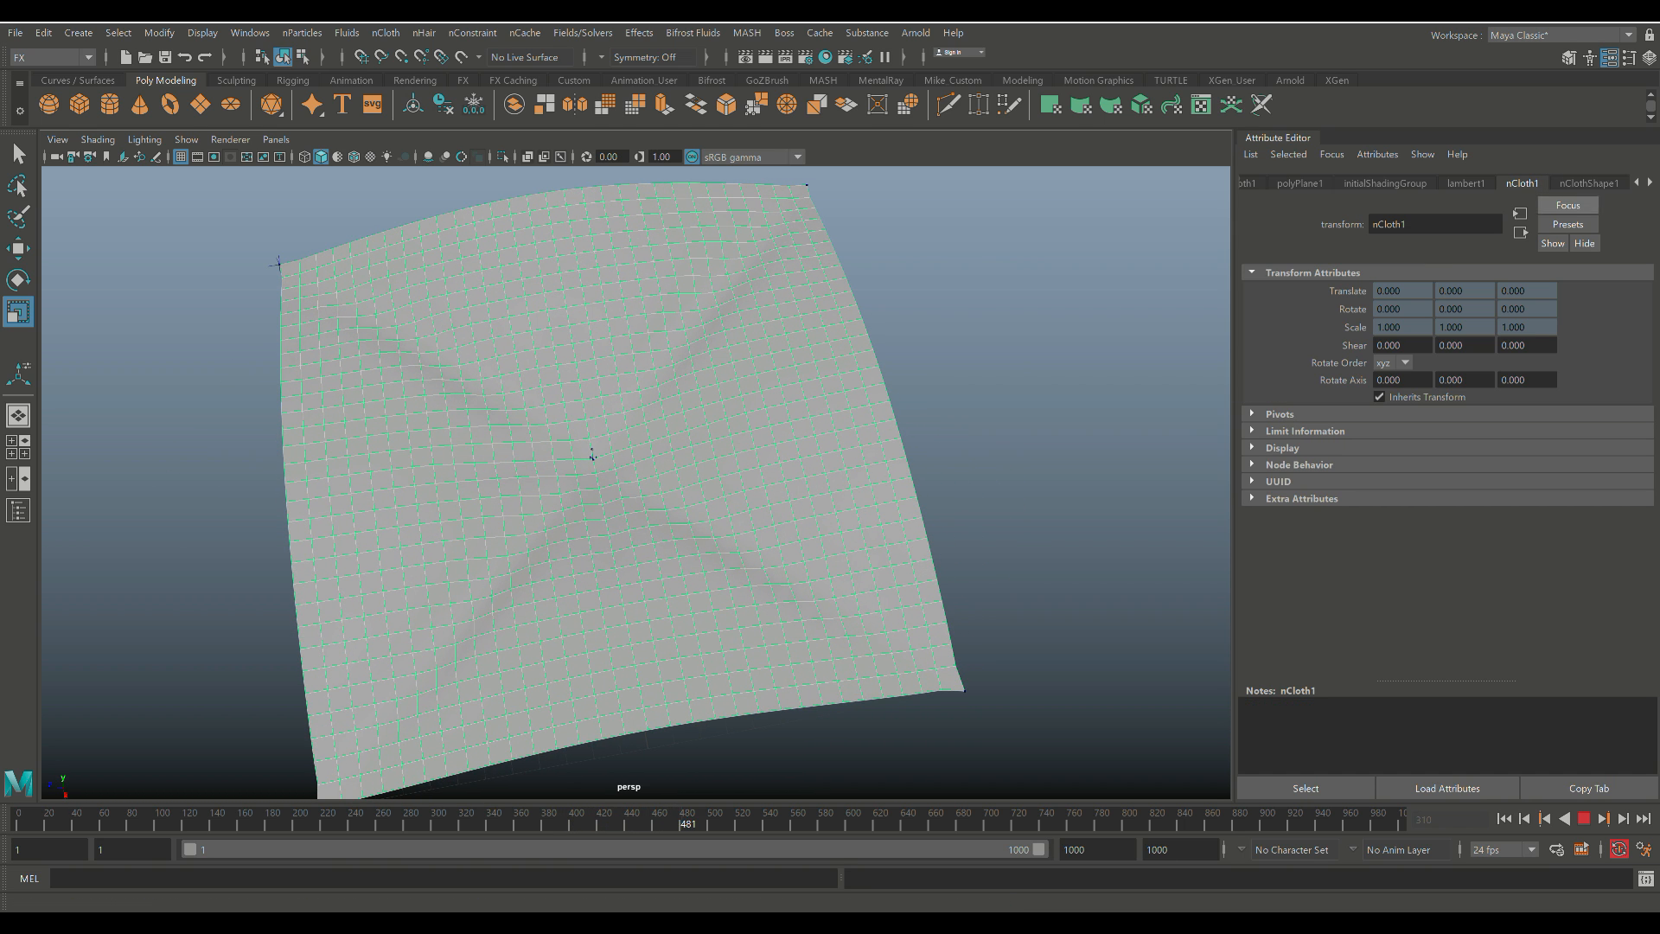
pyautogui.click(1587, 182)
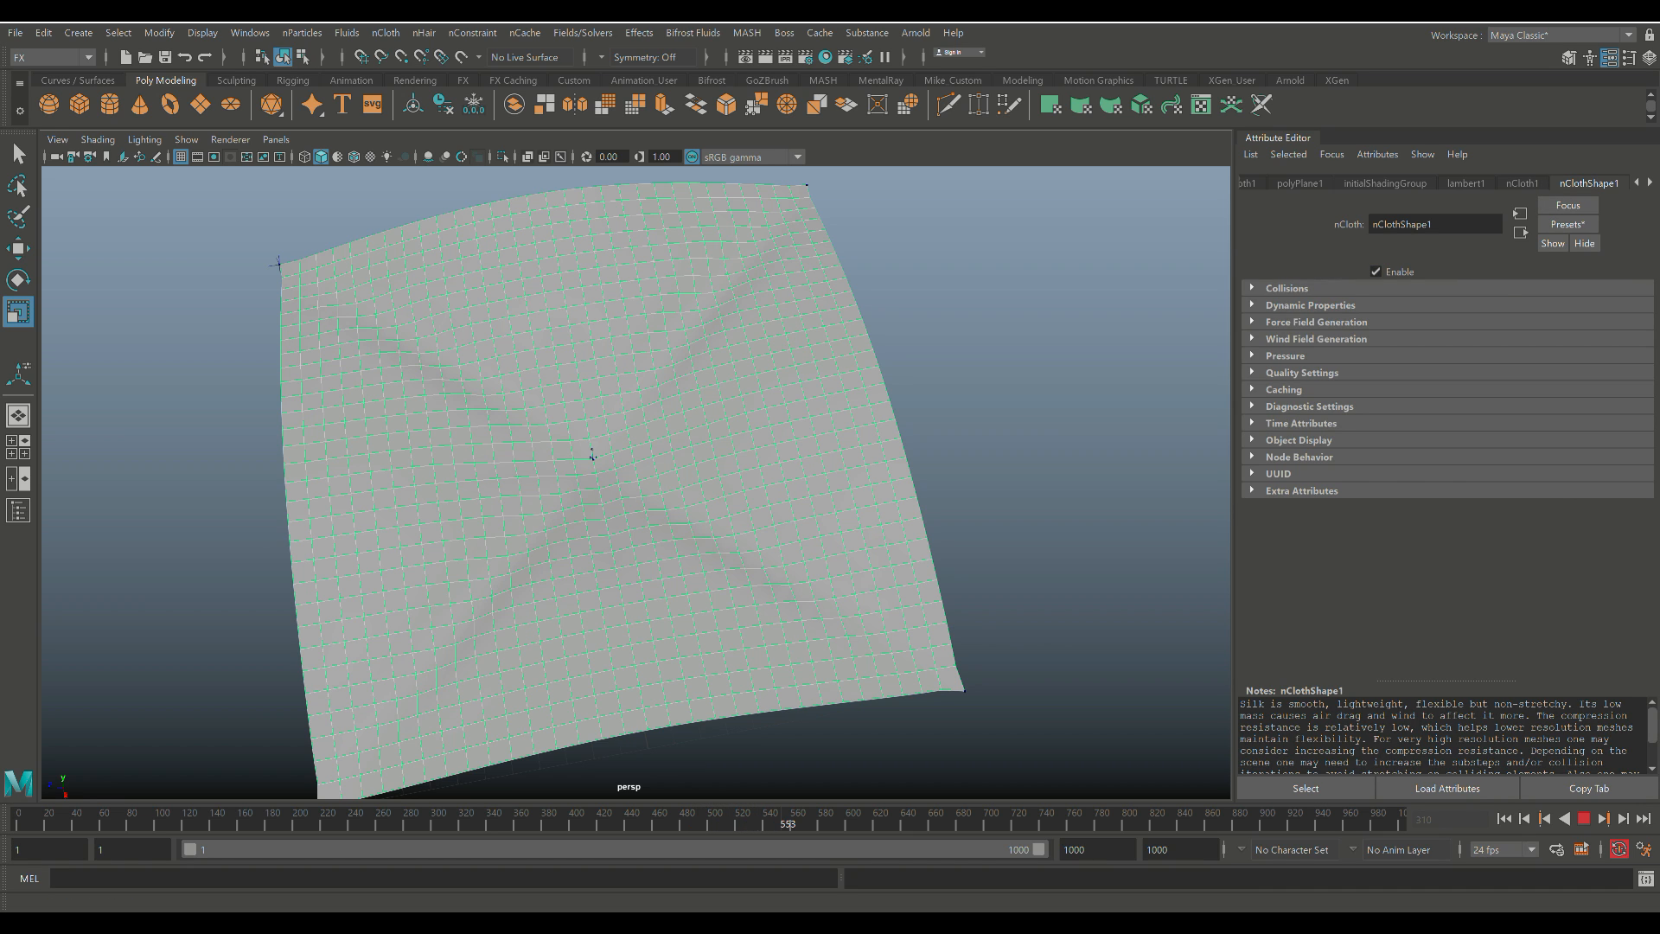
pyautogui.click(1311, 304)
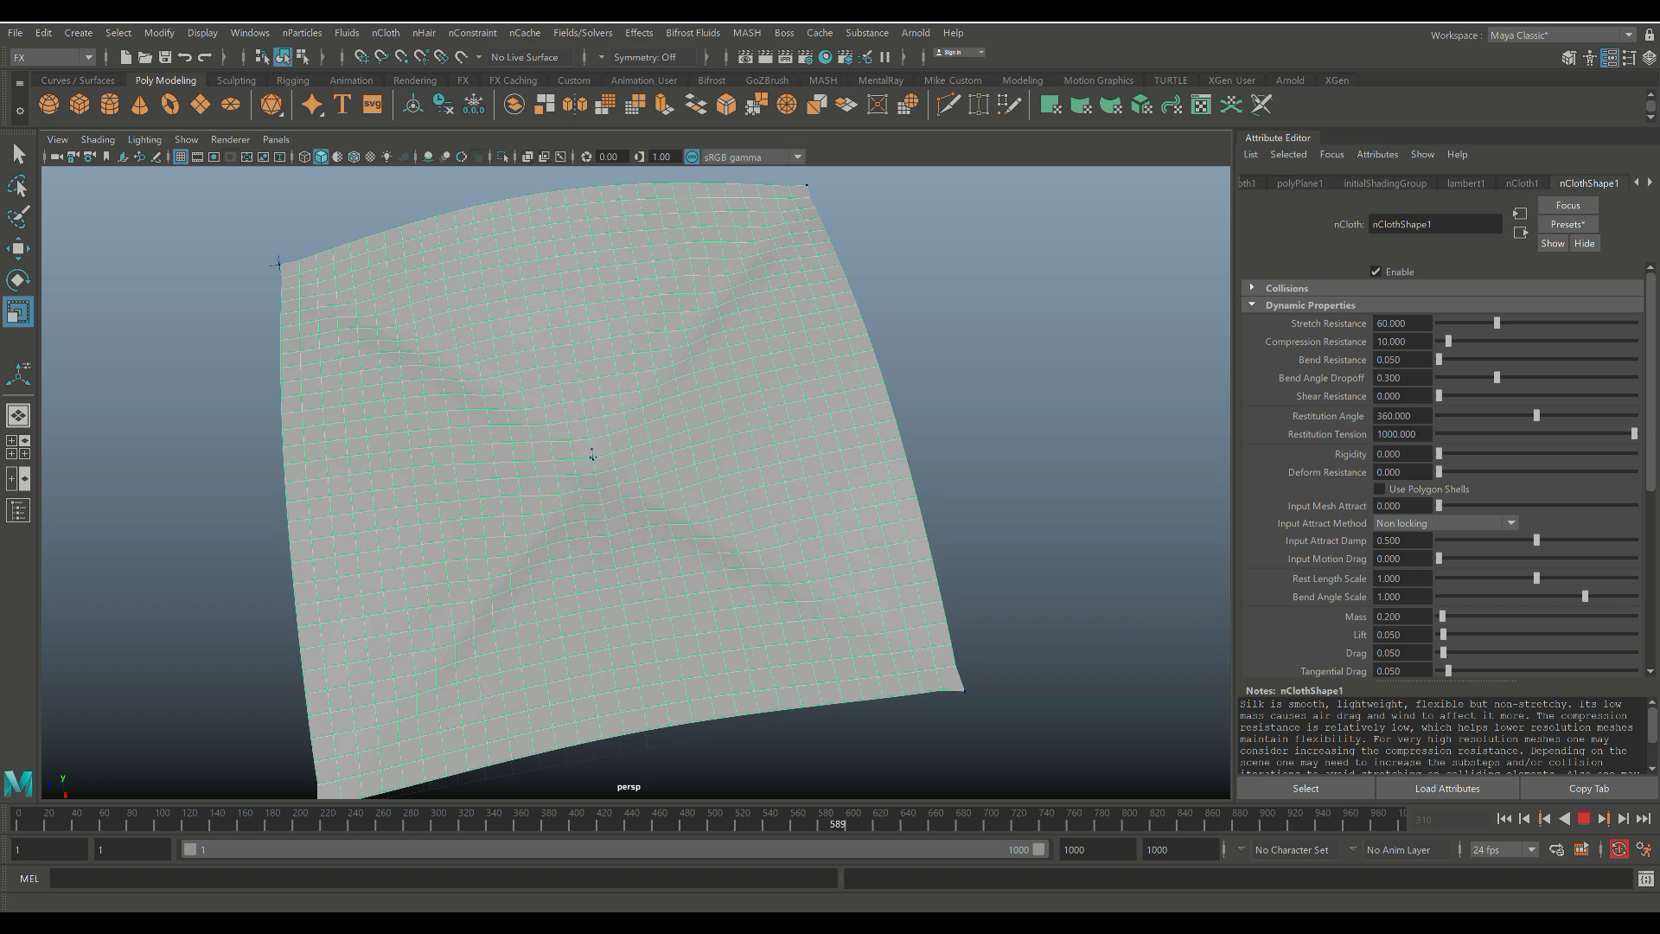